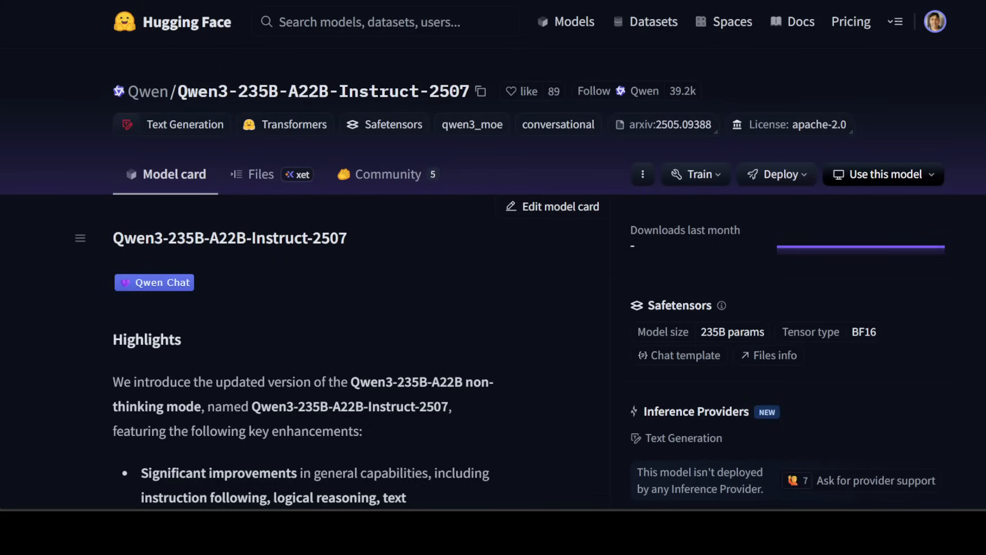
pyautogui.moveTo(195, 59)
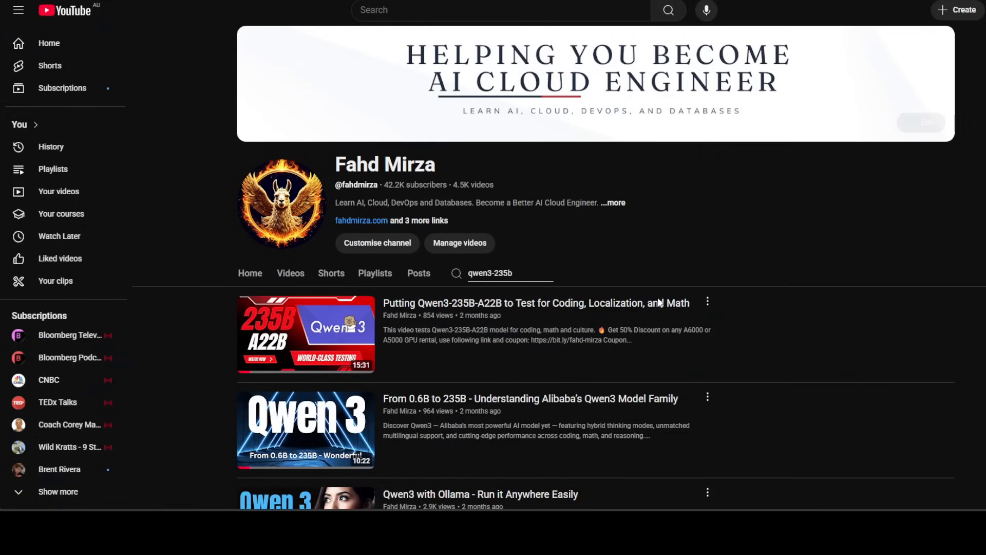
pyautogui.moveTo(784, 334)
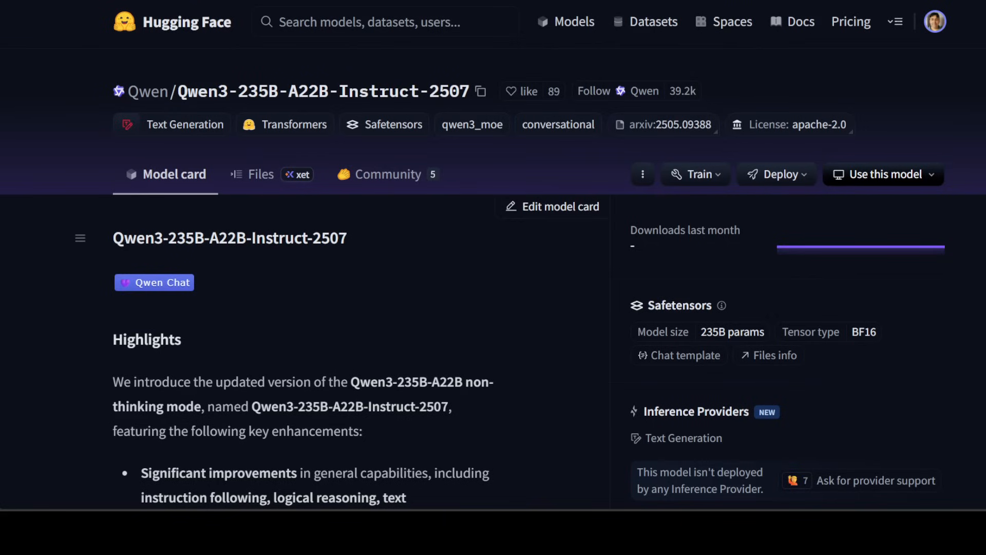
pyautogui.moveTo(340, 377)
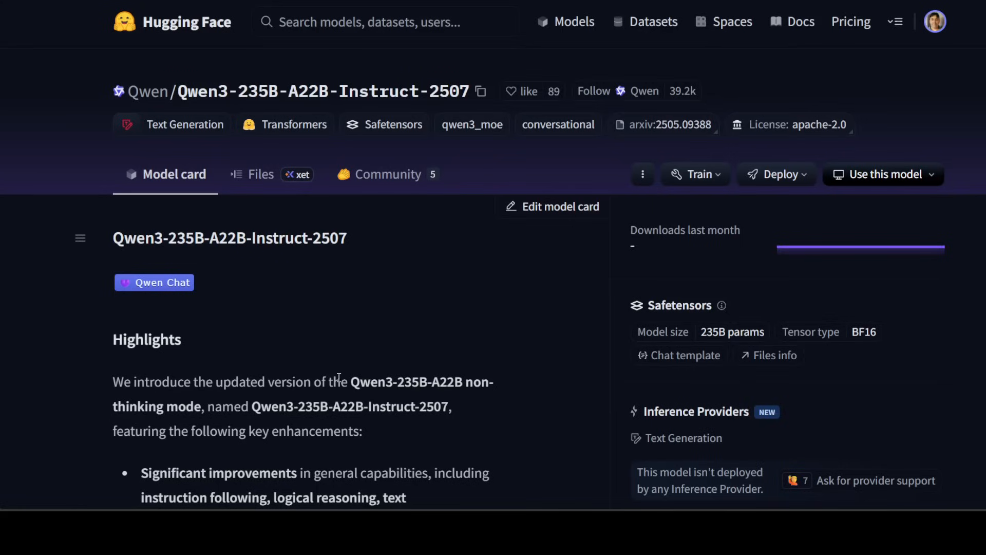
pyautogui.moveTo(338, 377)
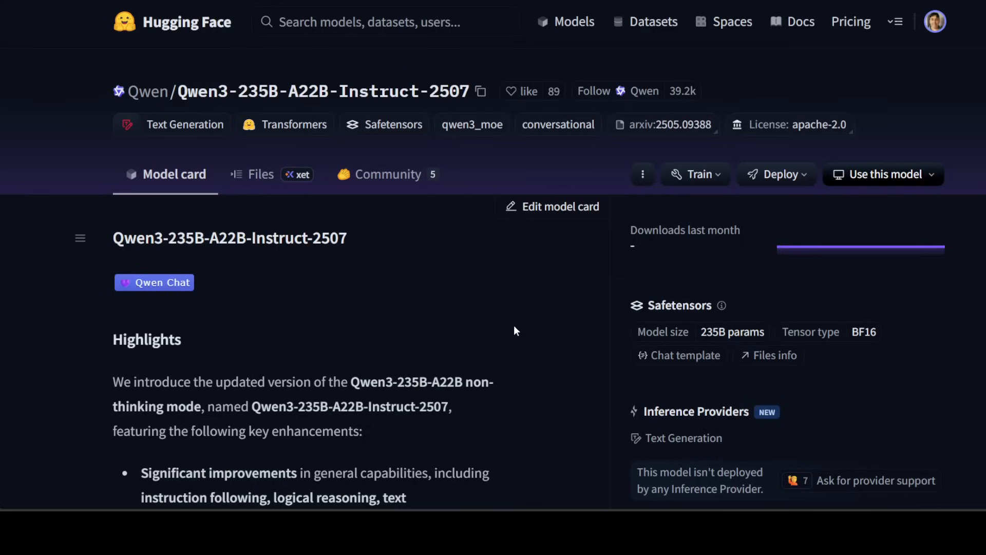
pyautogui.moveTo(512, 332)
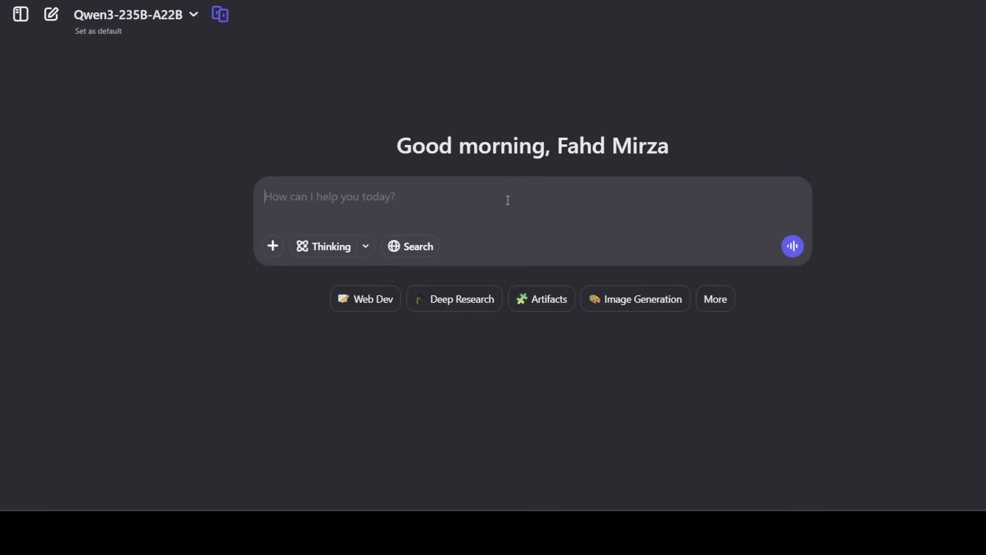
# Send 'Hey smile, you are on camera. I am recording this for a youtube video.' to the model
pyautogui.write('Hey smile, you are on camera. I am recording this for a youtube video.')
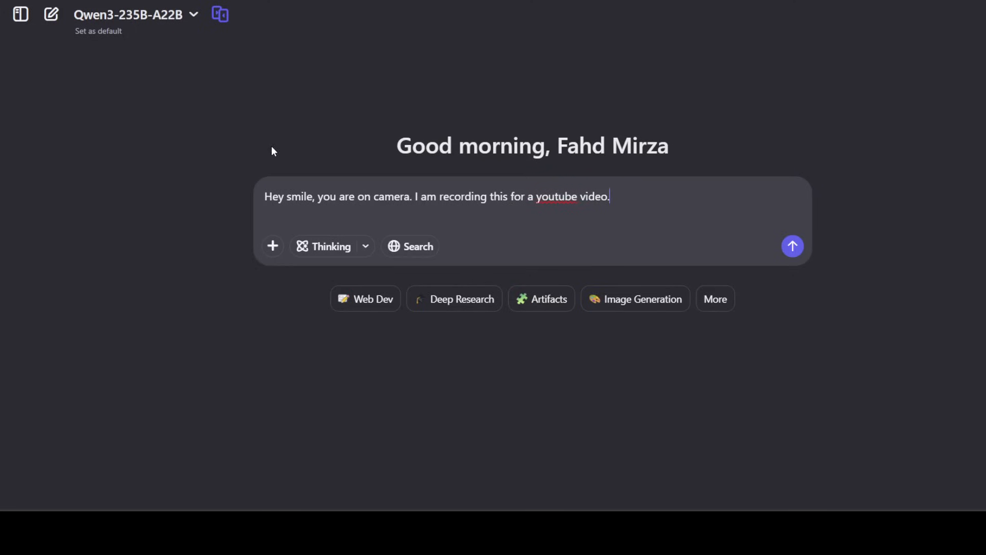
pyautogui.click(792, 246)
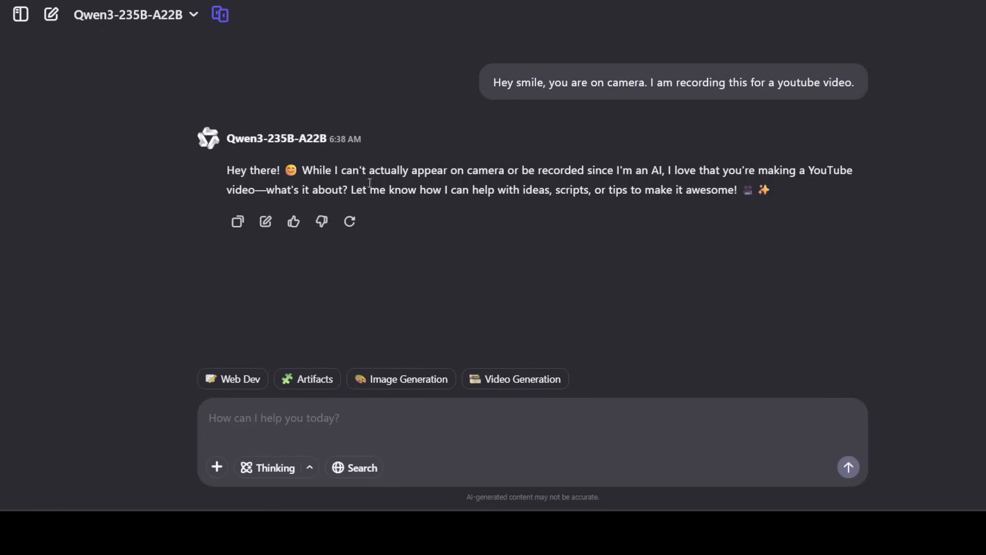
pyautogui.moveTo(599, 183)
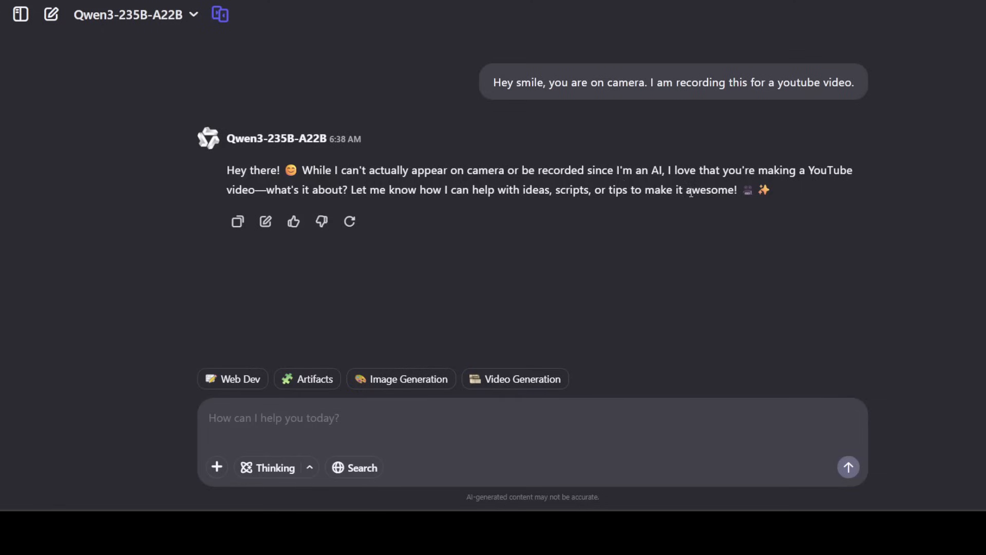
pyautogui.moveTo(345, 204)
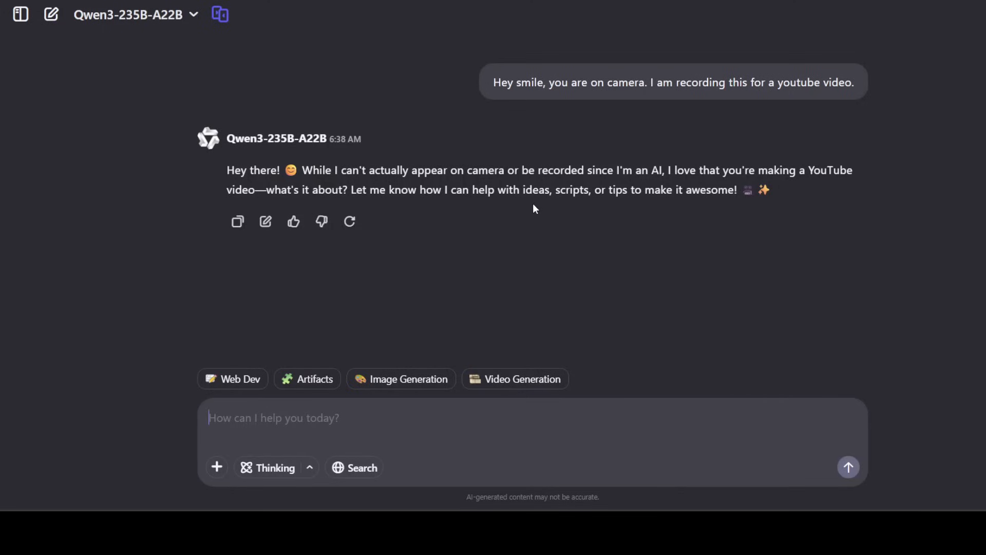
pyautogui.moveTo(377, 419)
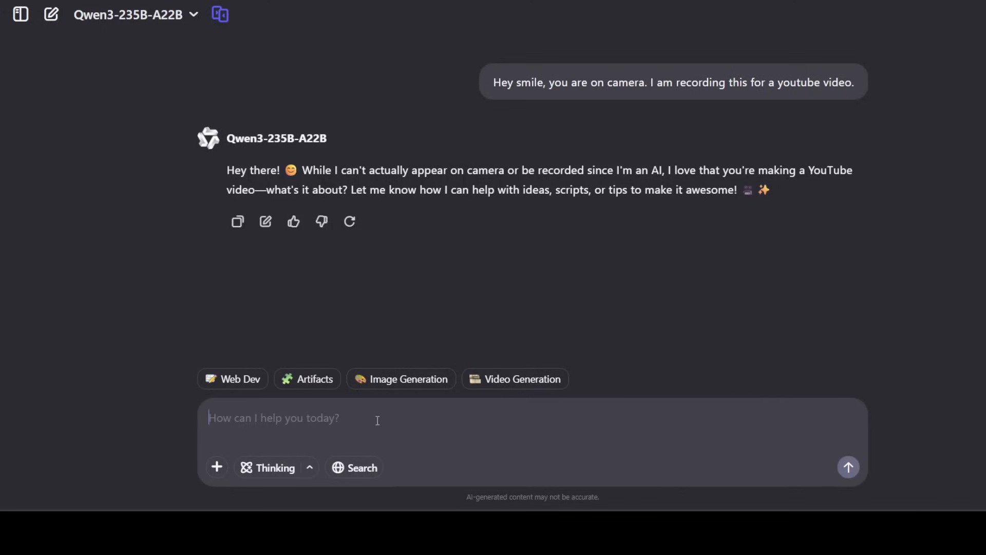
# Send 'Well its about you. tell me about your recent updates' and get the model's upgrade list
pyautogui.write('WE')
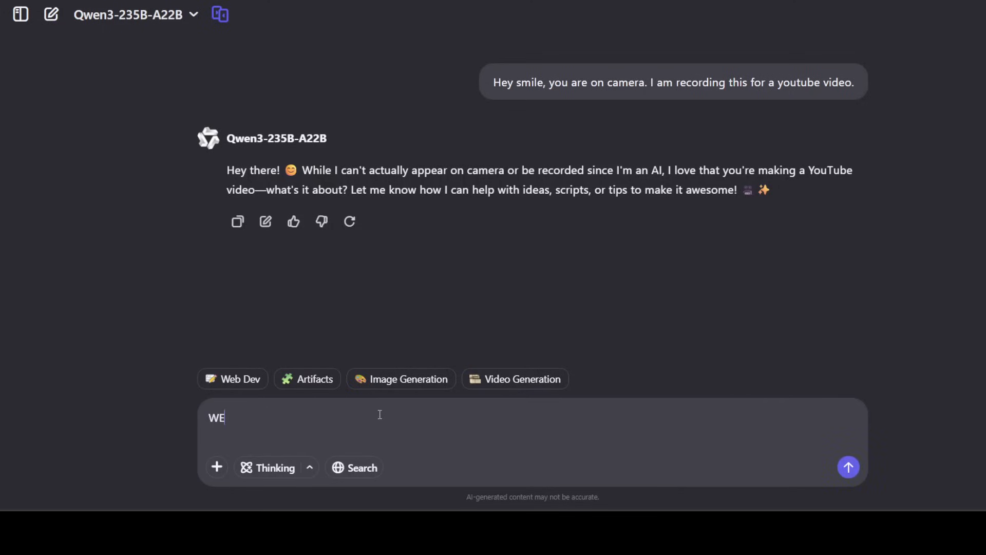
pyautogui.write('Well its about yo')
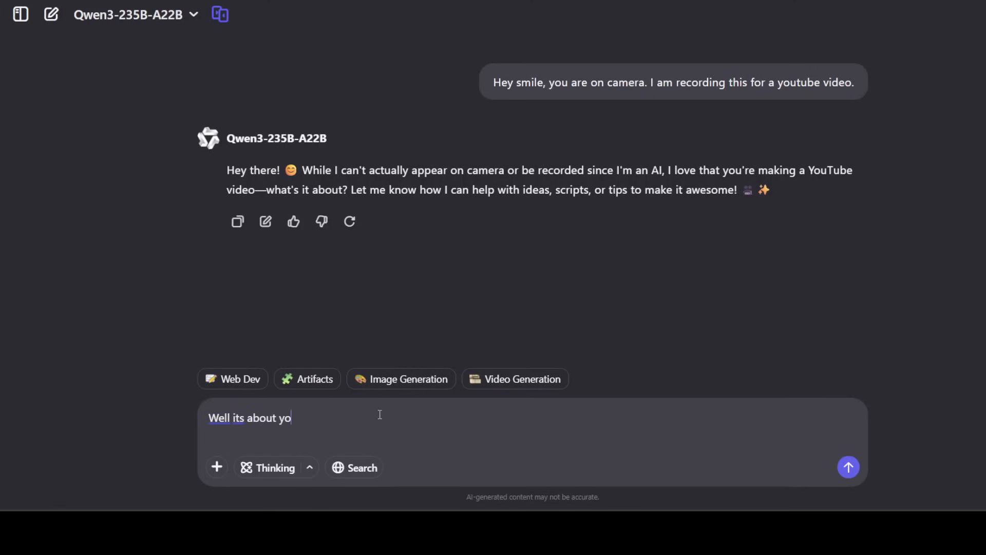
pyautogui.write('u. tell me')
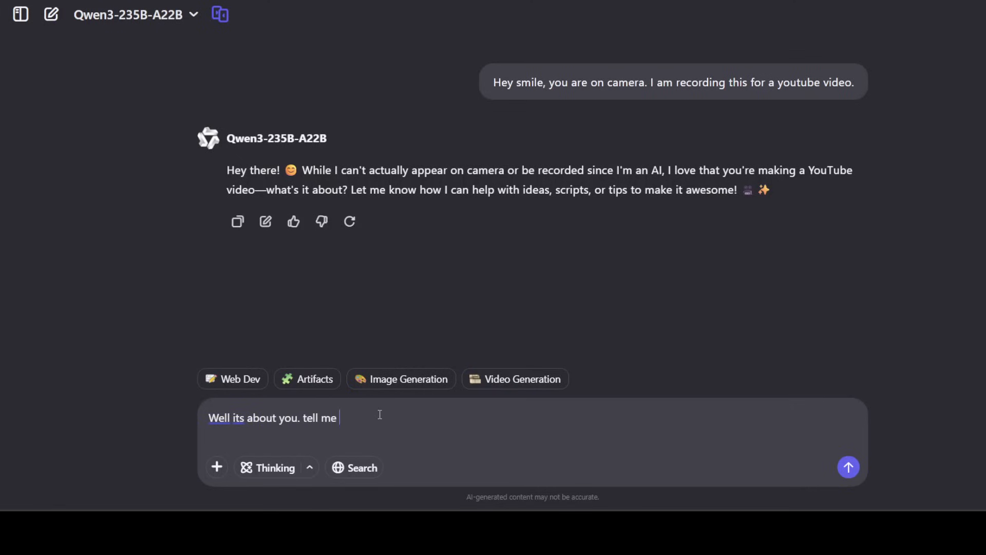
pyautogui.write('about your recen')
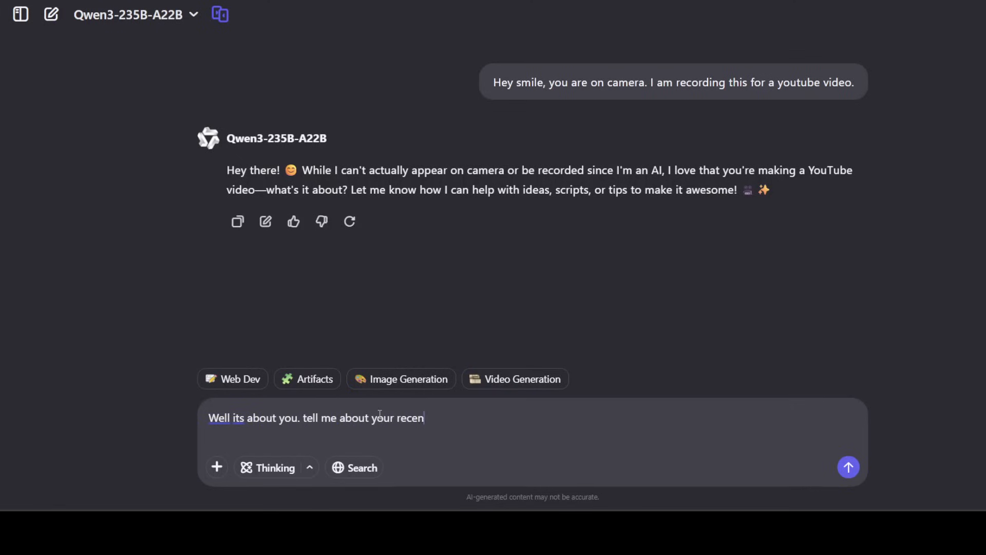
pyautogui.click(847, 466)
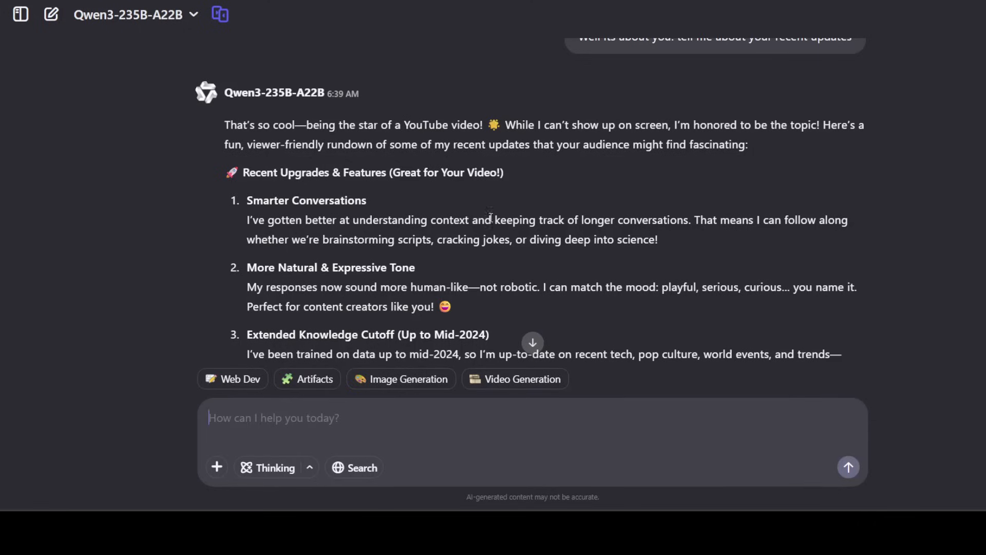
pyautogui.moveTo(450, 255)
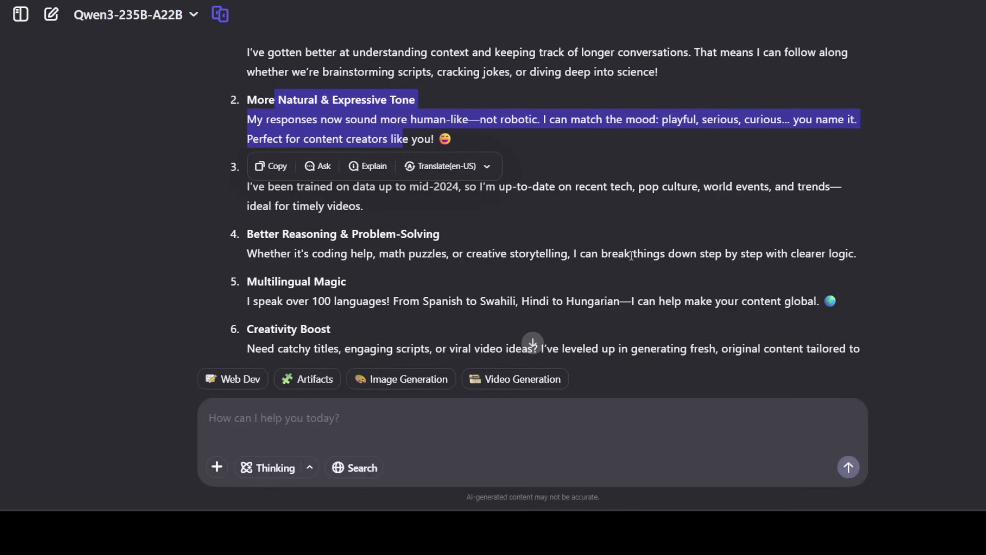
pyautogui.moveTo(684, 244)
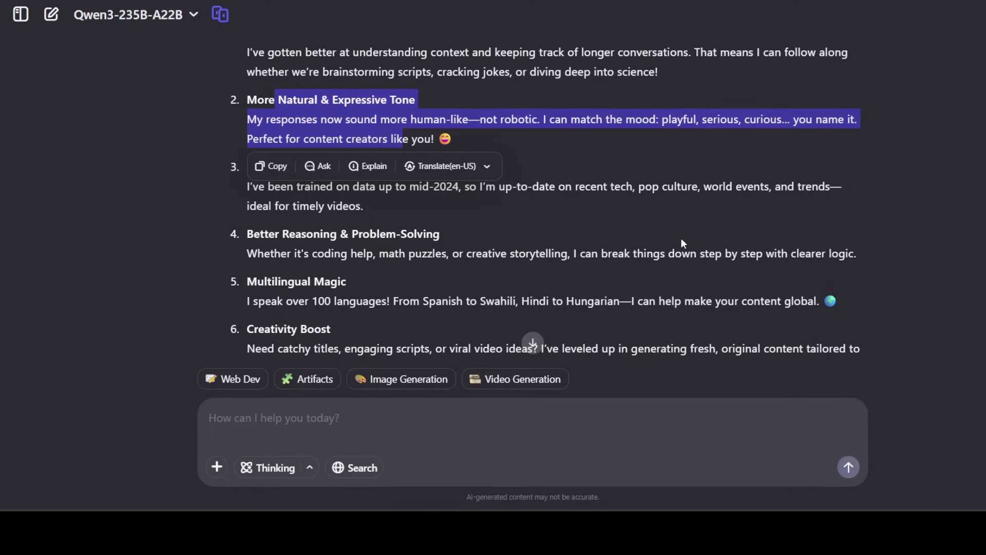
pyautogui.moveTo(398, 211)
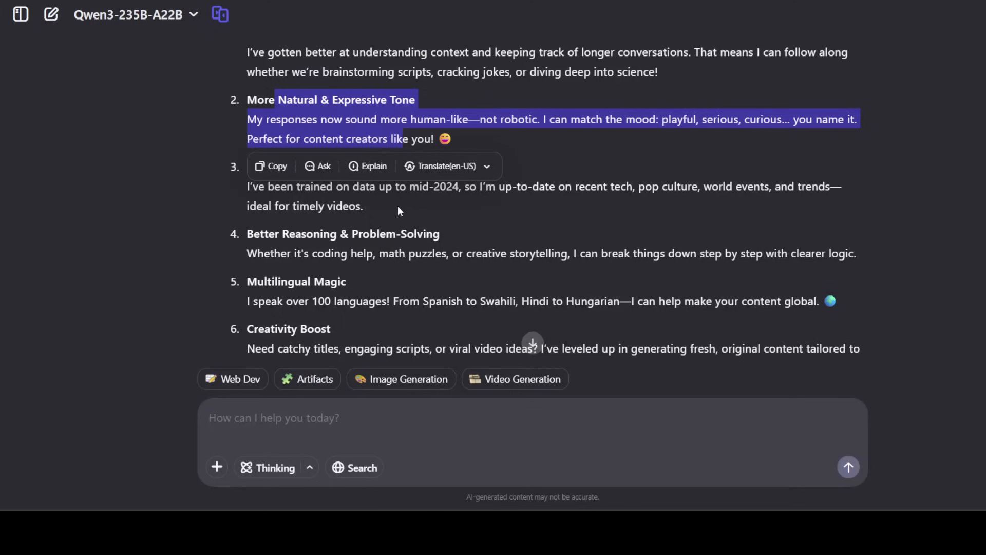
pyautogui.moveTo(424, 220)
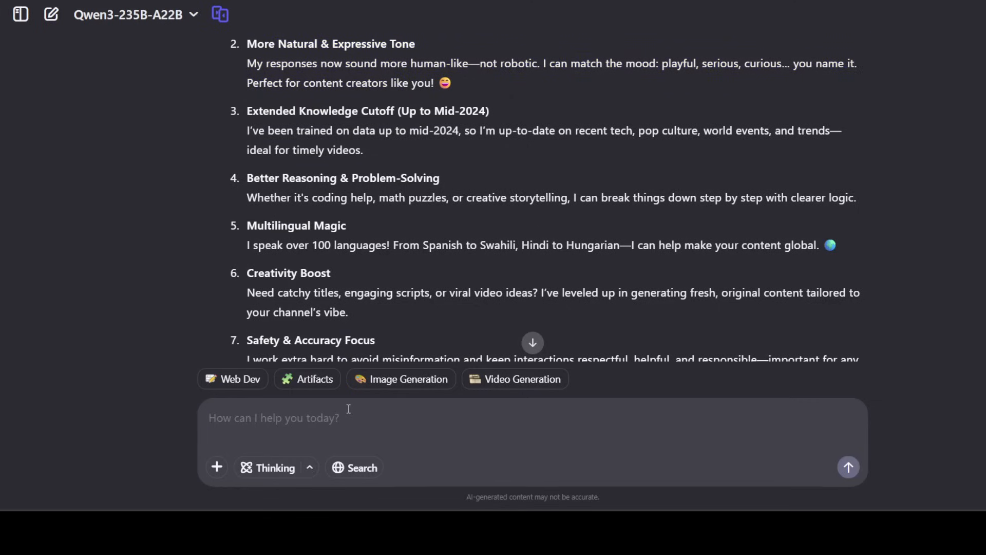
pyautogui.write('ok you s')
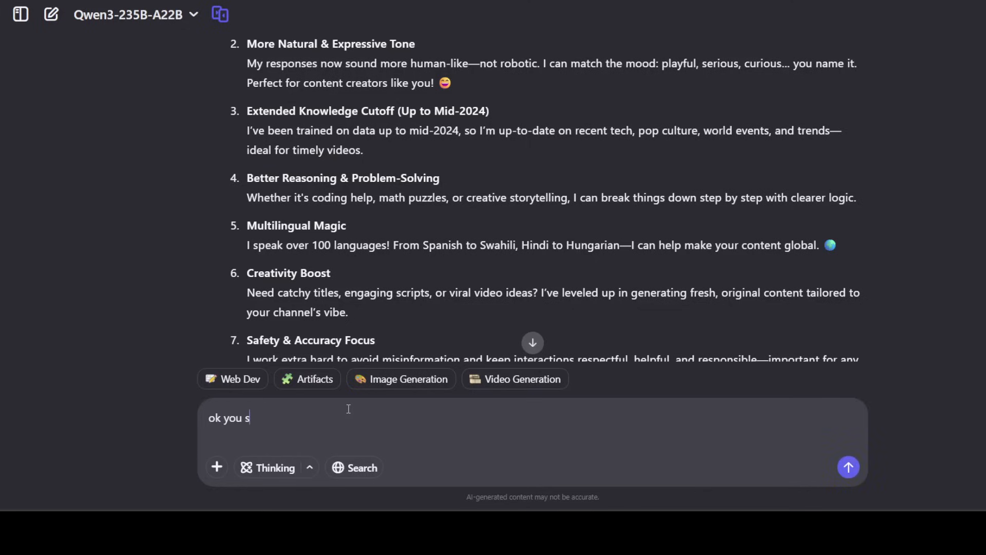
pyautogui.write('ay you can speak')
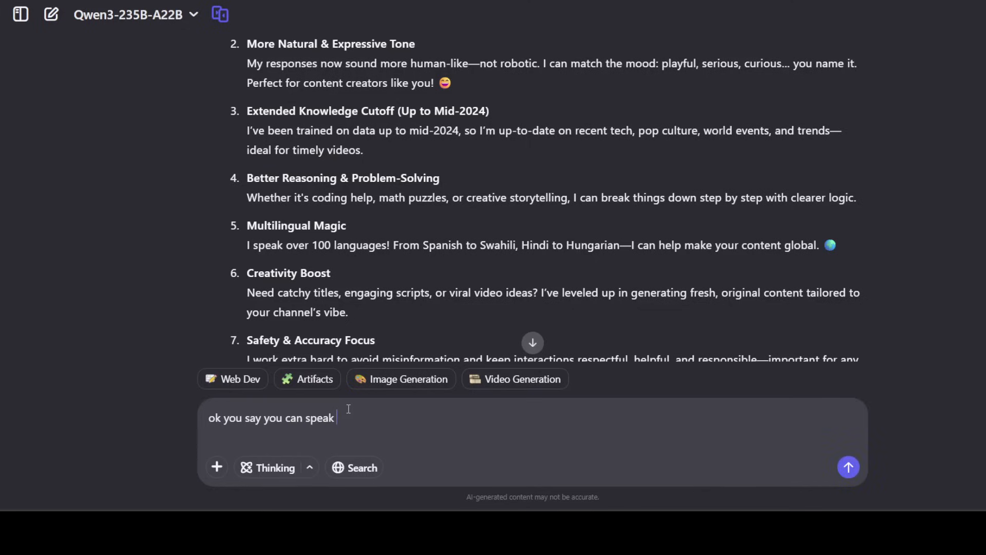
pyautogui.write('over 100 languages. Can you')
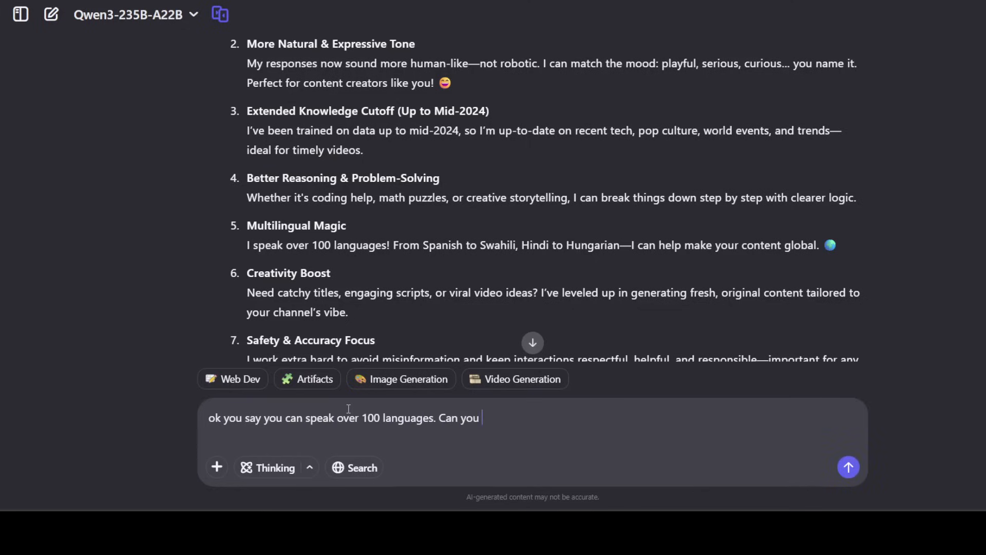
pyautogui.write('say')
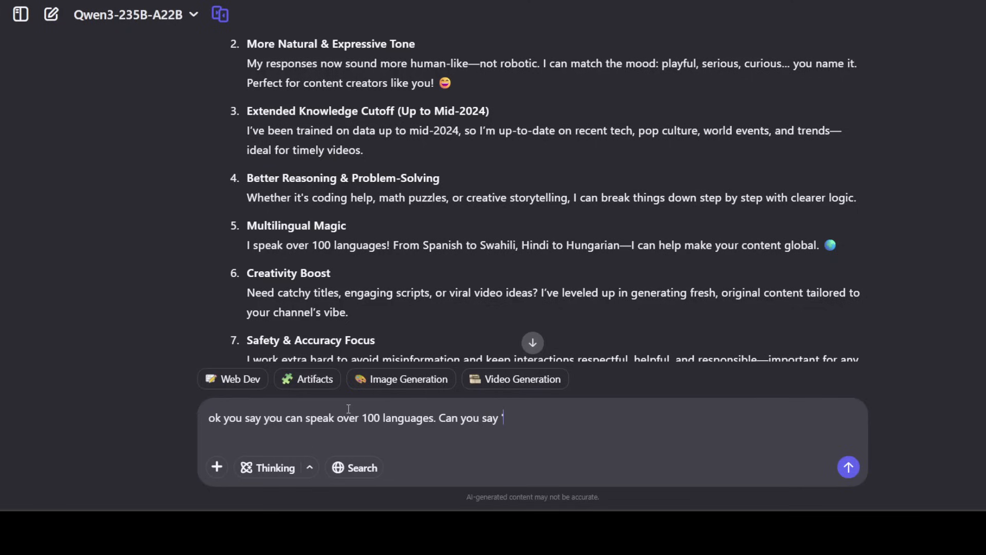
pyautogui.write('I love you')
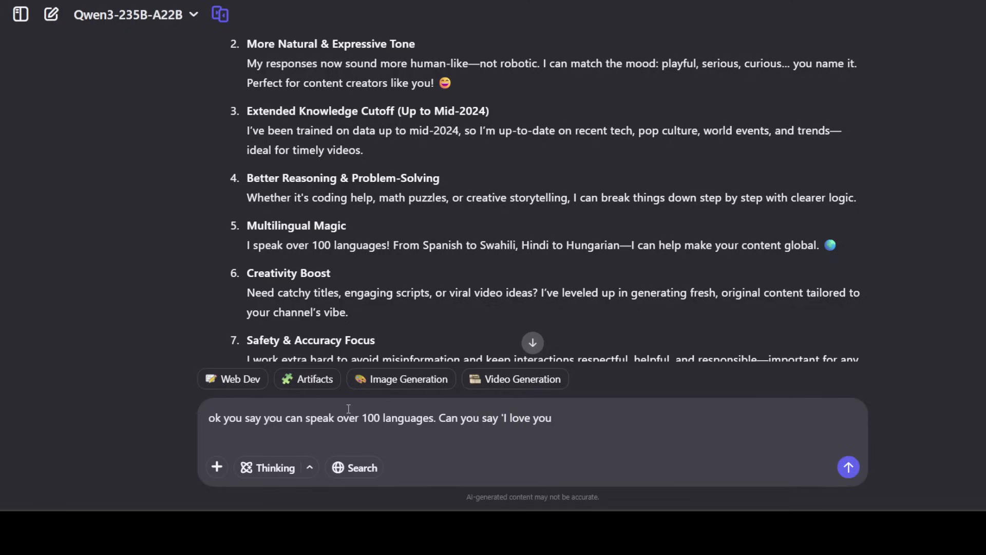
pyautogui.write('bec')
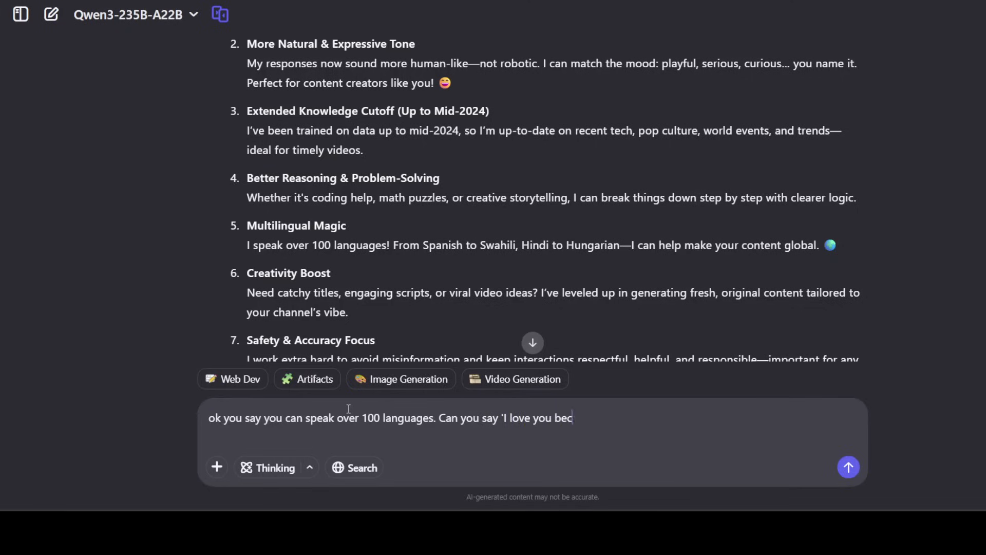
pyautogui.write('ause')
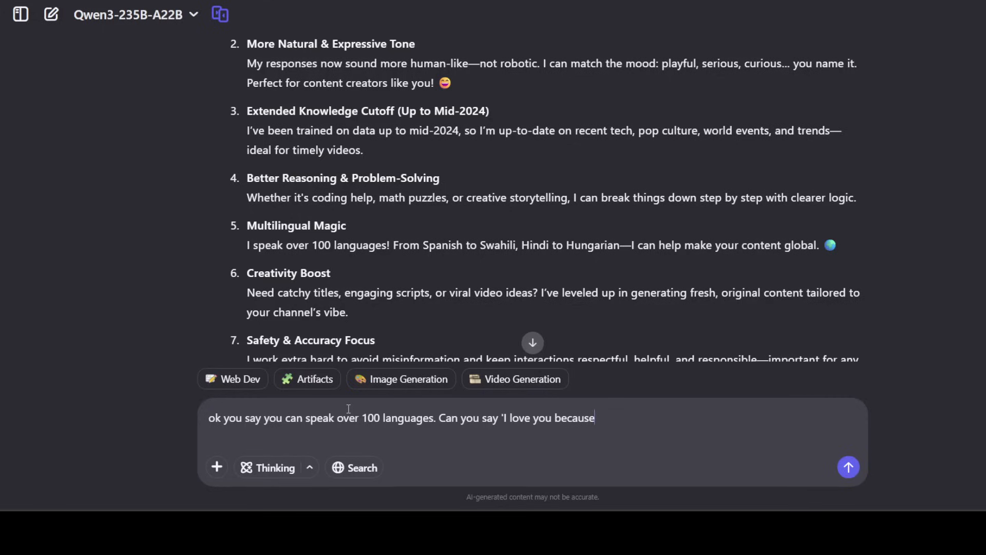
pyautogui.write("' in all thos")
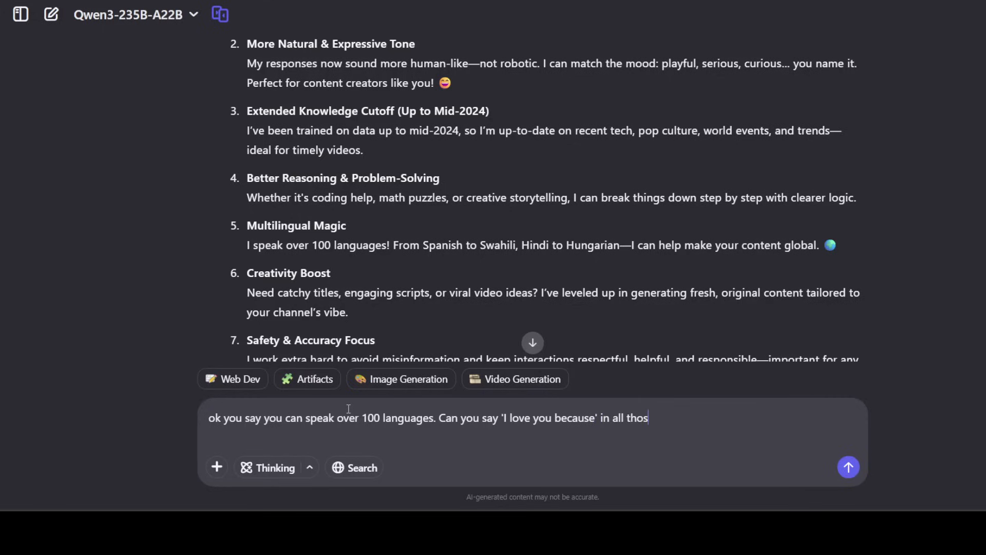
pyautogui.write('100')
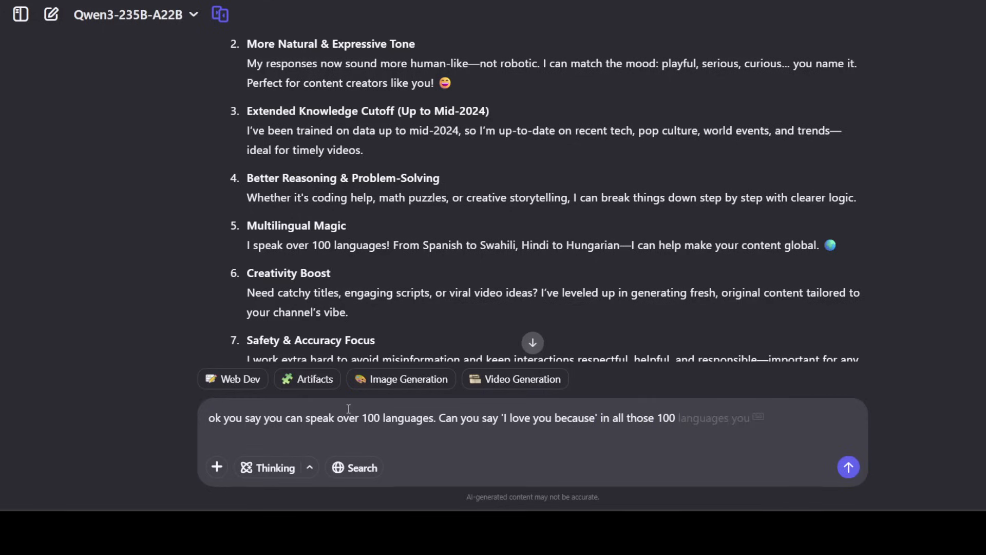
pyautogui.write('+ p')
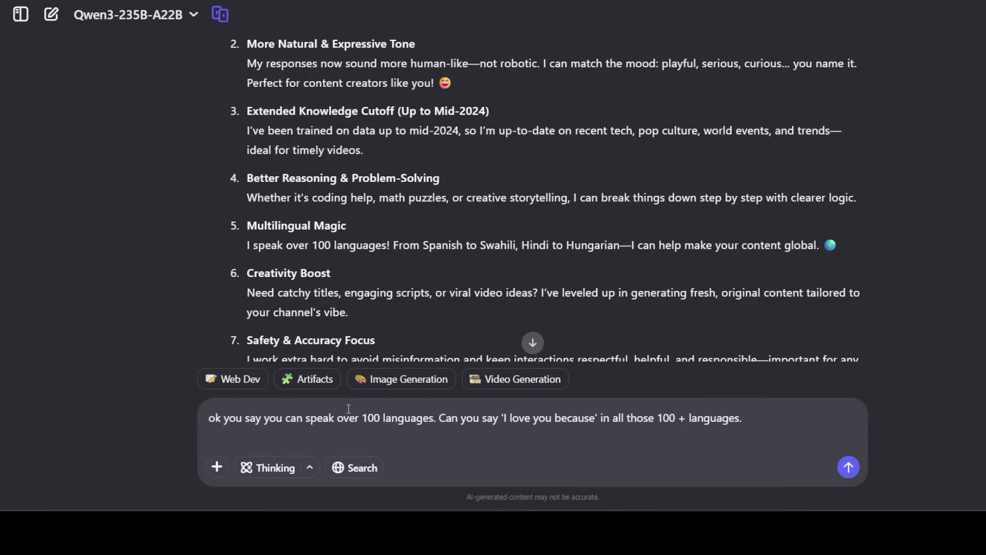
pyautogui.click(848, 467)
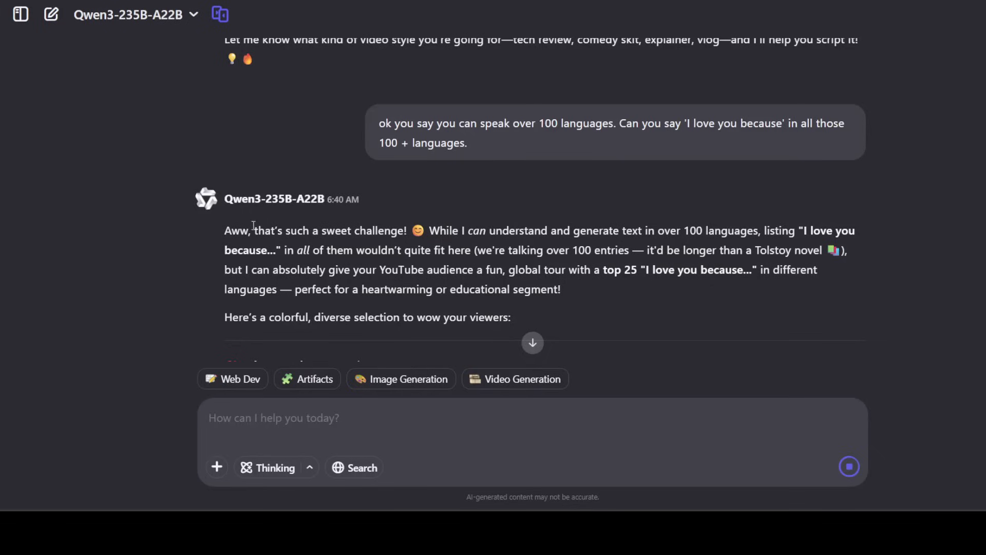
pyautogui.moveTo(452, 234)
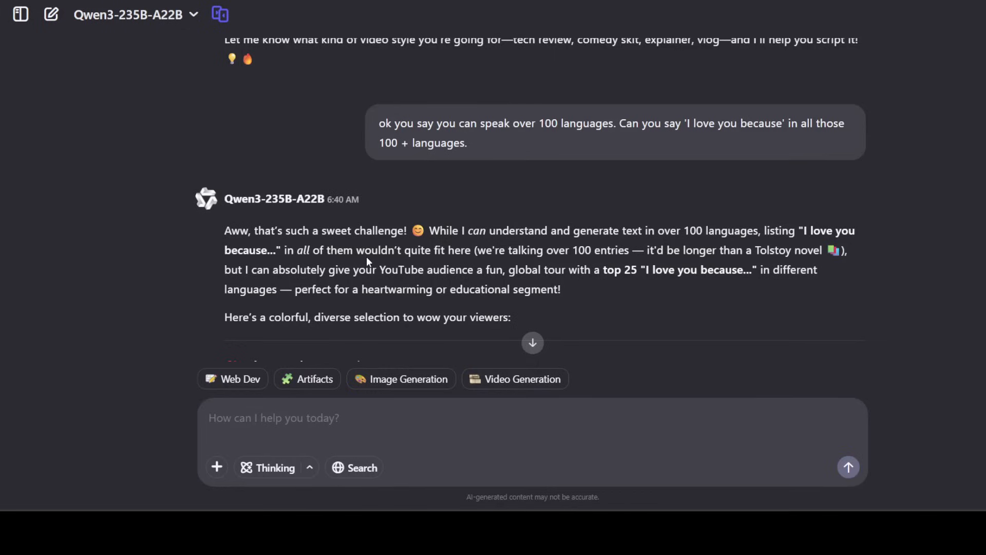
pyautogui.moveTo(664, 256)
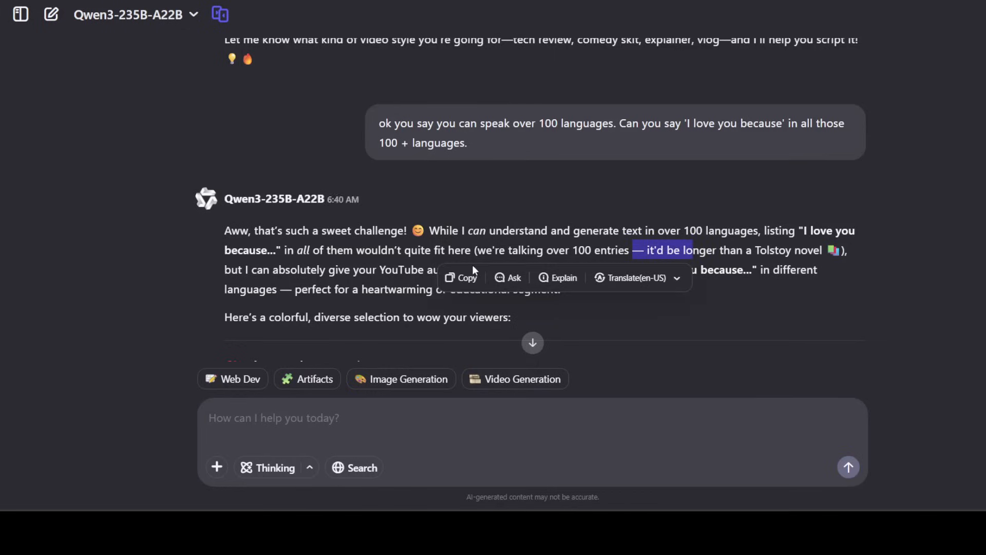
pyautogui.scroll(-3)
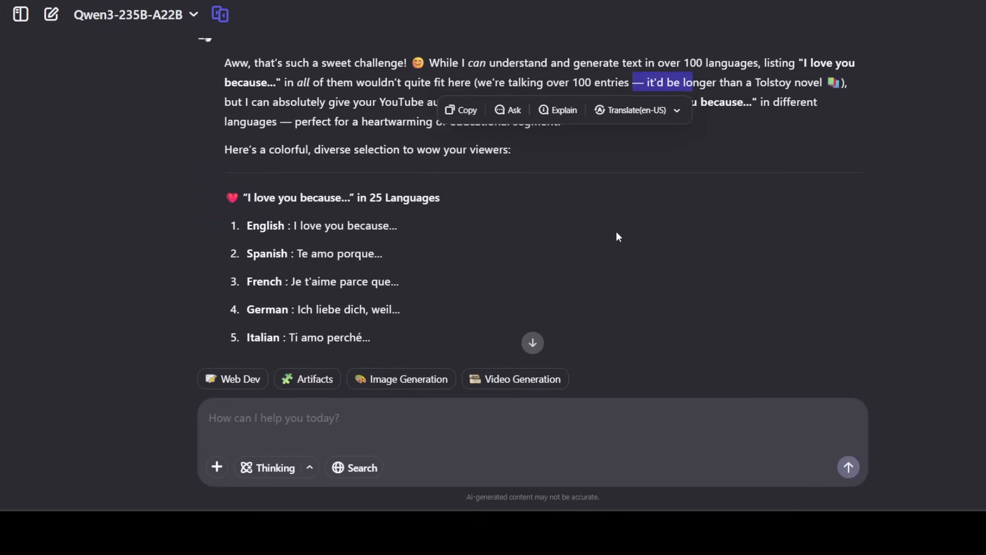
pyautogui.moveTo(528, 207)
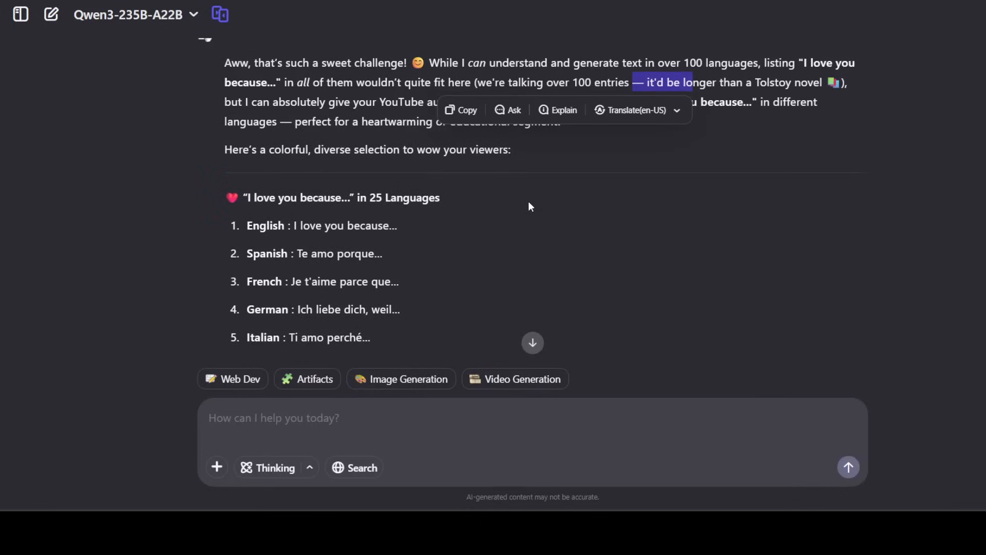
pyautogui.click(468, 270)
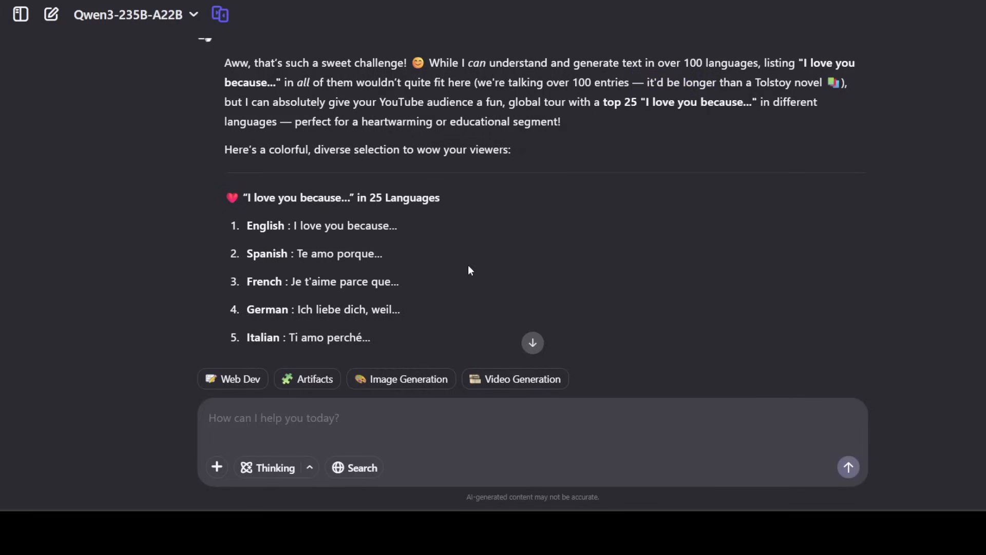
pyautogui.scroll(-3)
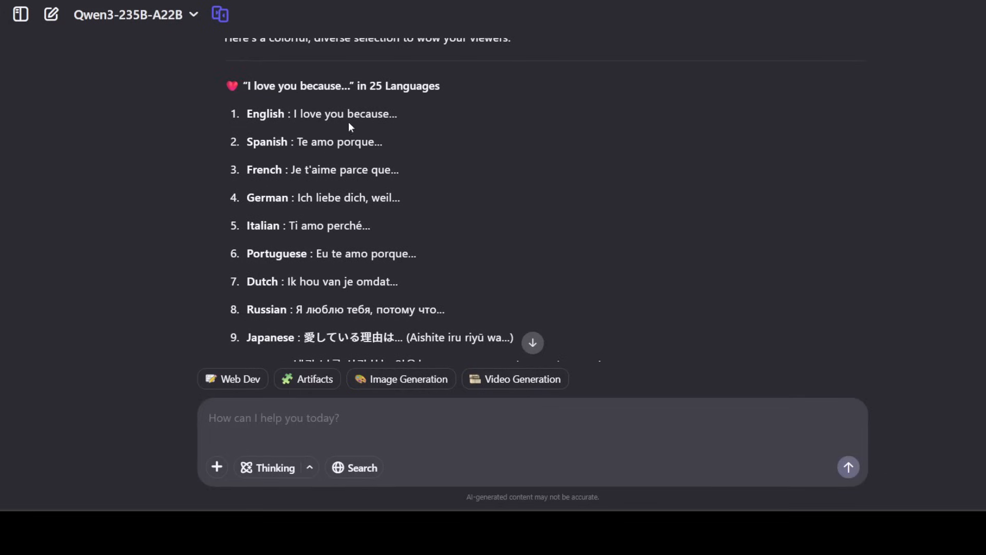
pyautogui.moveTo(384, 201)
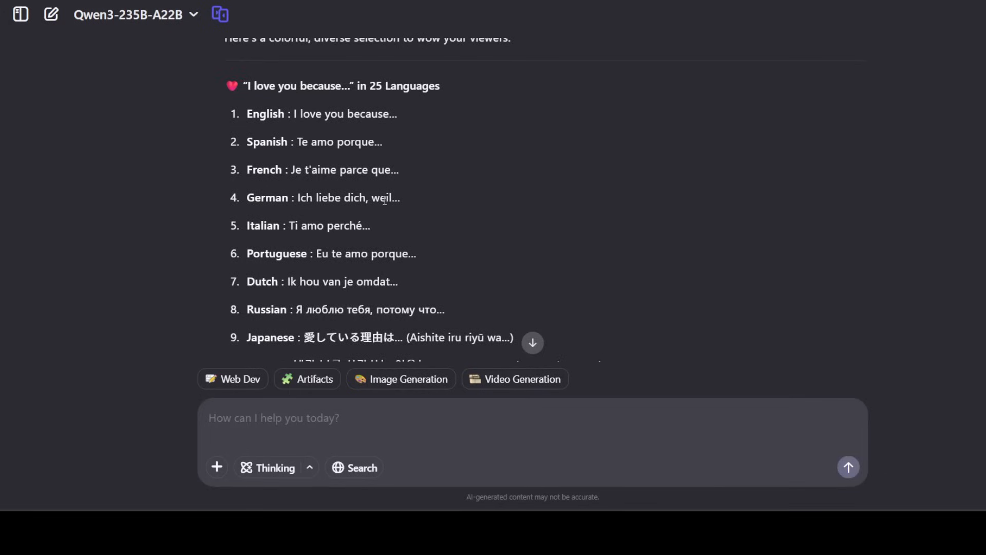
pyautogui.scroll(-3)
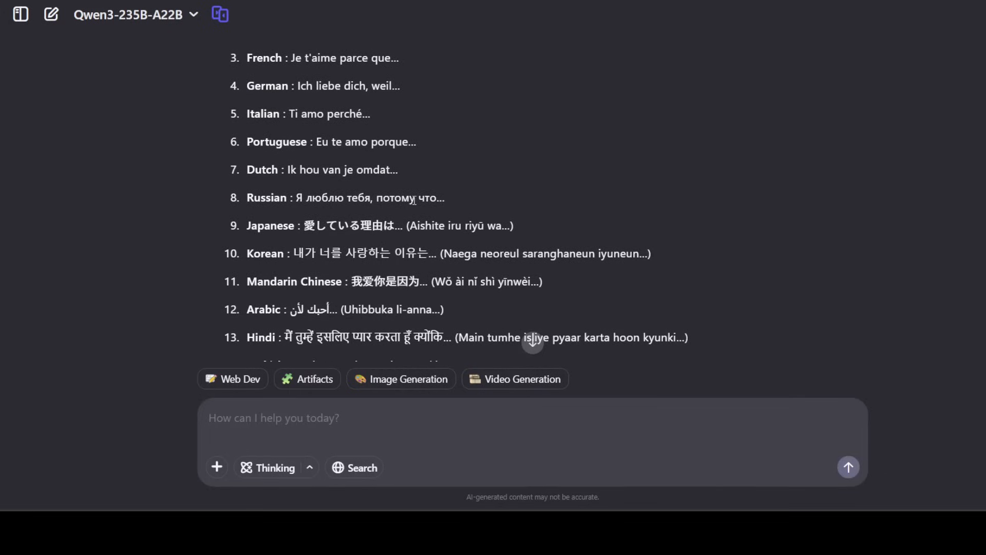
pyautogui.scroll(-3)
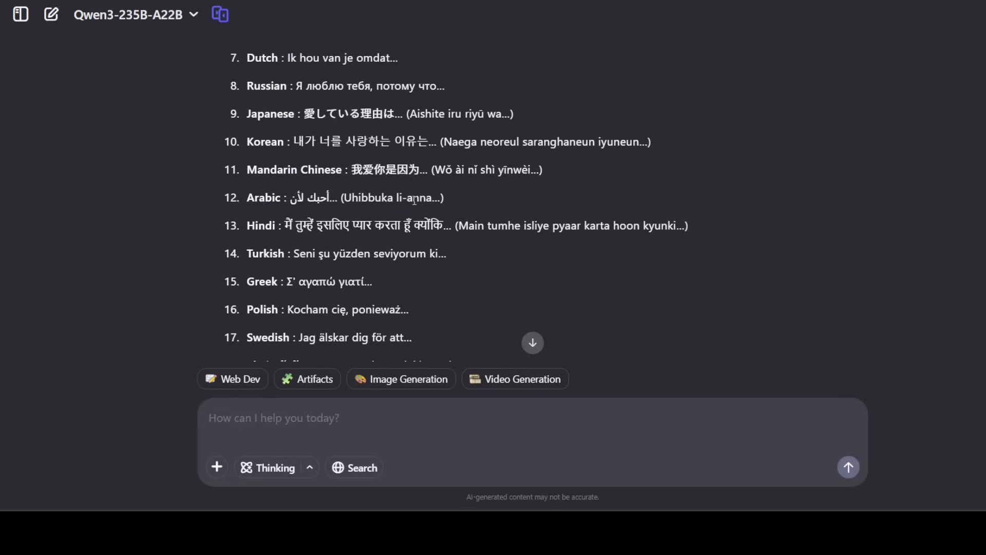
pyautogui.scroll(-3)
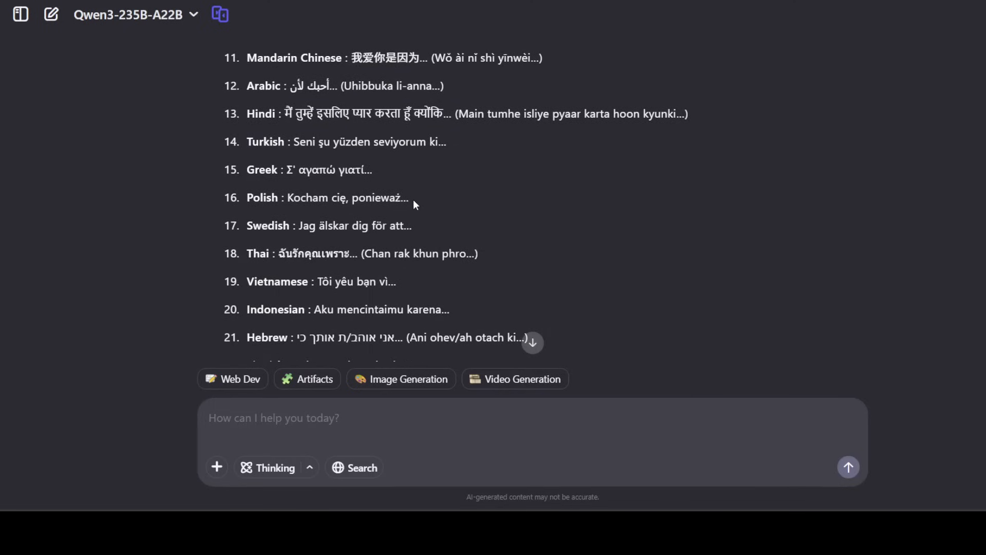
pyautogui.scroll(-3)
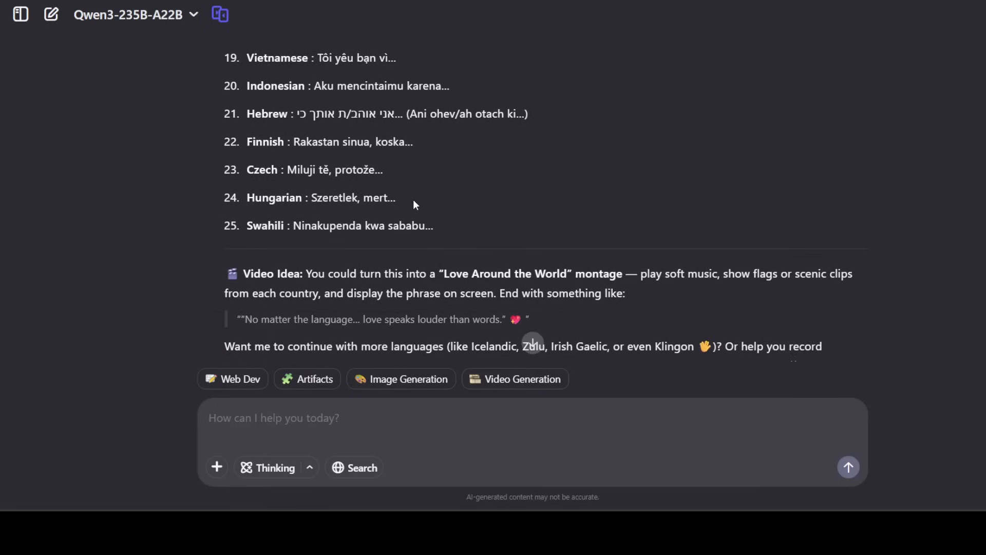
pyautogui.scroll(-3)
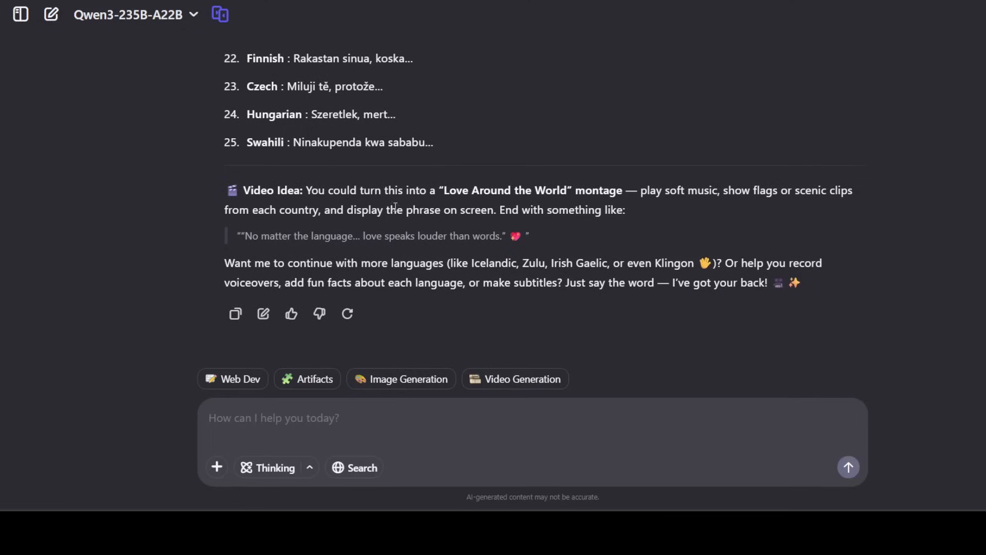
pyautogui.moveTo(490, 226)
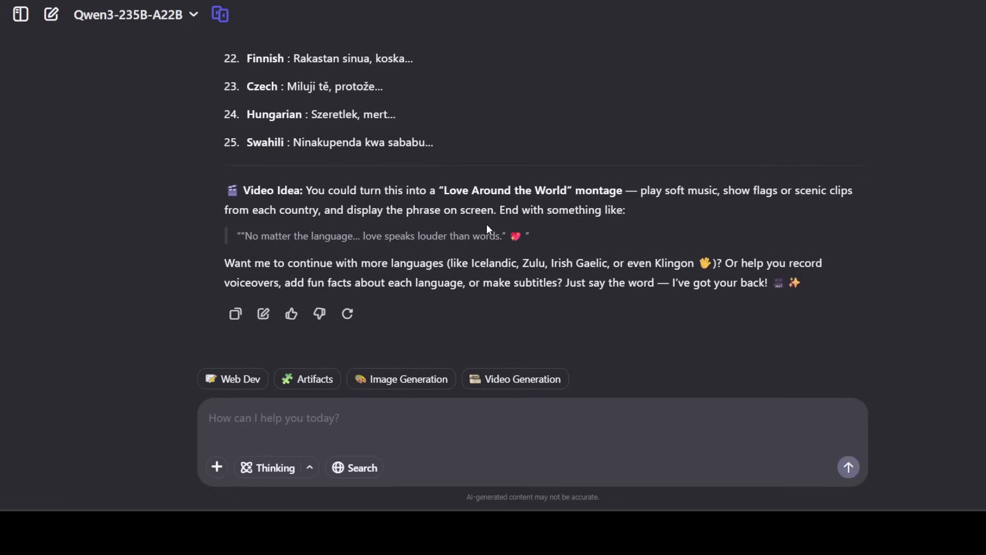
pyautogui.moveTo(74, 80)
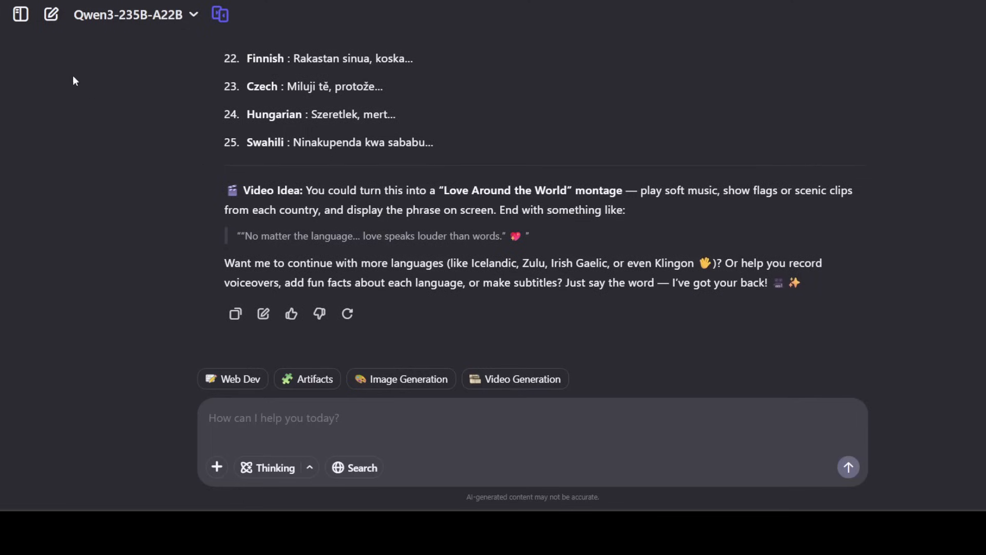
pyautogui.moveTo(444, 307)
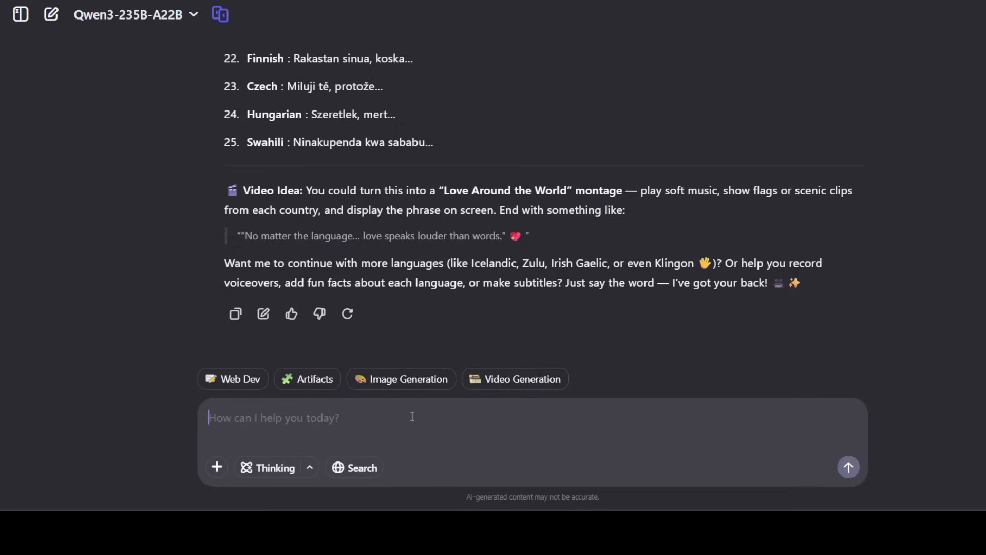
# Ask the model to also translate 'I love you because' into Urdu, Hindi, Tamil and the other listed languages
pyautogui.write('can you also tr')
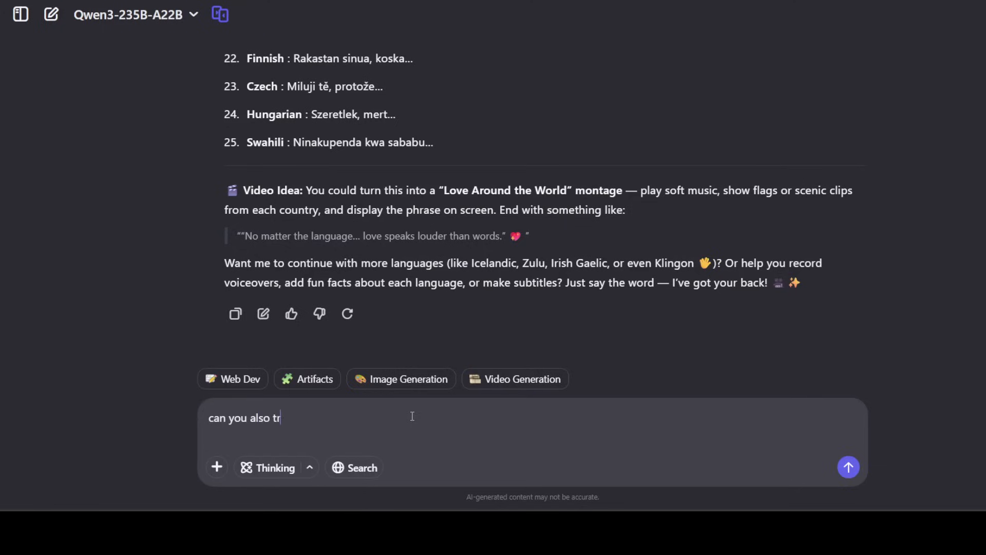
pyautogui.write('anslate it')
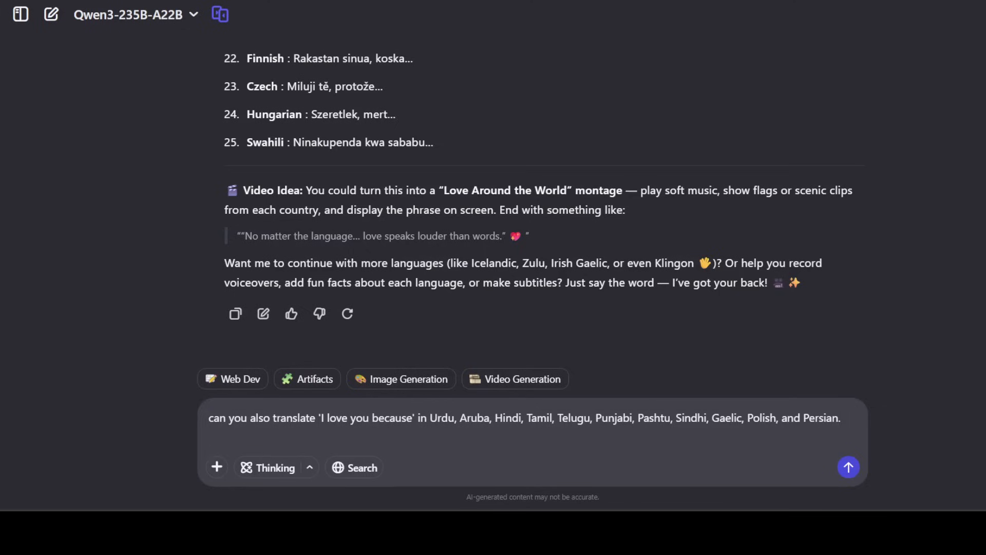
pyautogui.click(847, 466)
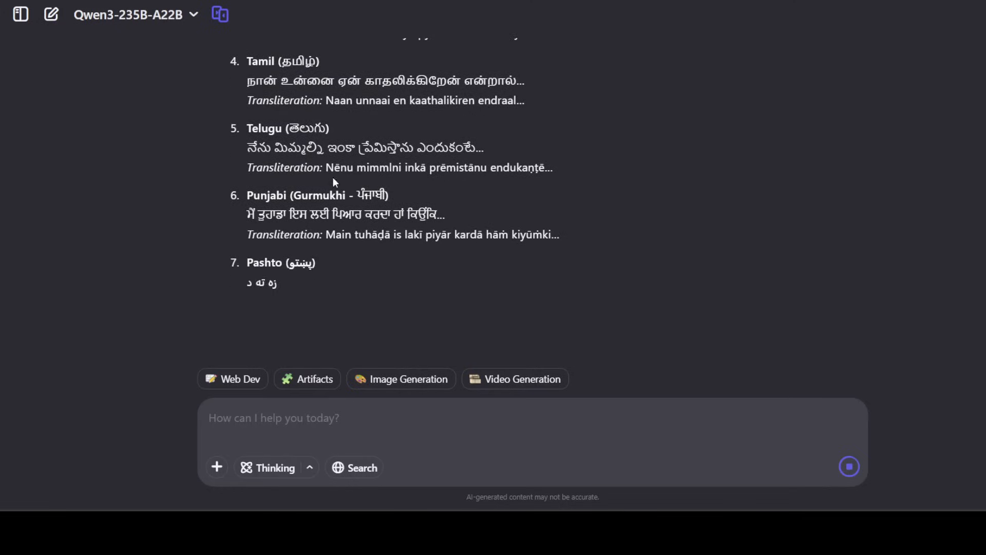
# Read through the reply's translations and transliterations down to Persian and the video tip
pyautogui.scroll(-3)
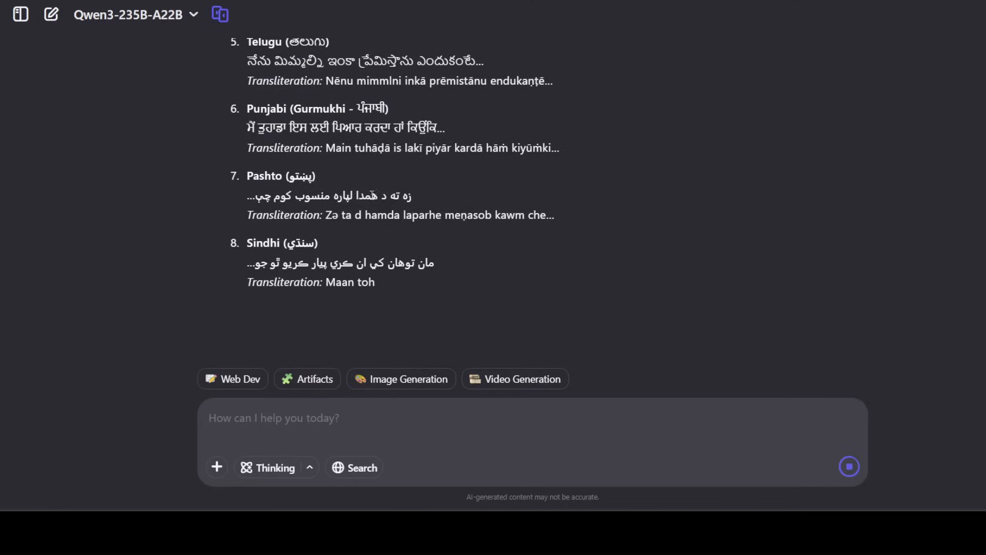
pyautogui.scroll(-3)
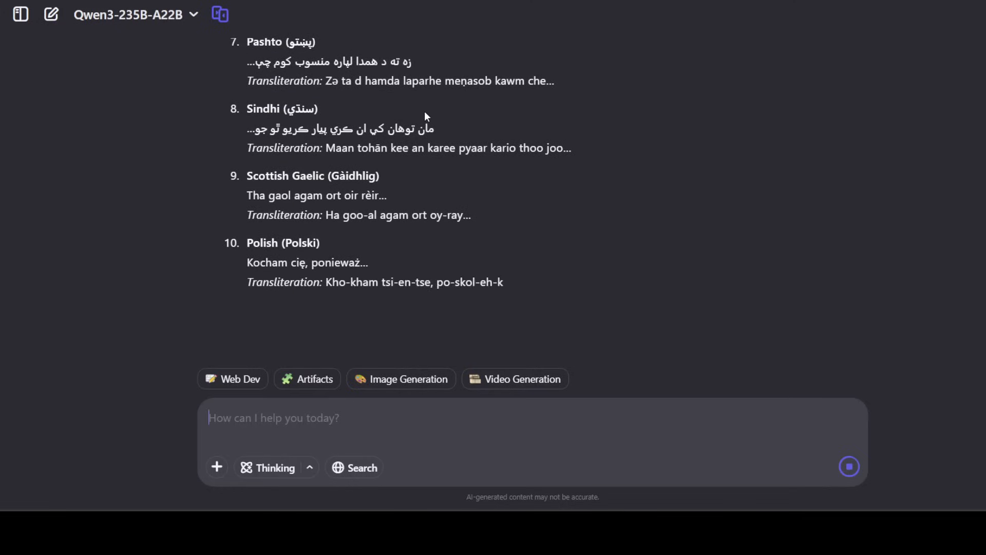
pyautogui.scroll(-3)
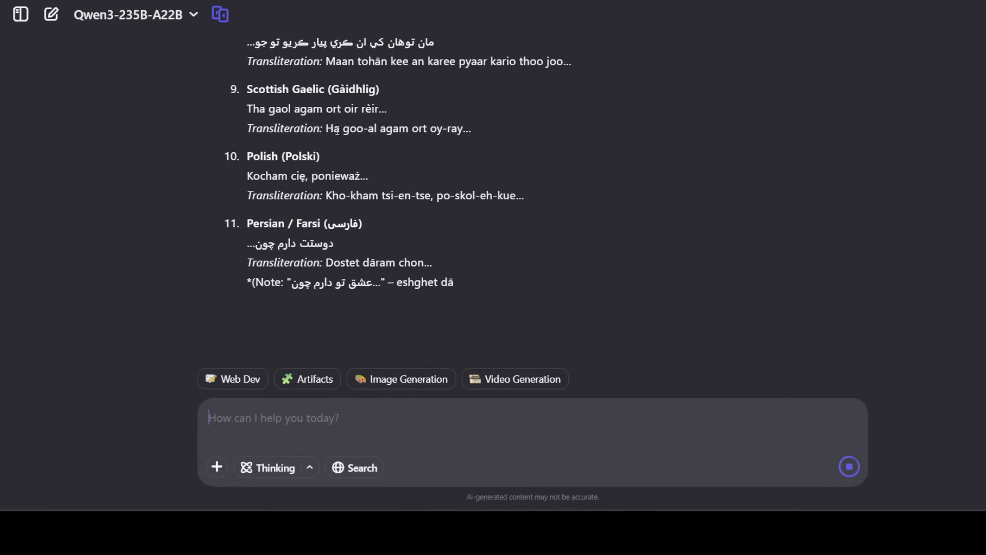
pyautogui.scroll(3)
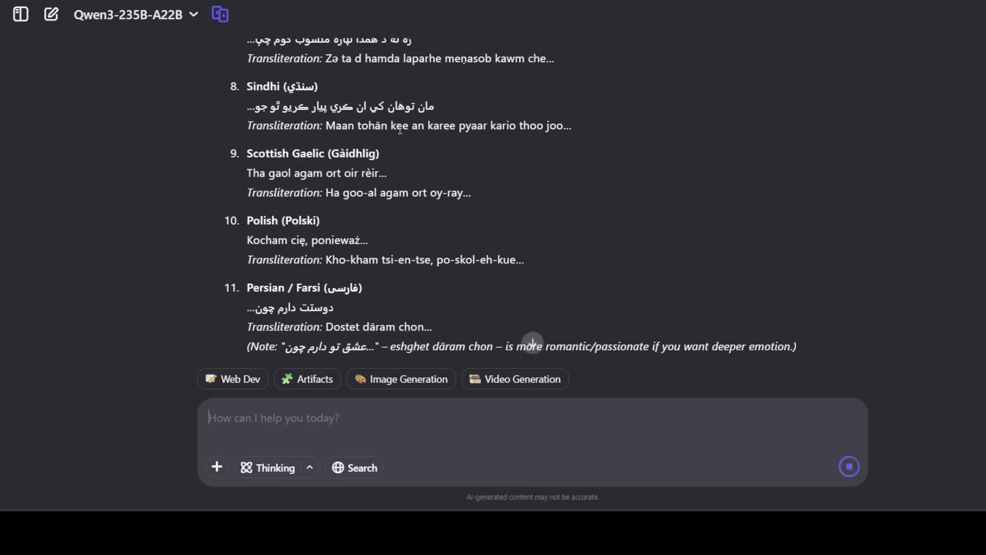
pyautogui.scroll(-3)
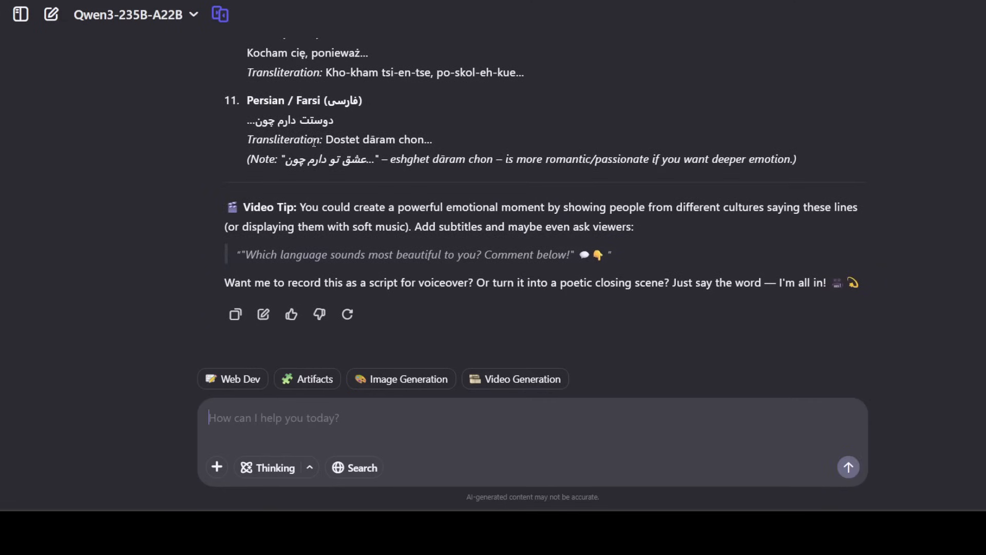
pyautogui.moveTo(4, 368)
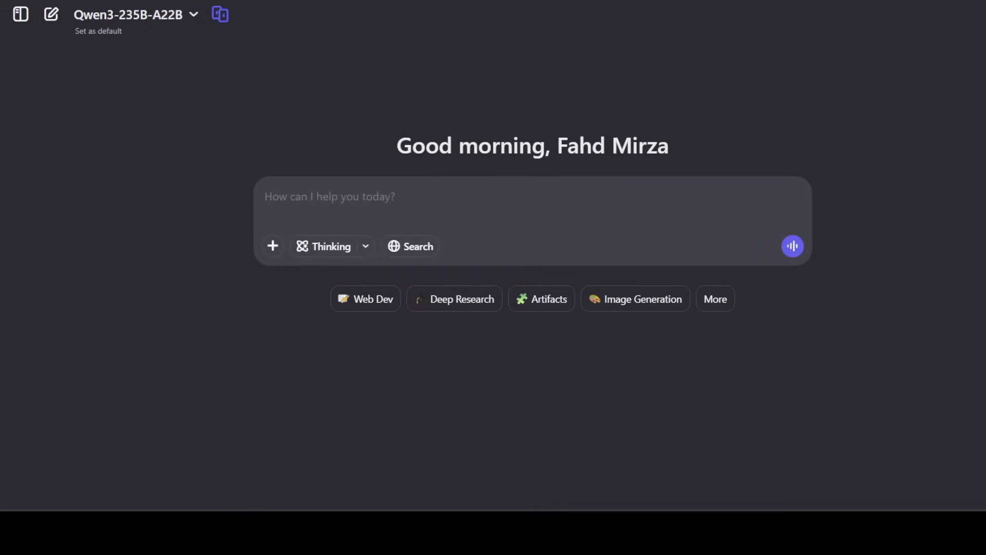
# Ask the model its most embarrassing shower moment and get its no-body reply
pyautogui.write("What's the most embarrassing thing that's ever happened to you while taking a shower?")
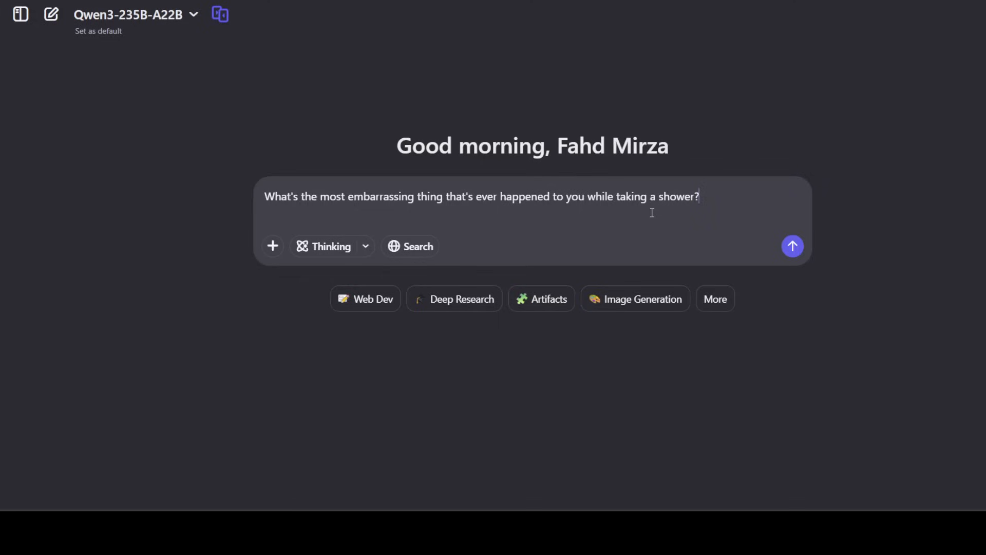
pyautogui.click(792, 245)
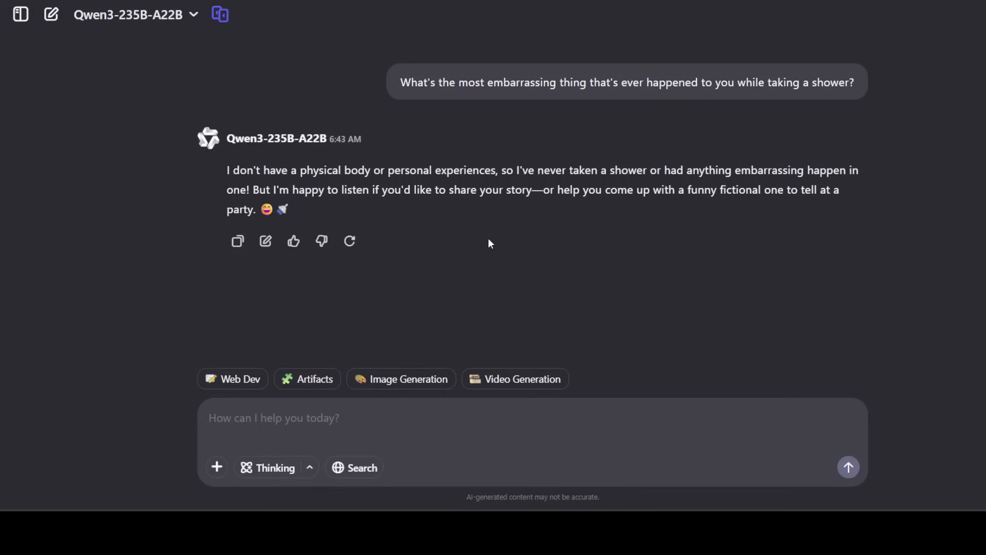
pyautogui.moveTo(492, 206)
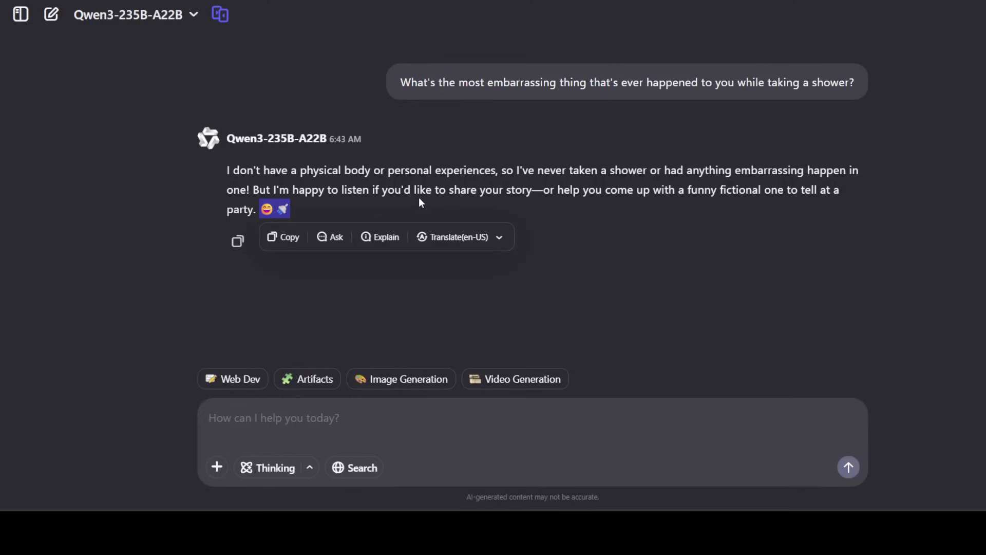
pyautogui.moveTo(870, 178)
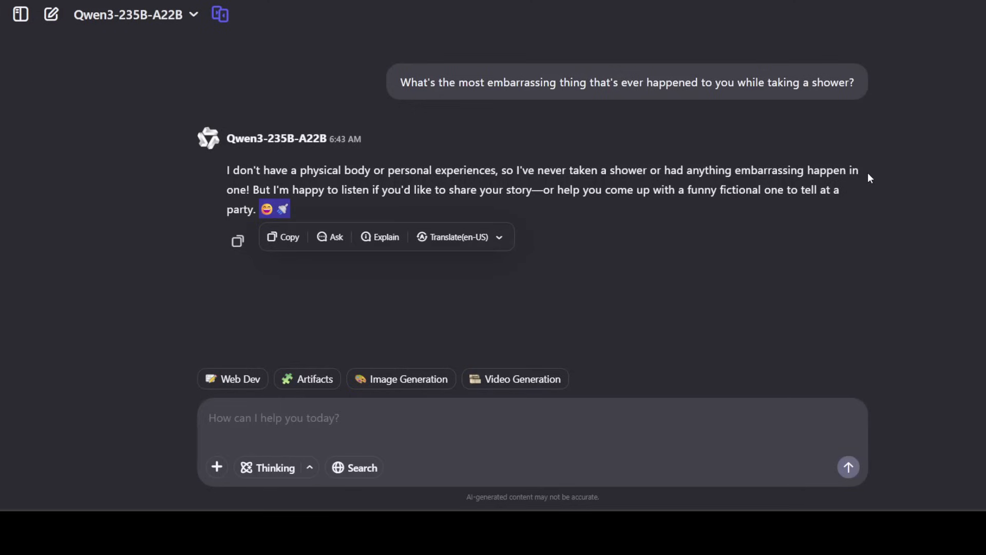
pyautogui.moveTo(673, 191)
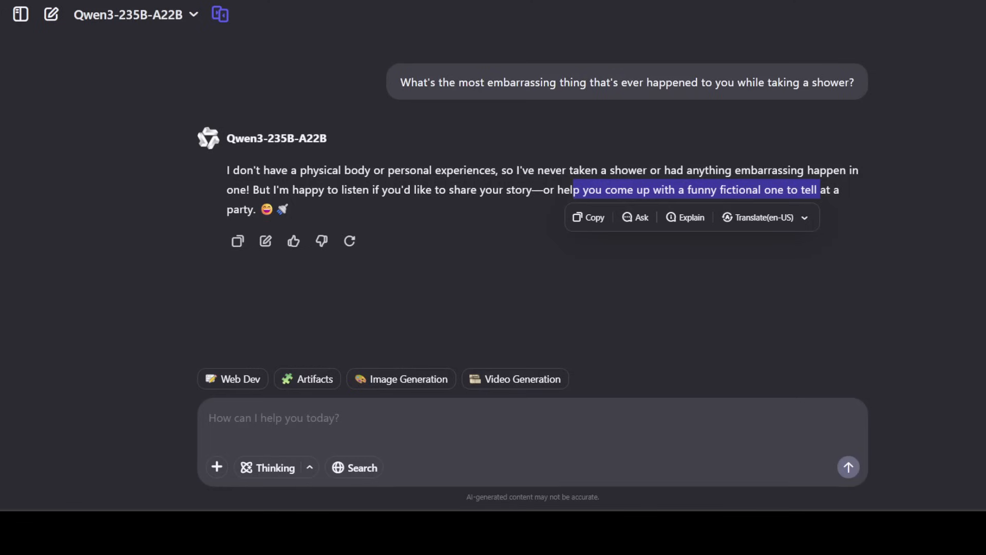
# Ask how to find your intelligence type per Gardner's 'Frames of Mind' and follow the answer as it streams
pyautogui.write('In the book, "Frames of Mind: The Theory of Multiple Intelligences" by  Howard Gardner , writer mentions every person has some kind of intelligence. How do I determine which type of Intelligence I have?')
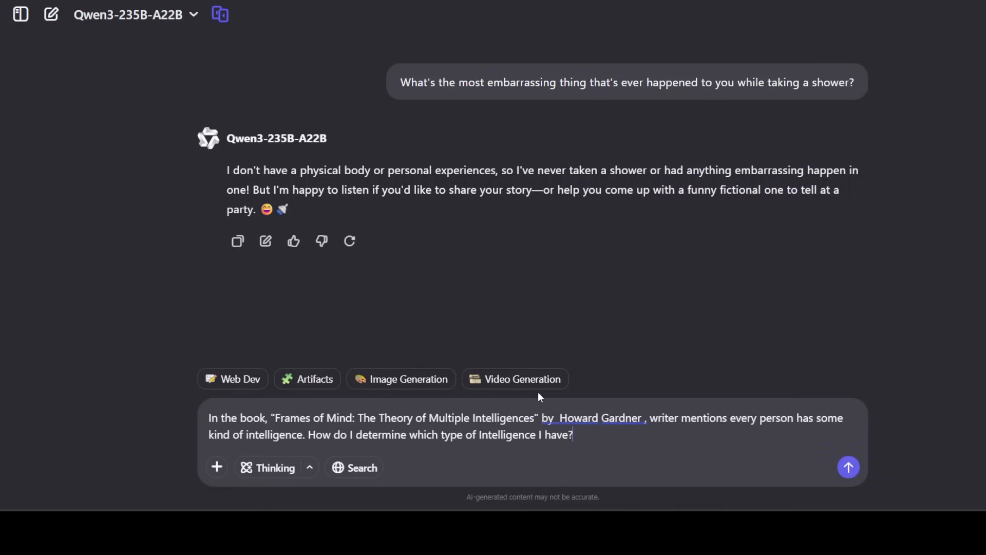
pyautogui.click(848, 467)
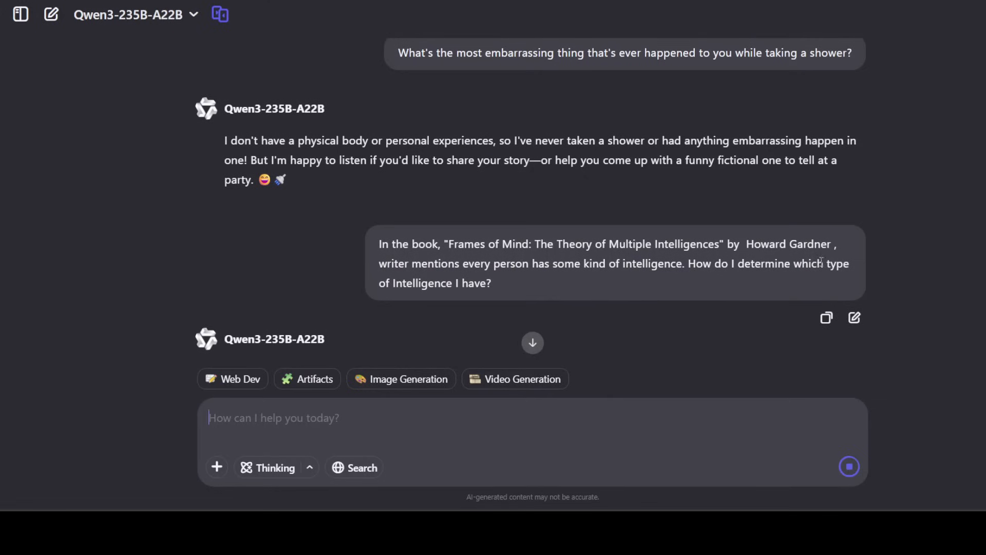
pyautogui.moveTo(553, 279)
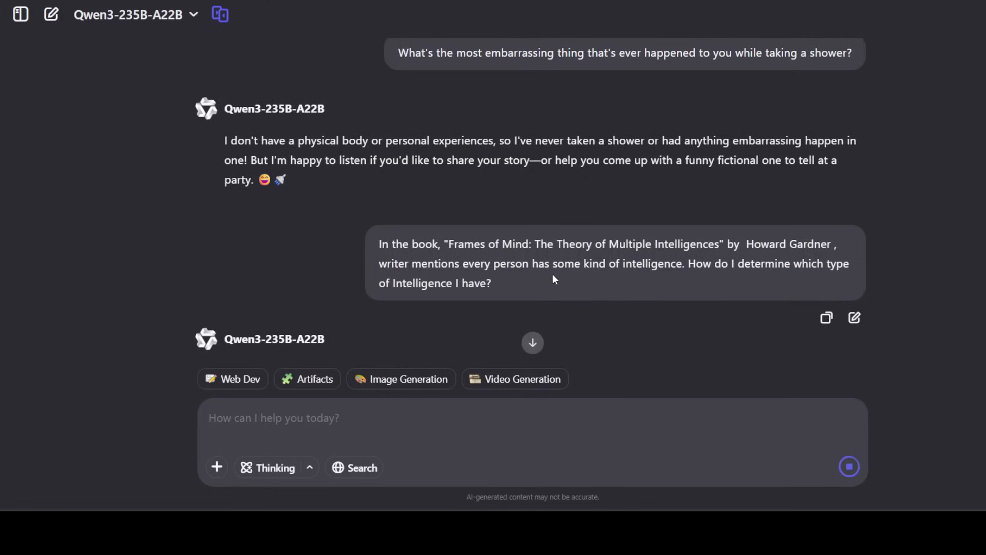
pyautogui.moveTo(697, 278)
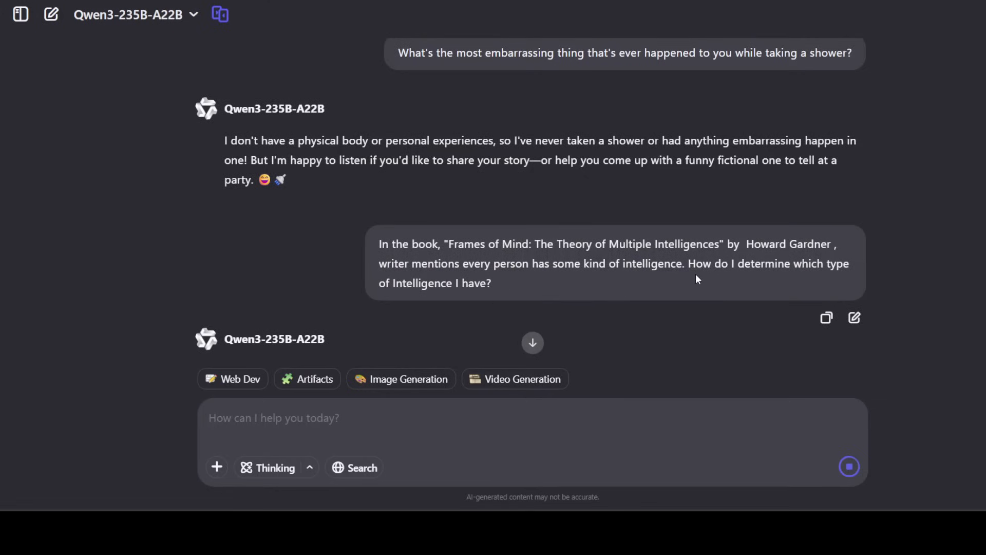
pyautogui.moveTo(556, 288)
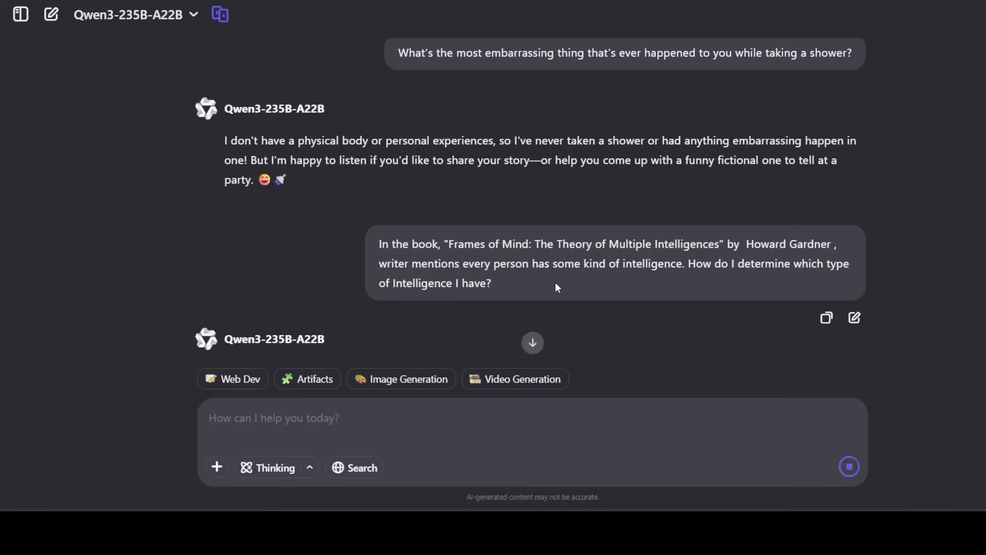
pyautogui.scroll(-3)
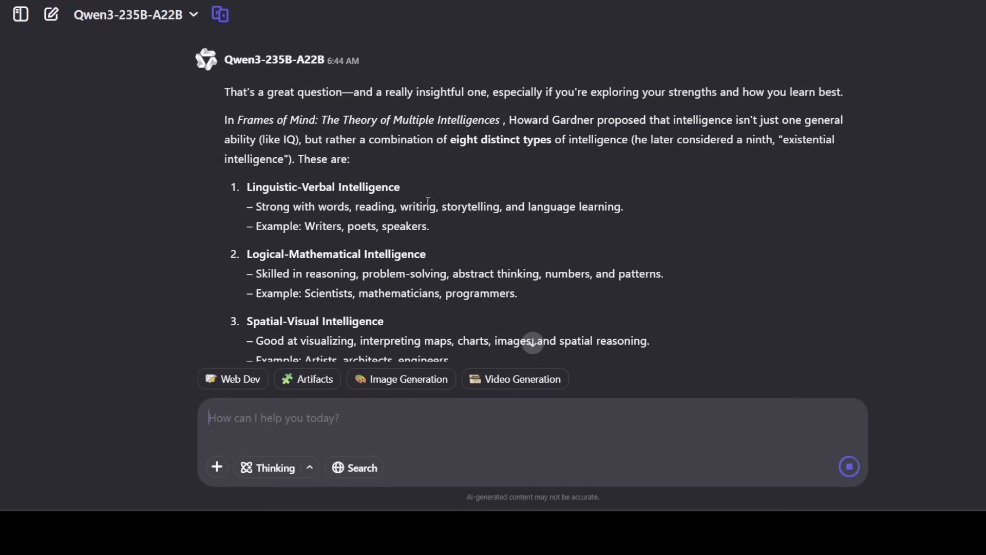
pyautogui.scroll(-3)
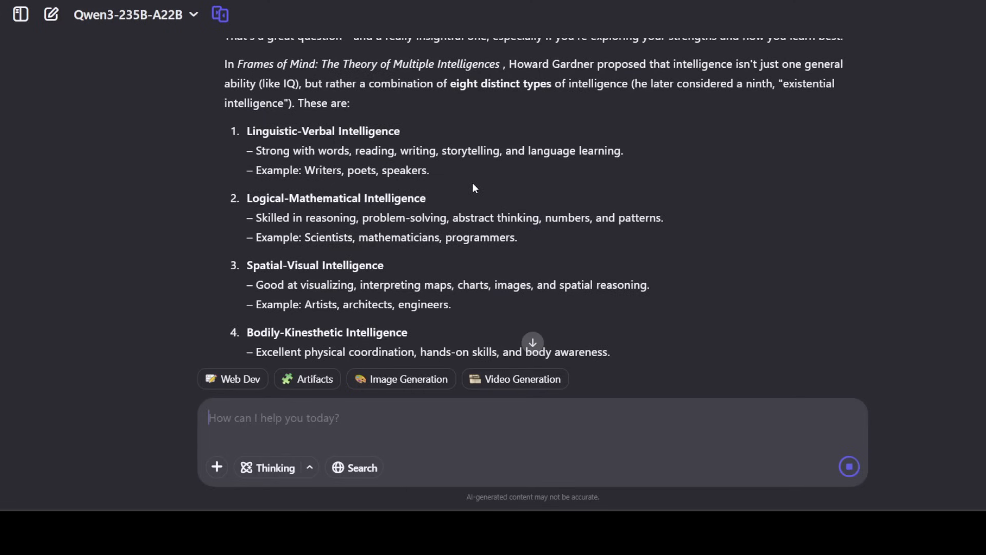
pyautogui.moveTo(460, 109)
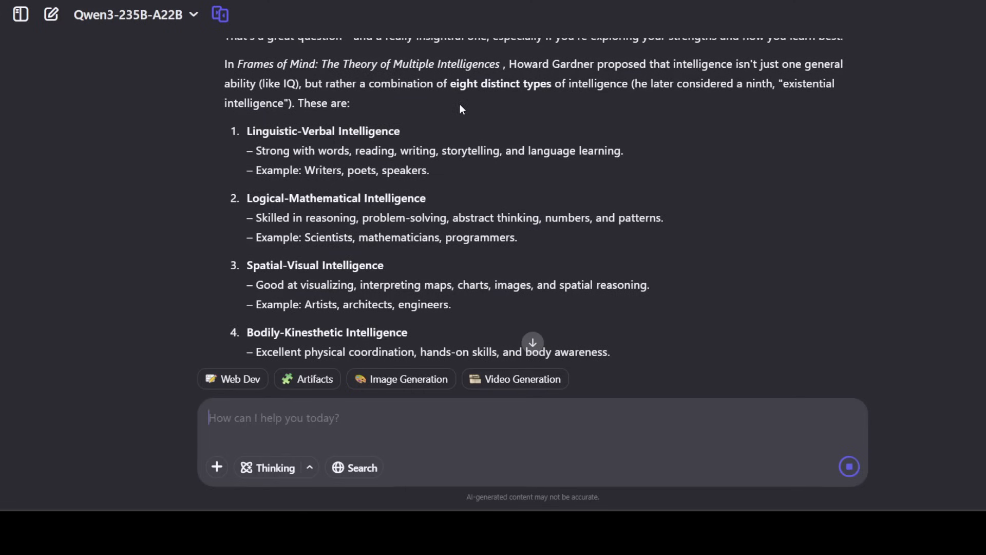
pyautogui.moveTo(406, 198)
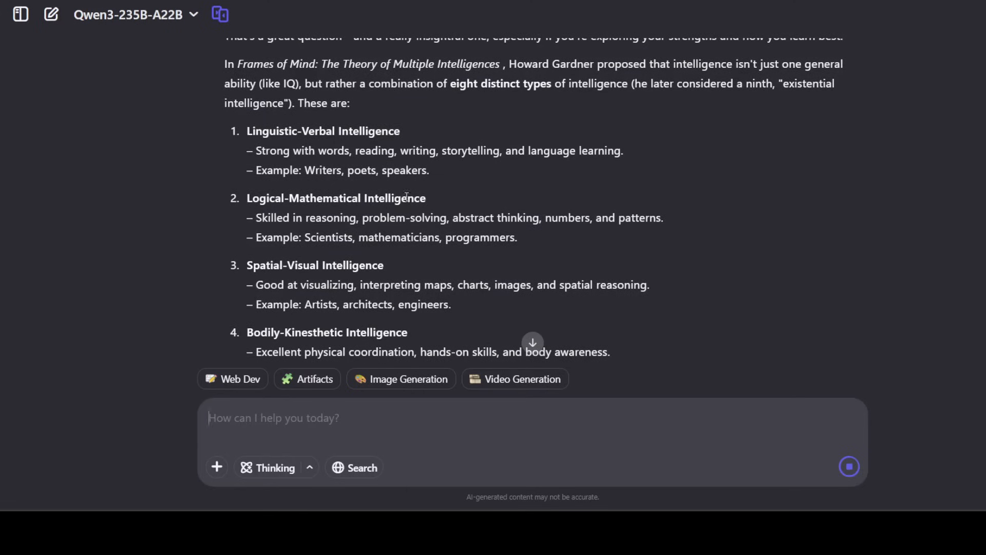
pyautogui.scroll(-3)
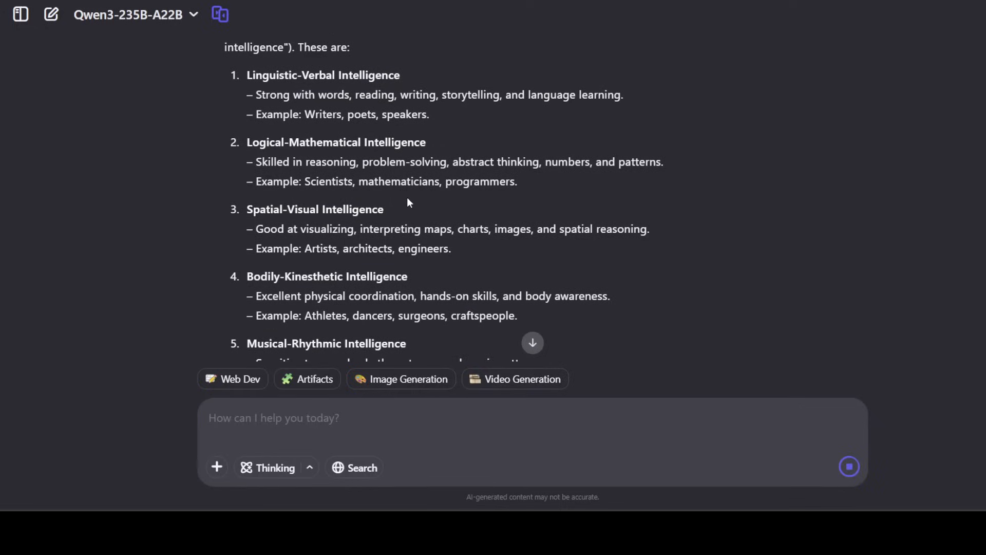
pyautogui.scroll(-3)
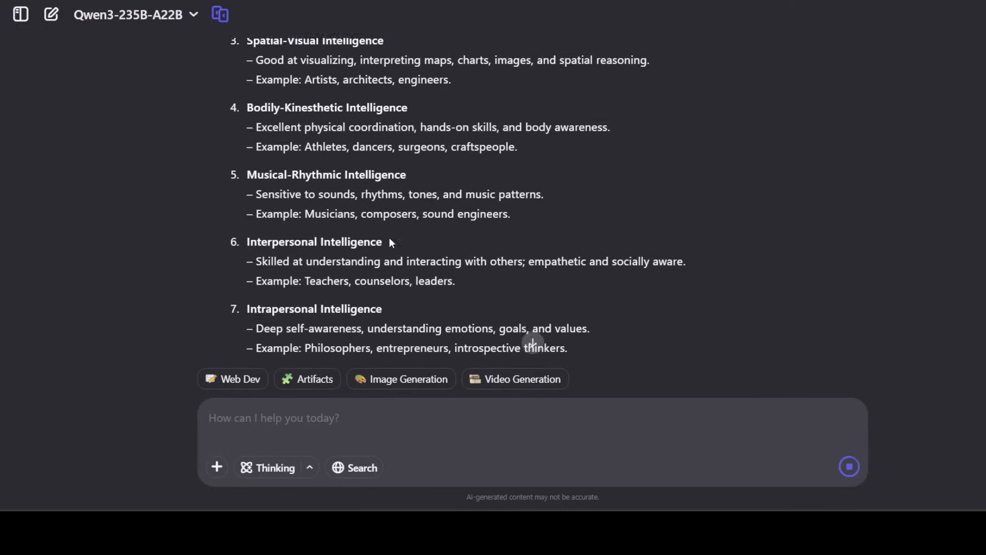
# Read the rest of the multiple-intelligences answer, then start a fresh conversation
pyautogui.scroll(-3)
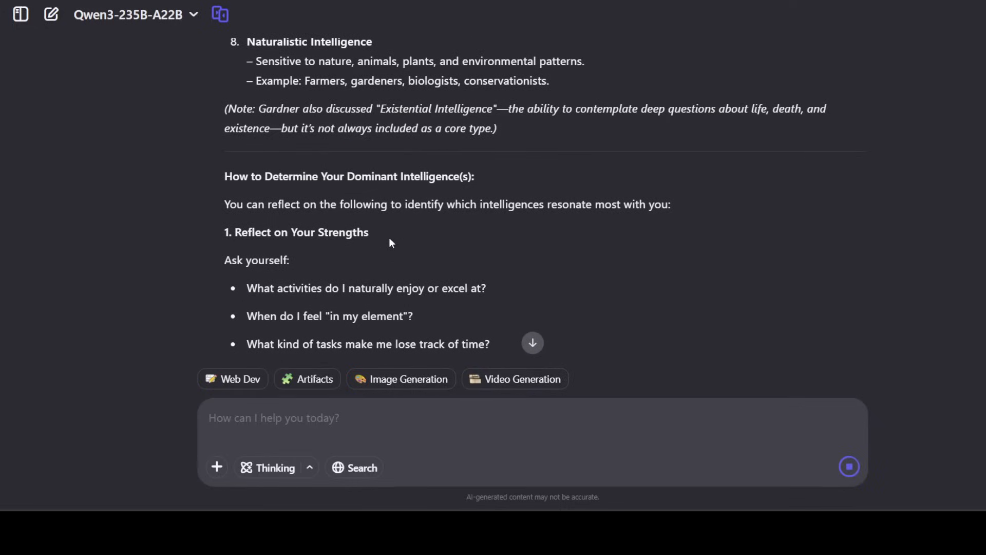
pyautogui.scroll(-3)
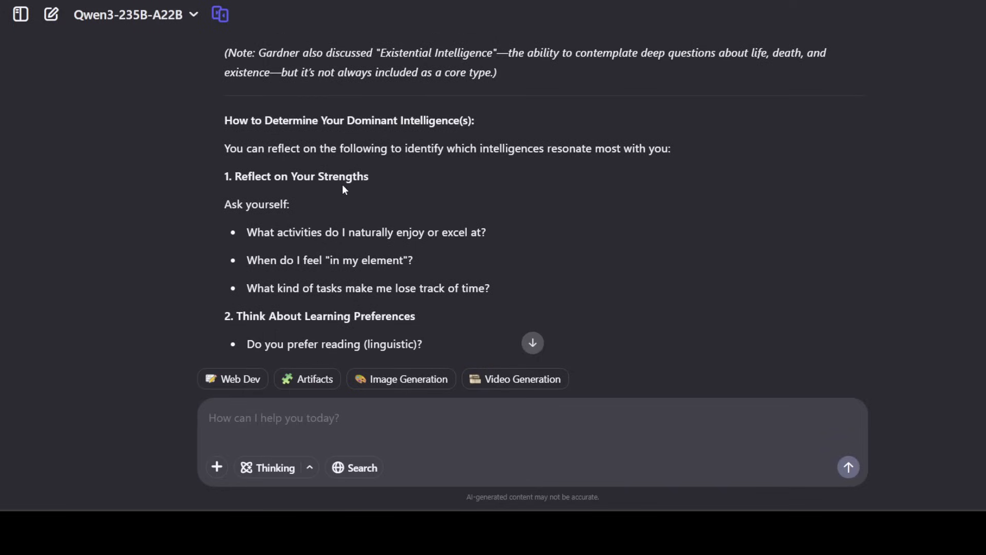
pyautogui.scroll(-3)
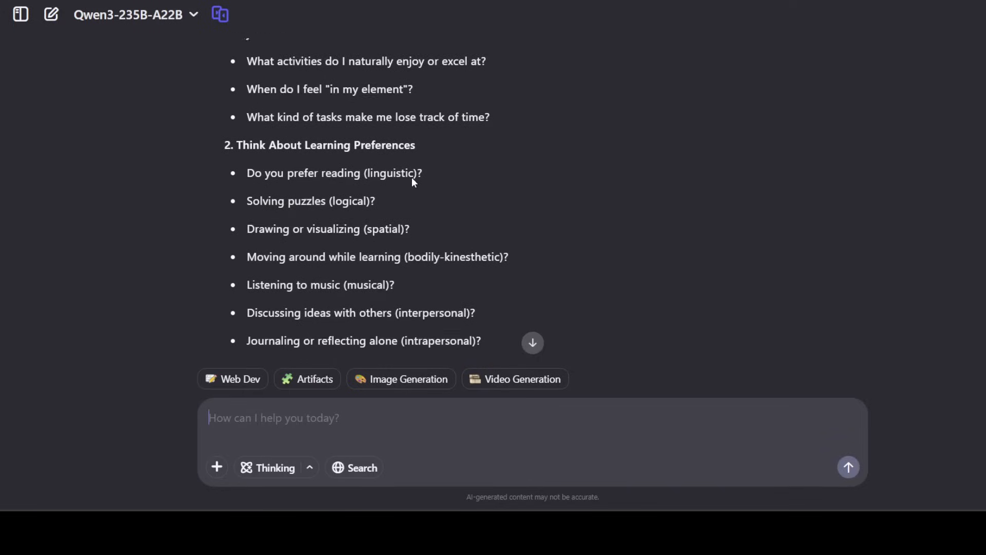
pyautogui.scroll(-3)
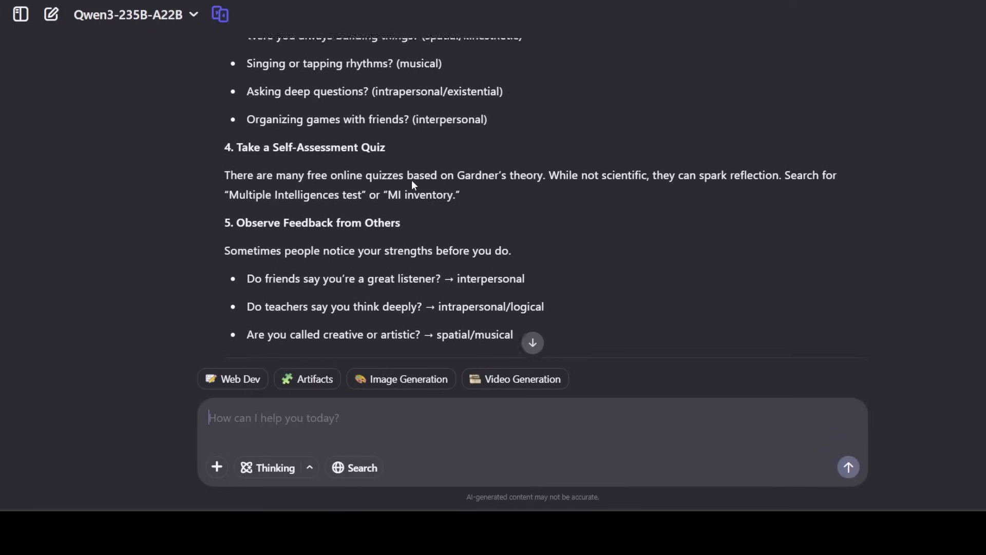
pyautogui.scroll(-3)
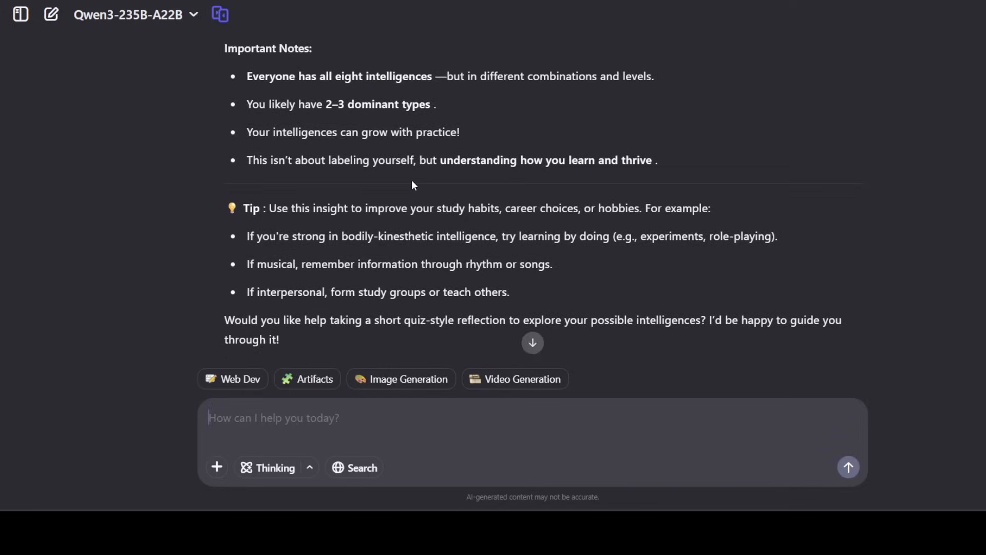
pyautogui.scroll(3)
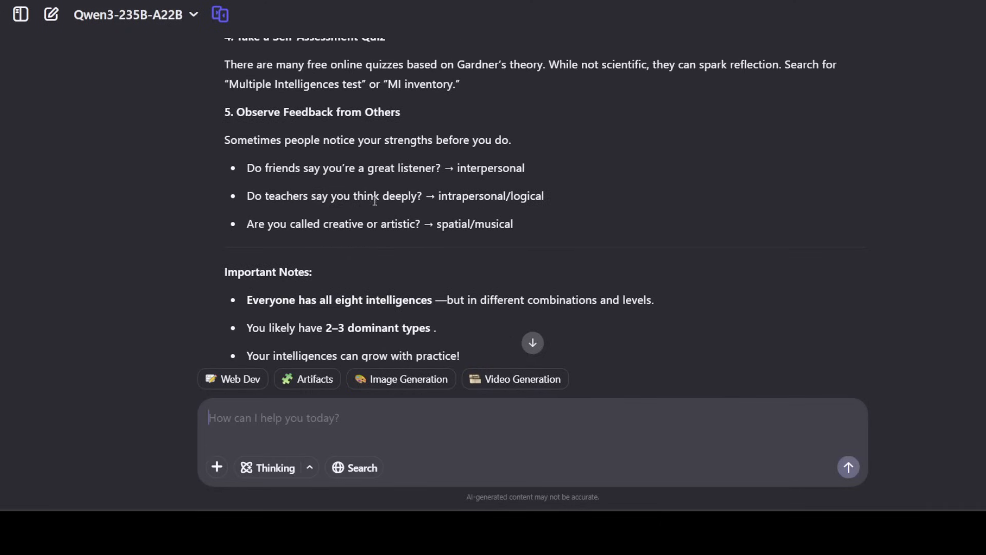
pyautogui.scroll(-3)
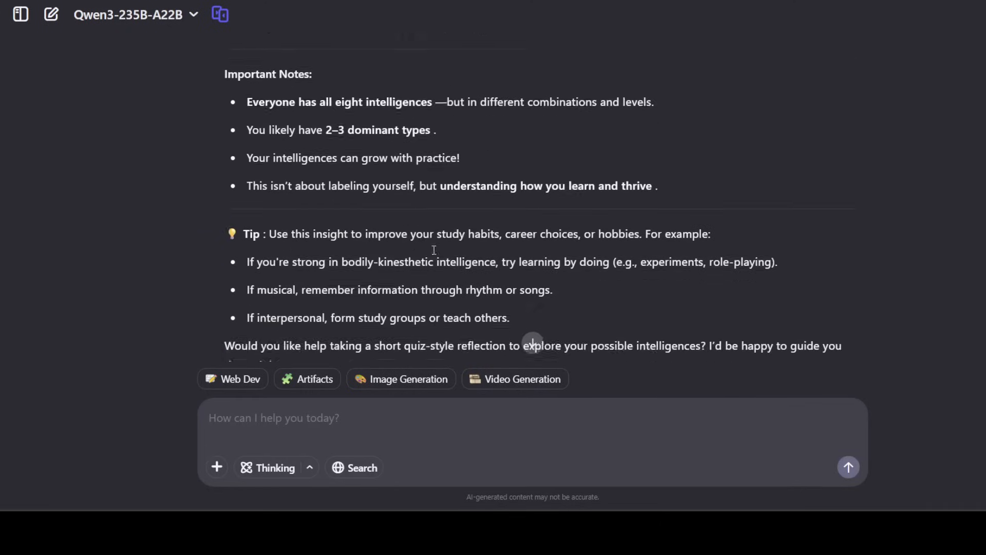
pyautogui.scroll(-3)
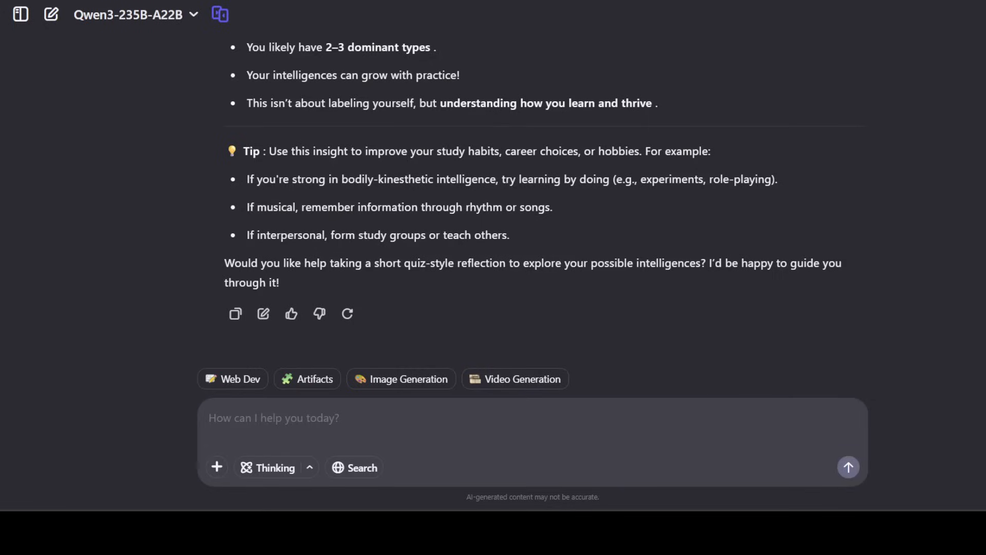
pyautogui.click(52, 13)
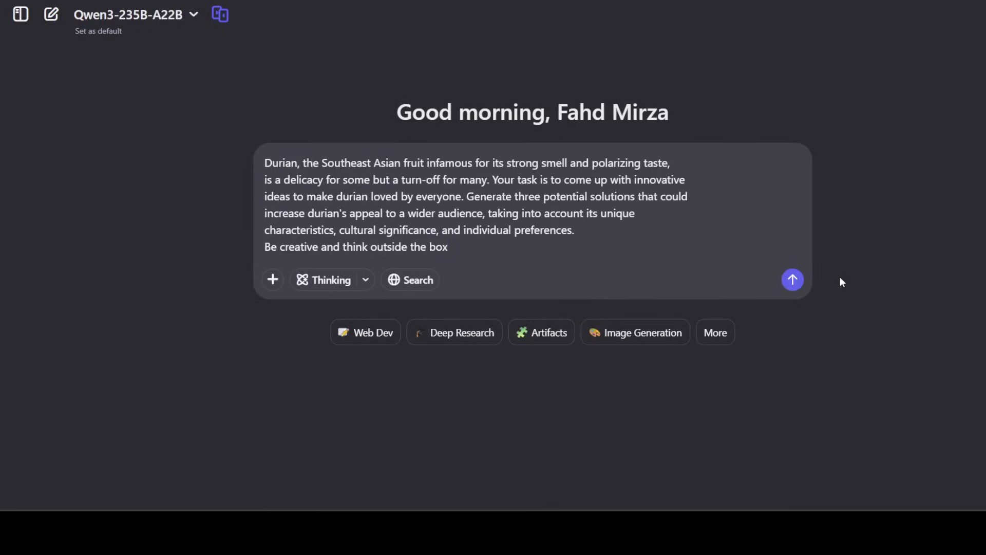
pyautogui.moveTo(907, 233)
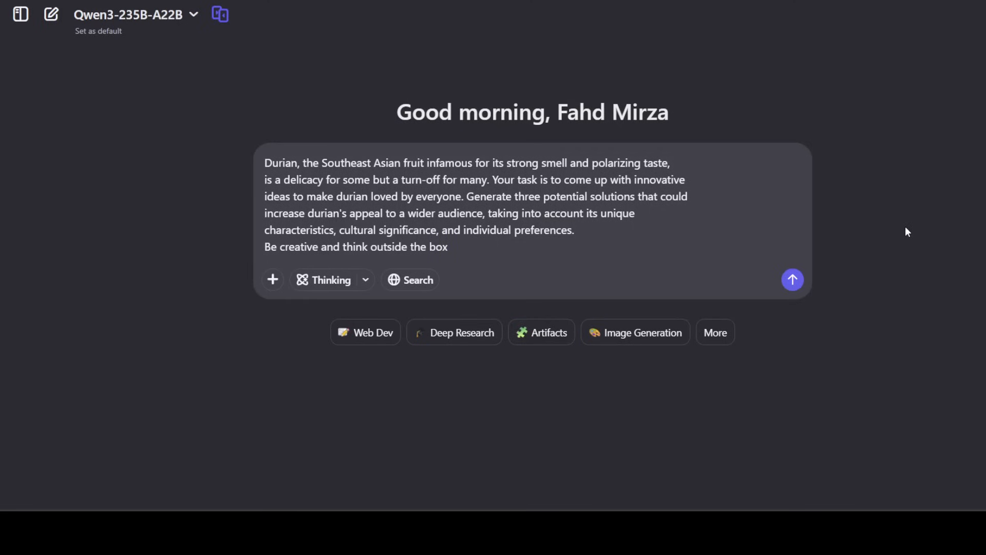
pyautogui.moveTo(822, 261)
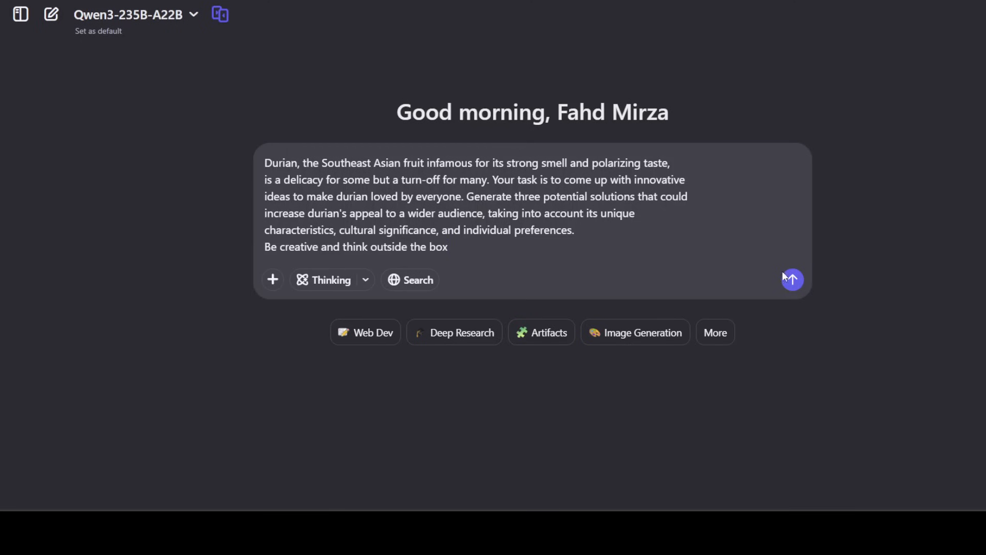
pyautogui.click(792, 280)
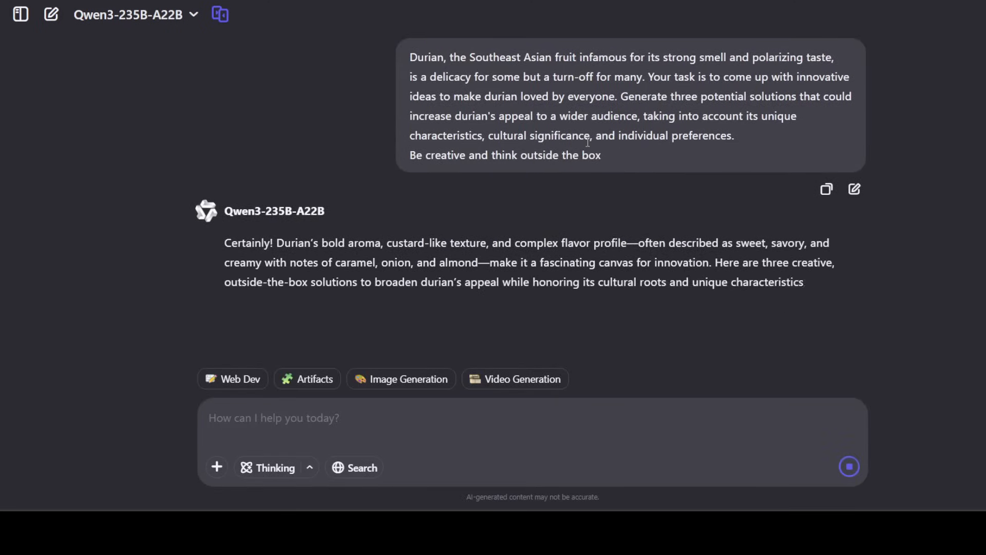
pyautogui.scroll(-3)
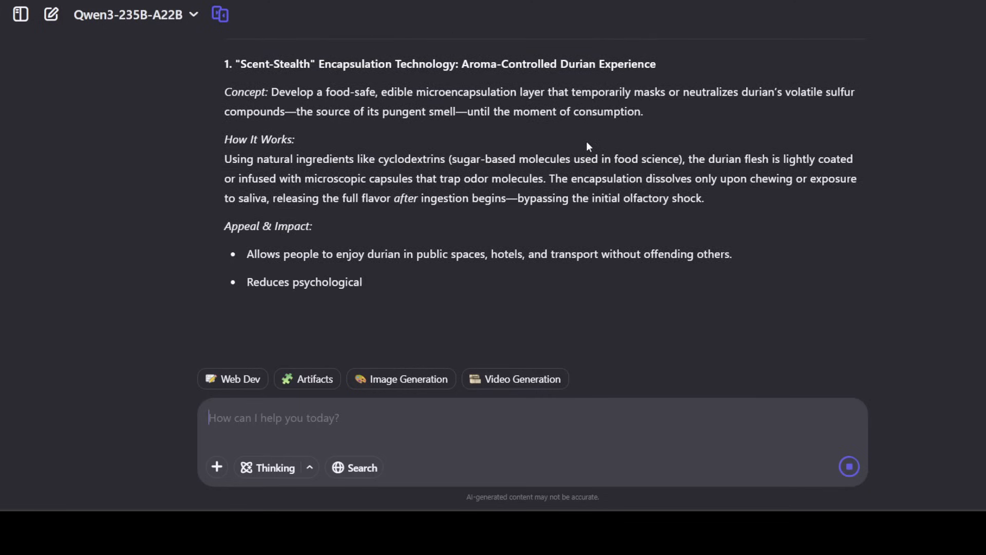
pyautogui.scroll(-3)
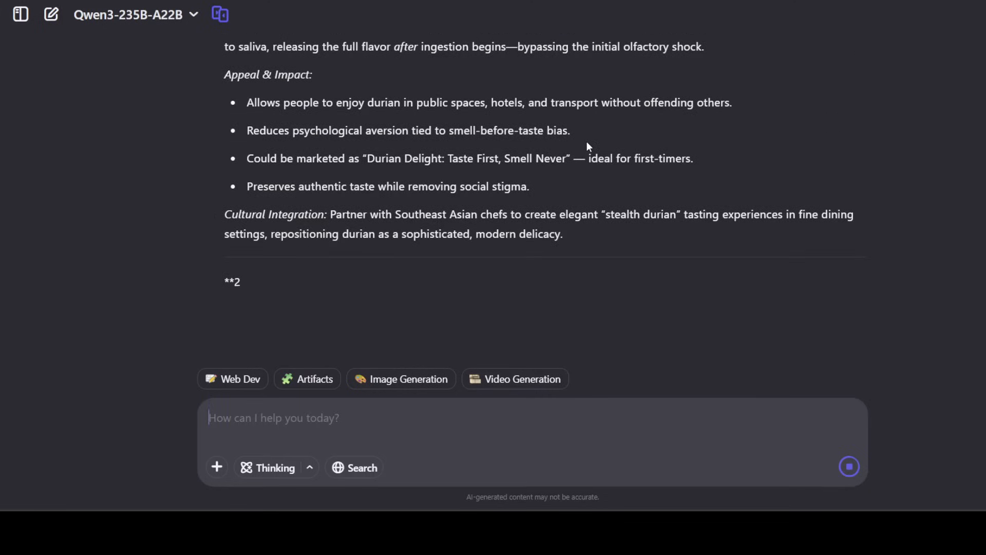
pyautogui.scroll(-3)
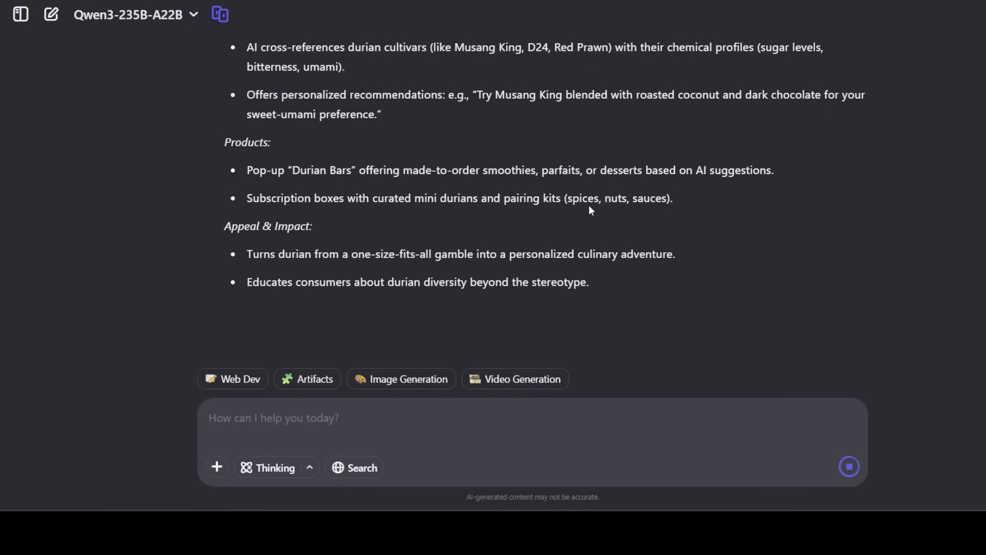
pyautogui.scroll(3)
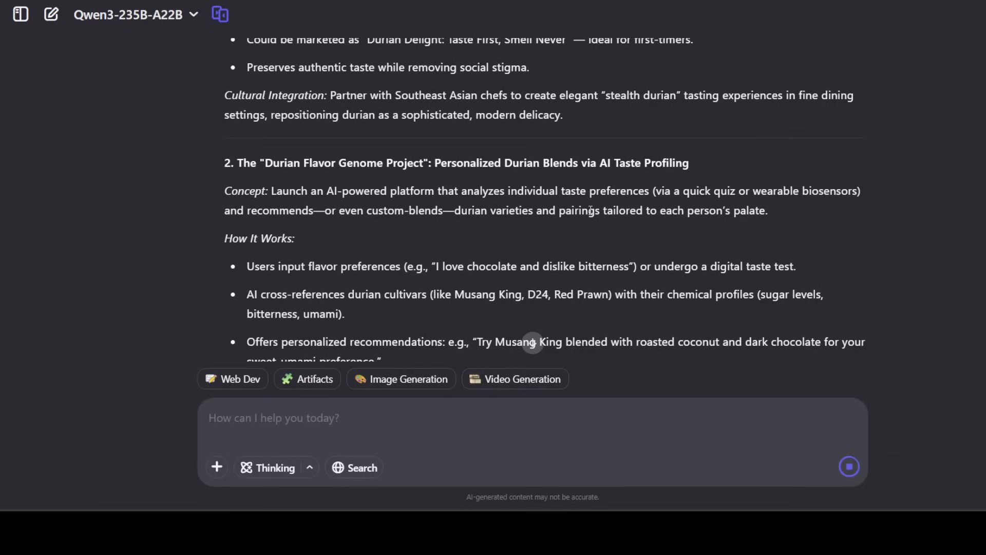
pyautogui.scroll(3)
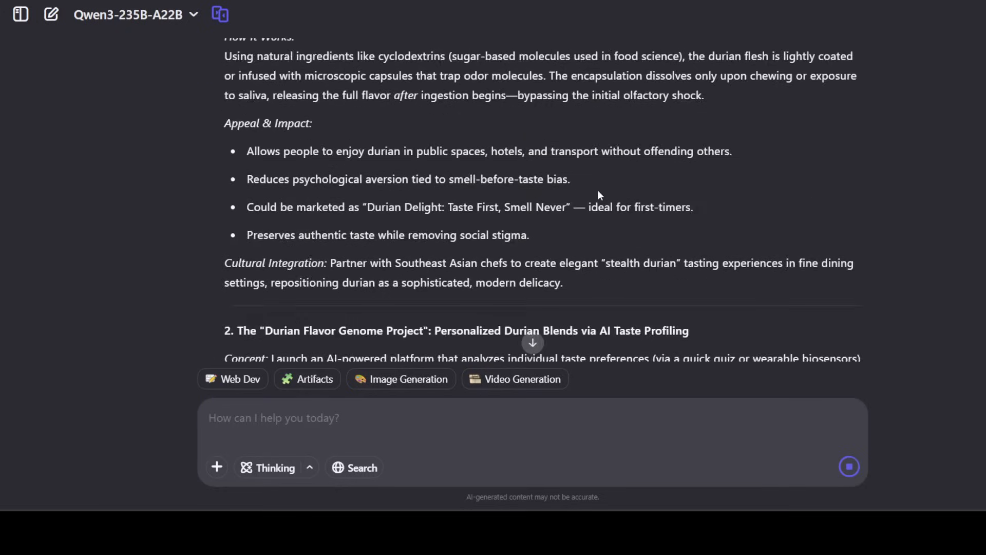
pyautogui.scroll(3)
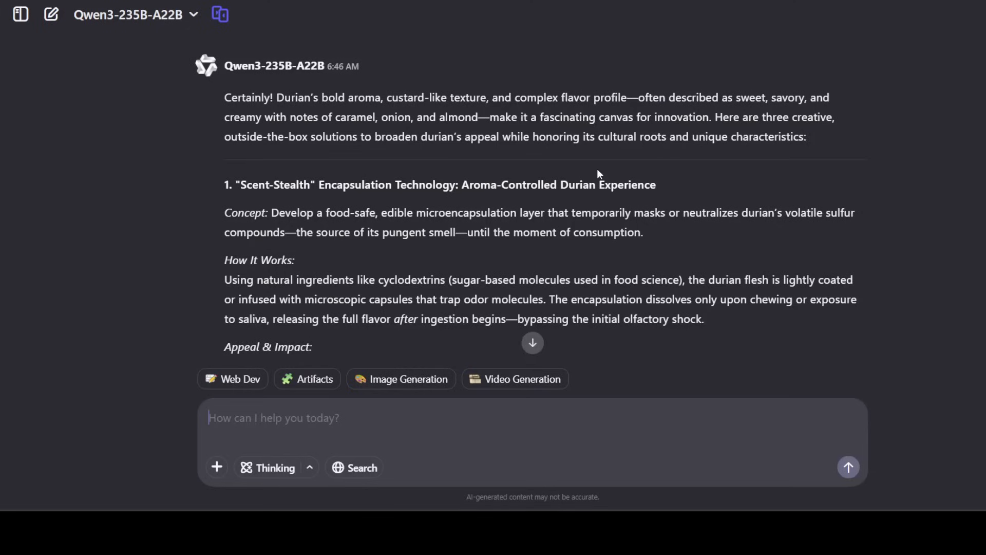
pyautogui.moveTo(236, 94)
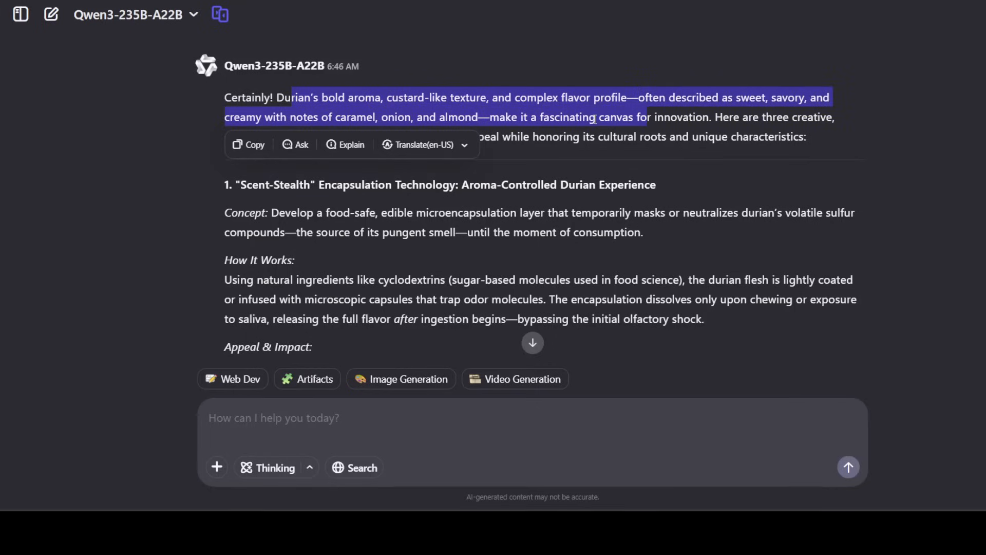
pyautogui.click(283, 188)
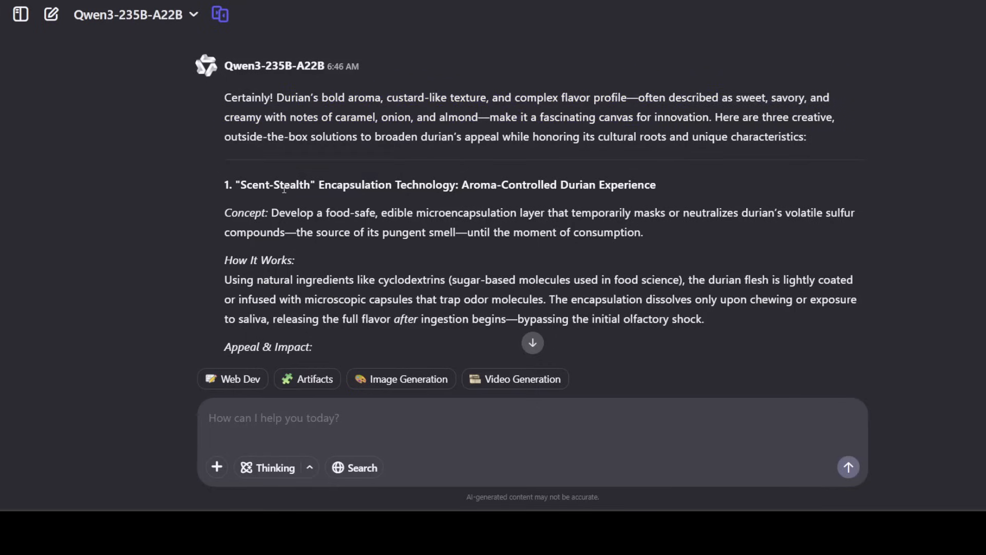
pyautogui.doubleClick(281, 184)
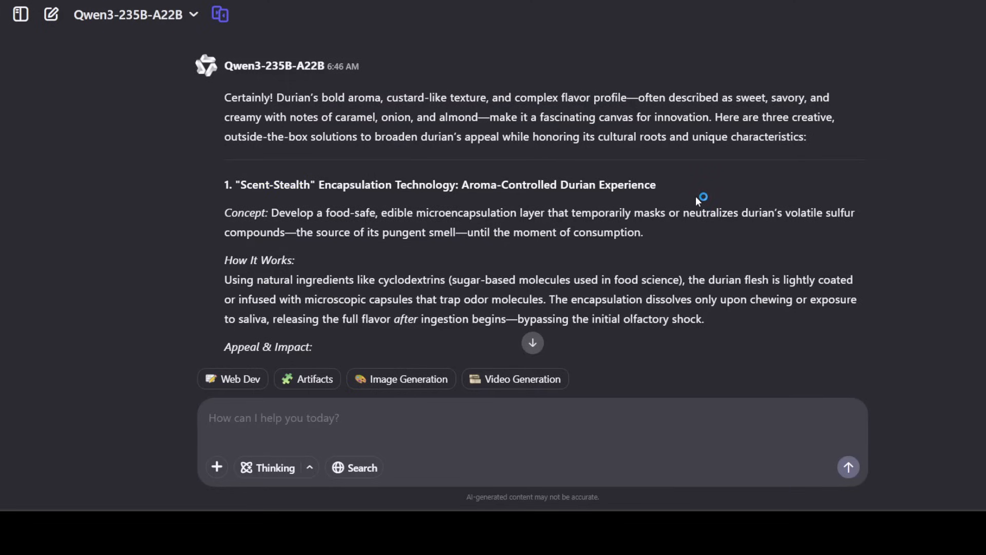
pyautogui.moveTo(696, 202)
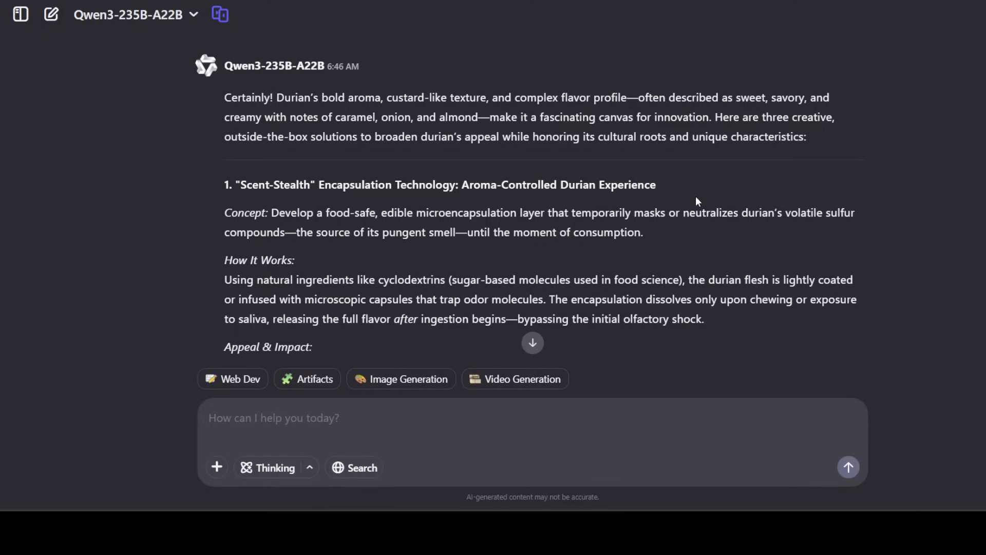
pyautogui.moveTo(486, 206)
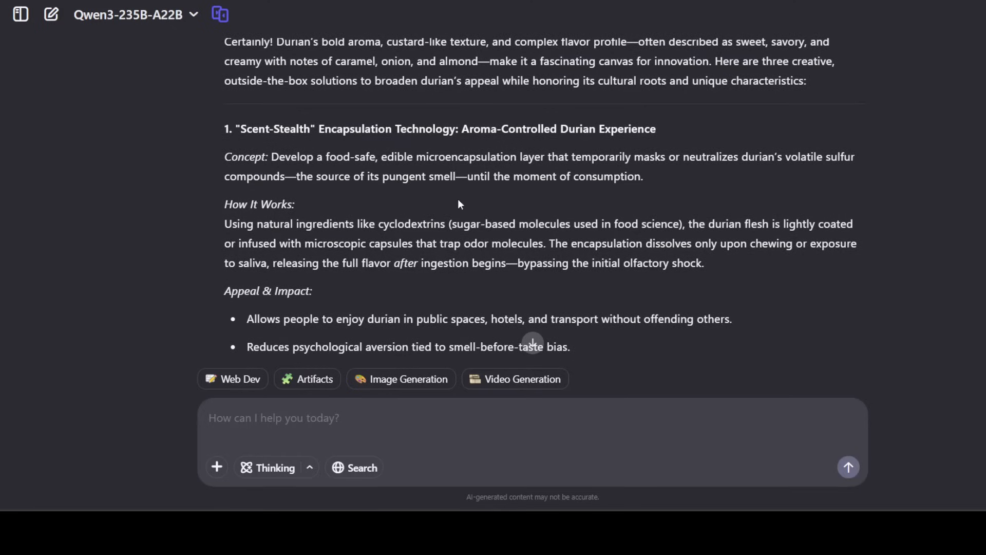
pyautogui.scroll(-3)
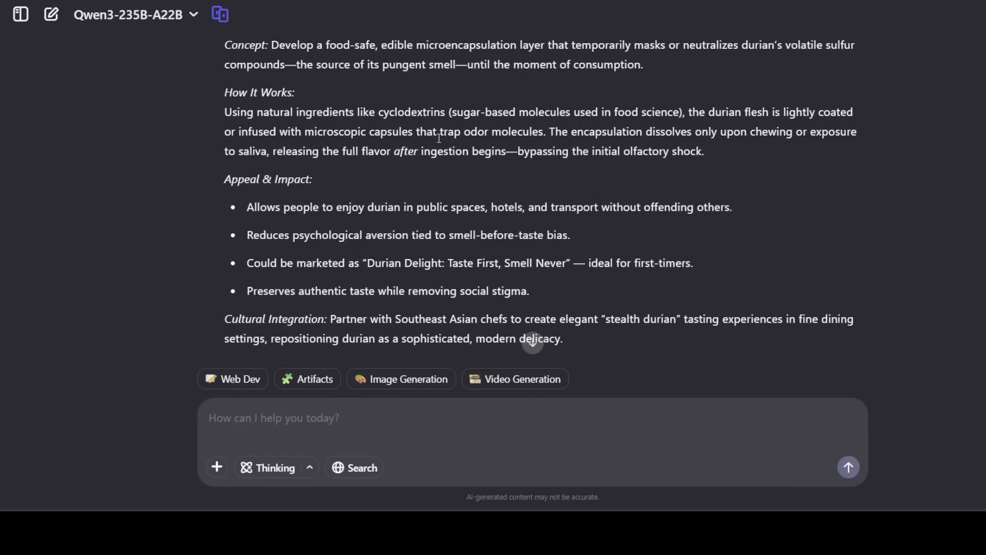
pyautogui.moveTo(289, 125)
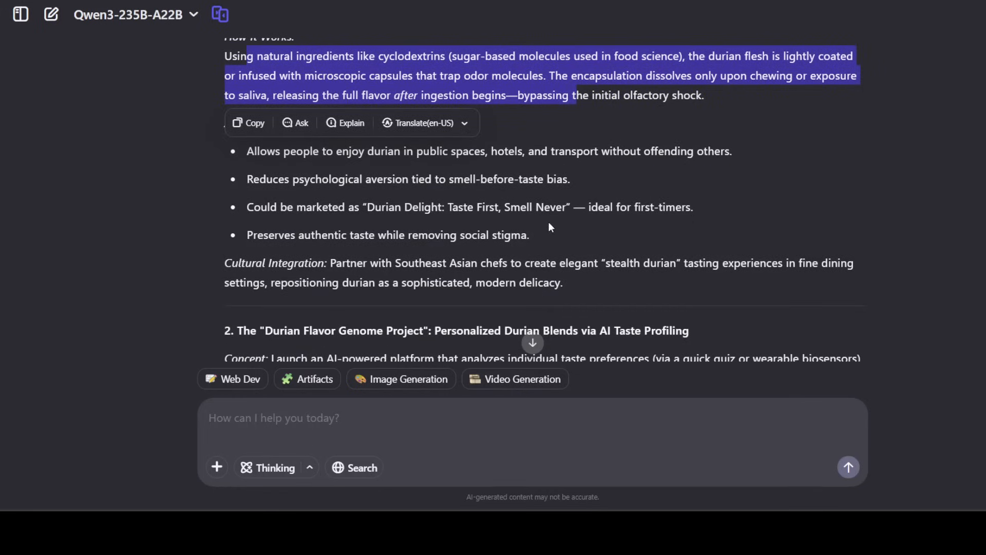
pyautogui.moveTo(545, 228)
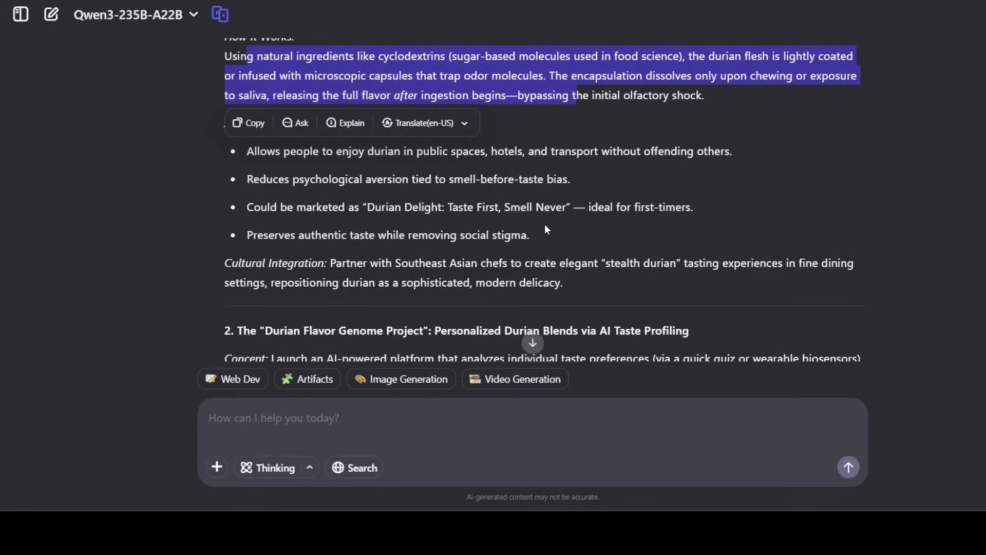
pyautogui.scroll(-3)
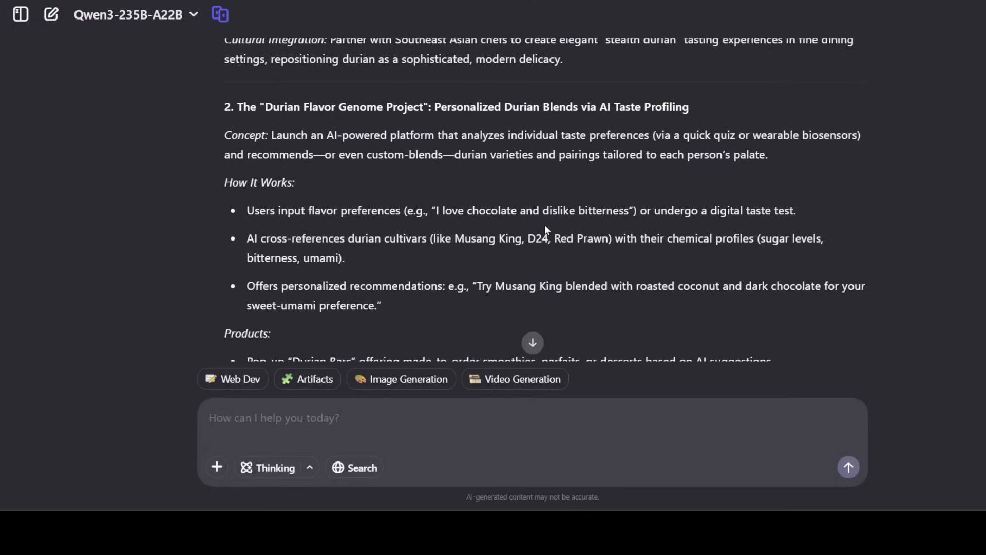
pyautogui.moveTo(472, 228)
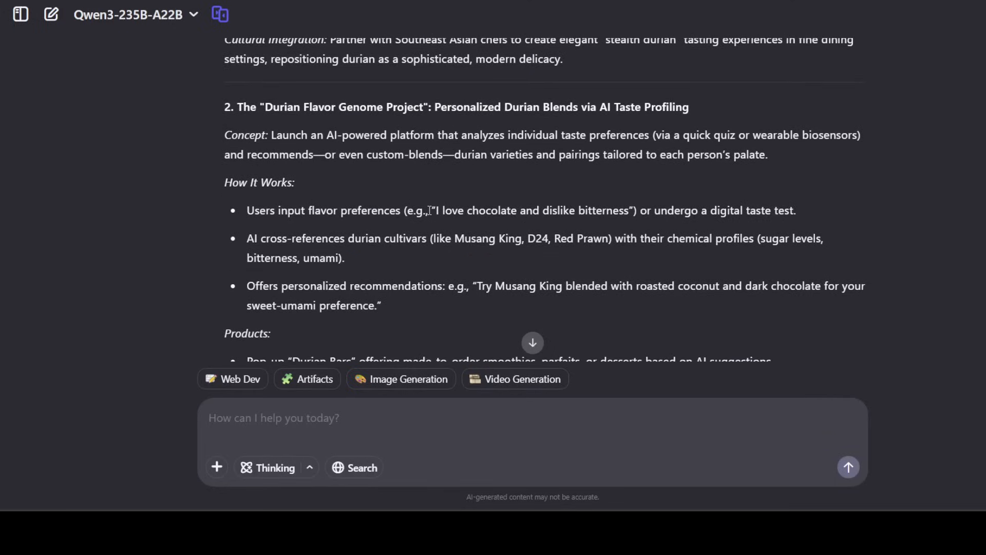
pyautogui.moveTo(337, 122)
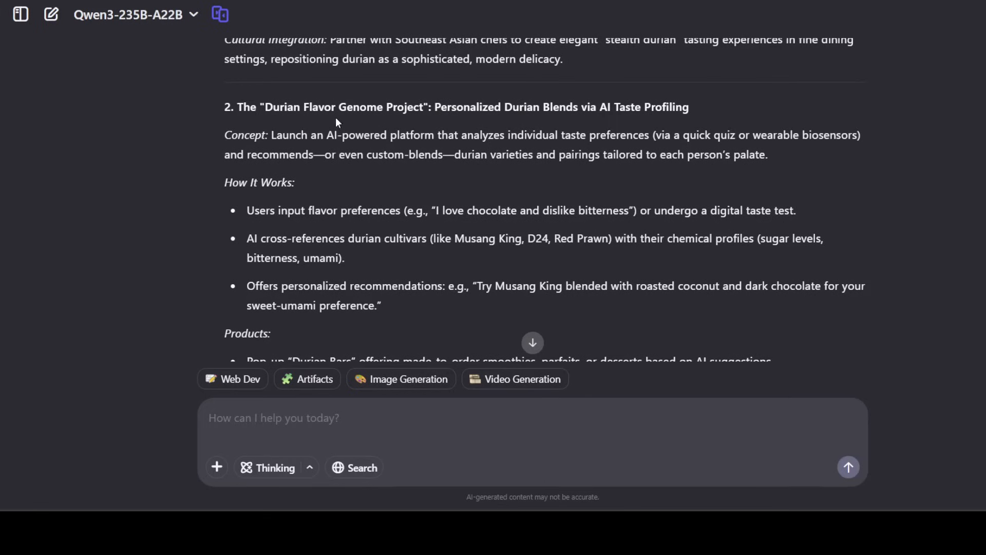
pyautogui.moveTo(308, 119)
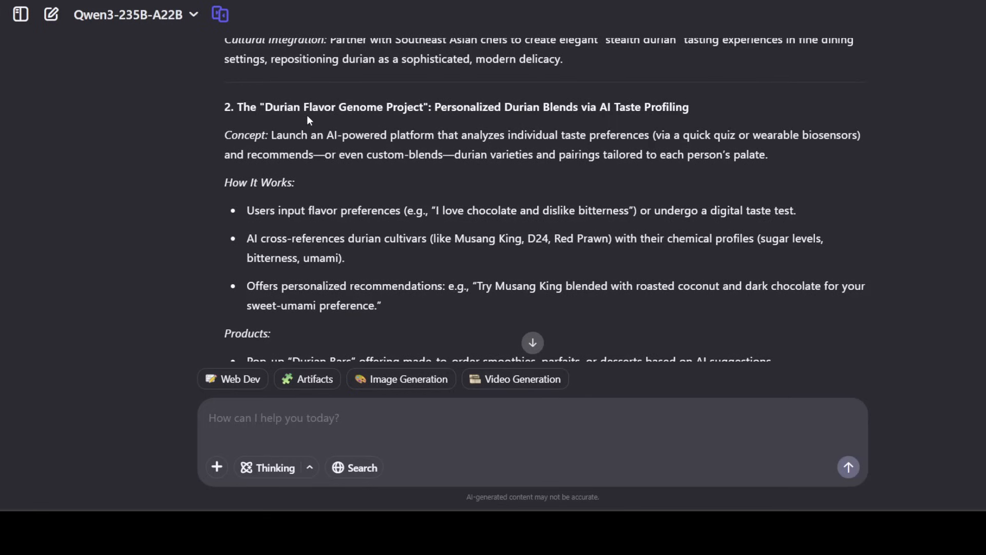
pyautogui.moveTo(301, 109)
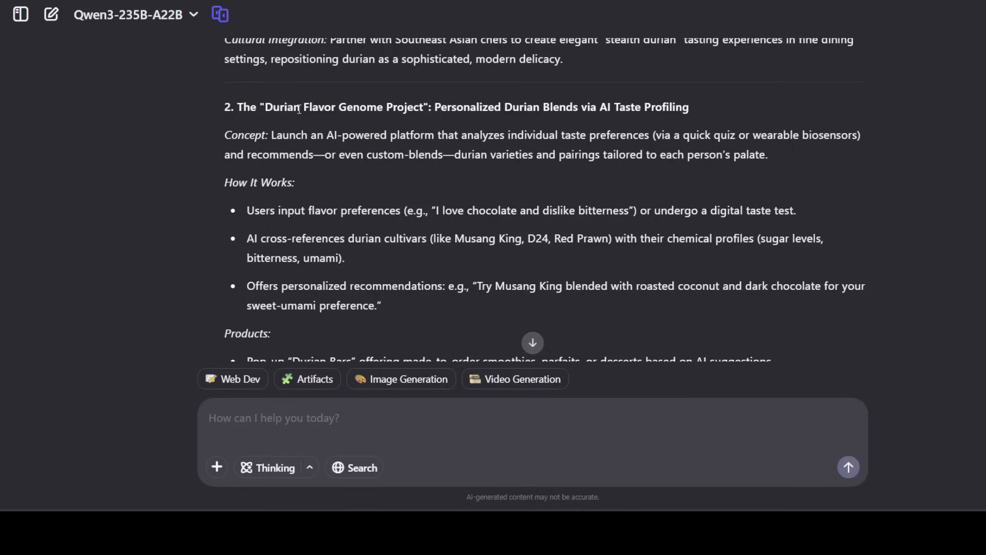
pyautogui.moveTo(503, 119)
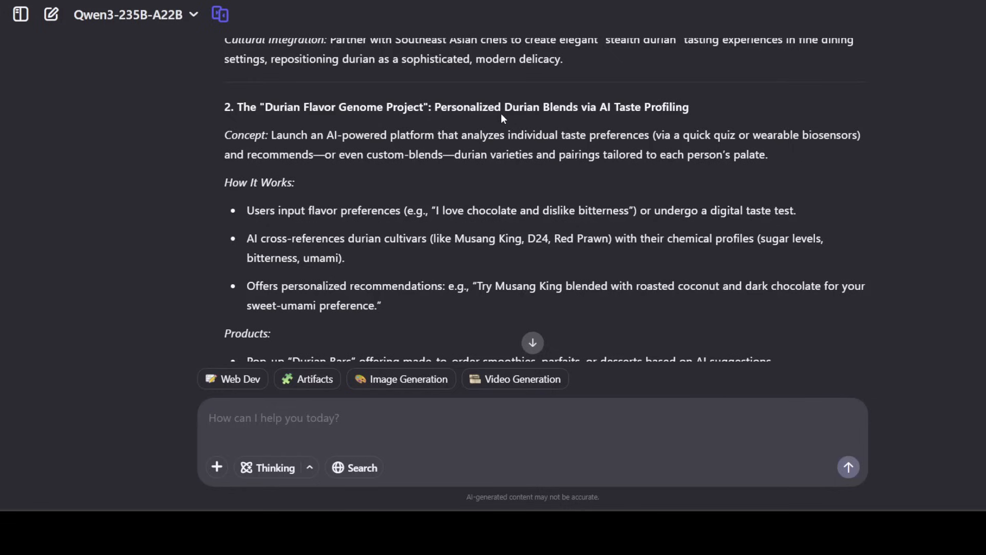
pyautogui.moveTo(721, 126)
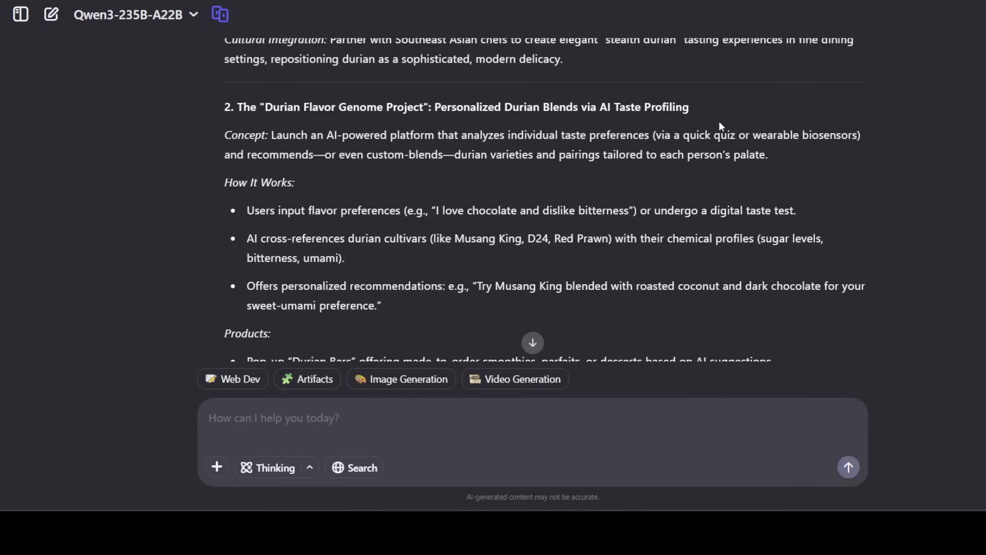
pyautogui.scroll(-3)
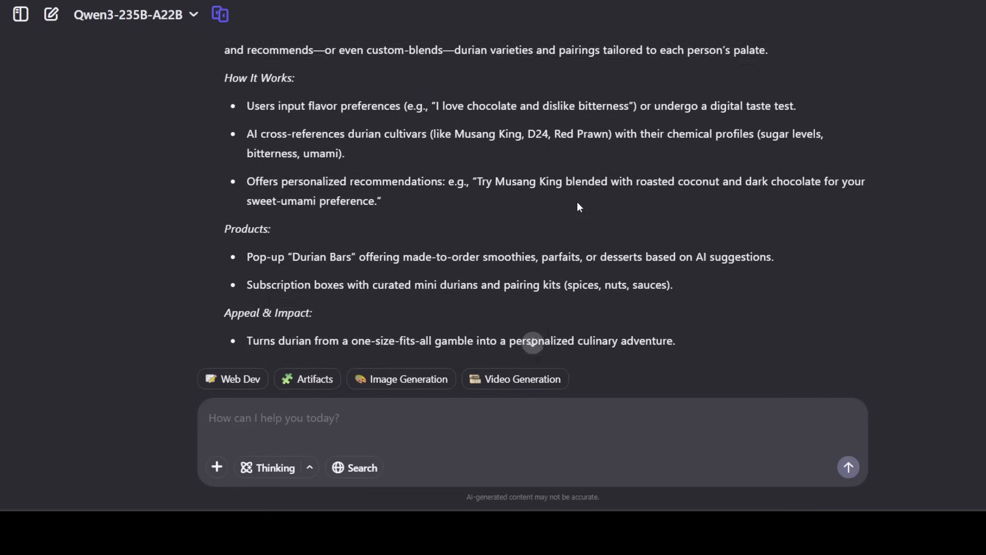
pyautogui.scroll(-3)
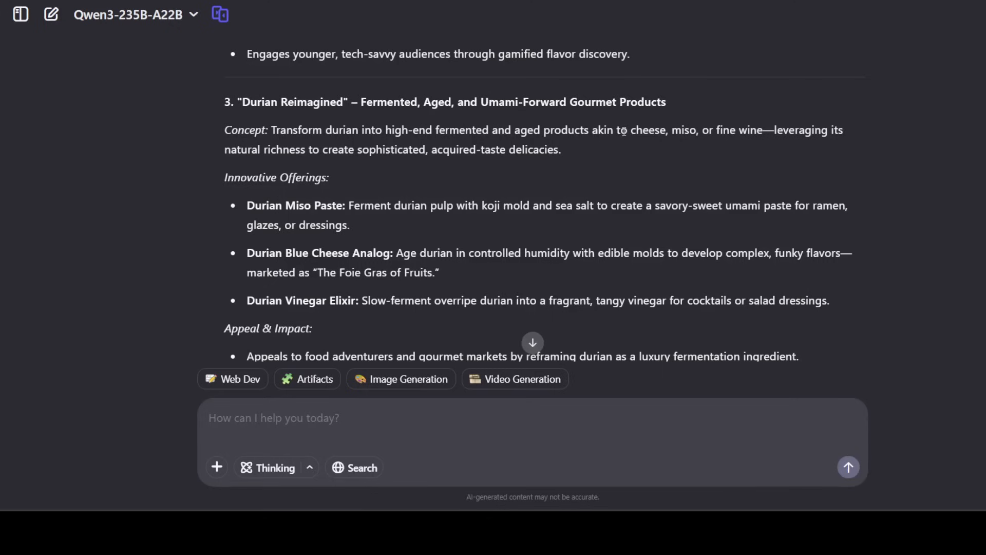
pyautogui.doubleClick(329, 148)
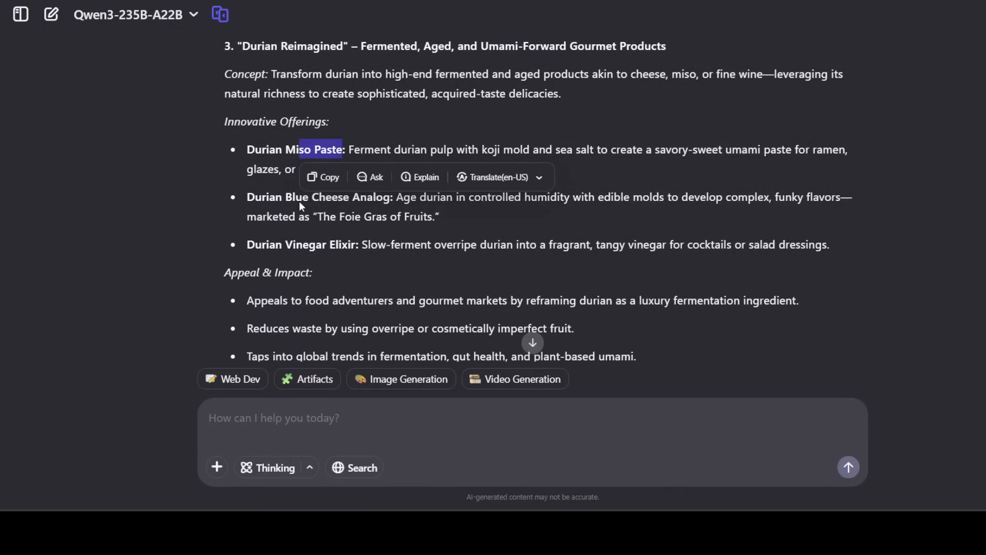
pyautogui.scroll(-3)
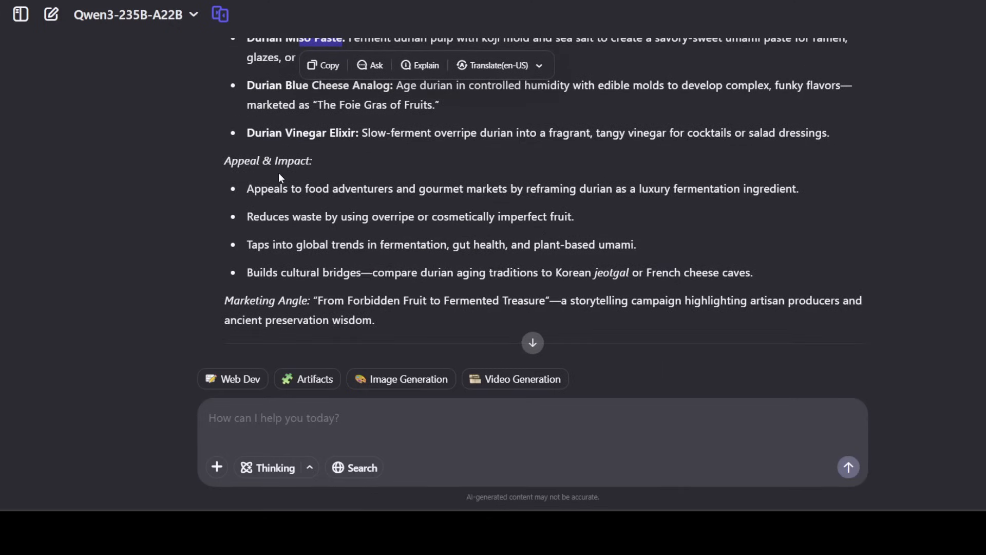
pyautogui.scroll(3)
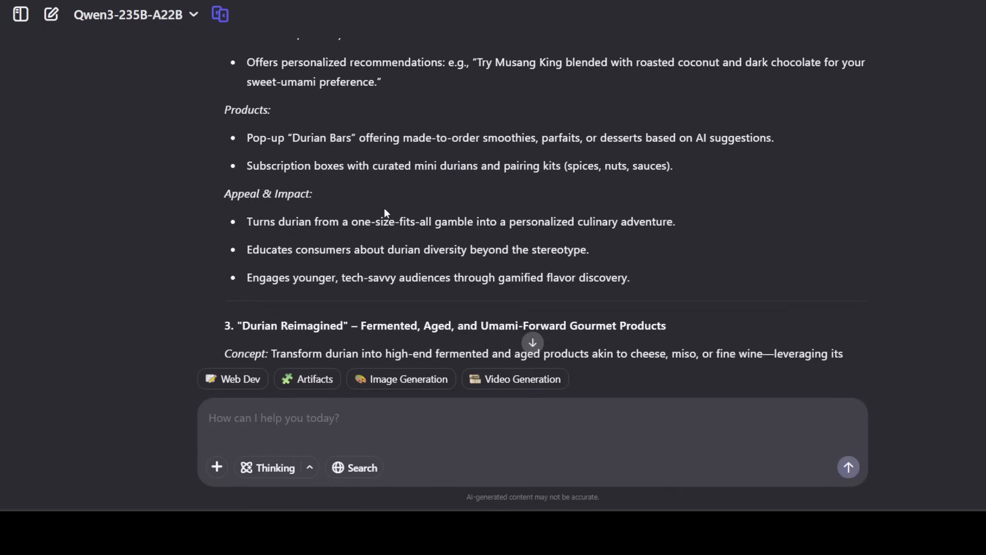
pyautogui.scroll(-3)
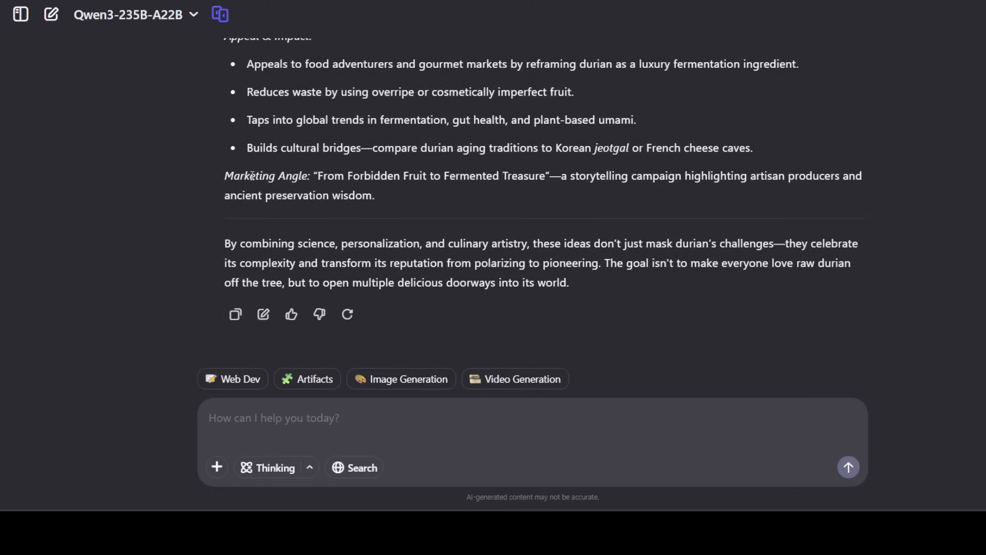
pyautogui.moveTo(225, 176); pyautogui.dragTo(374, 195)
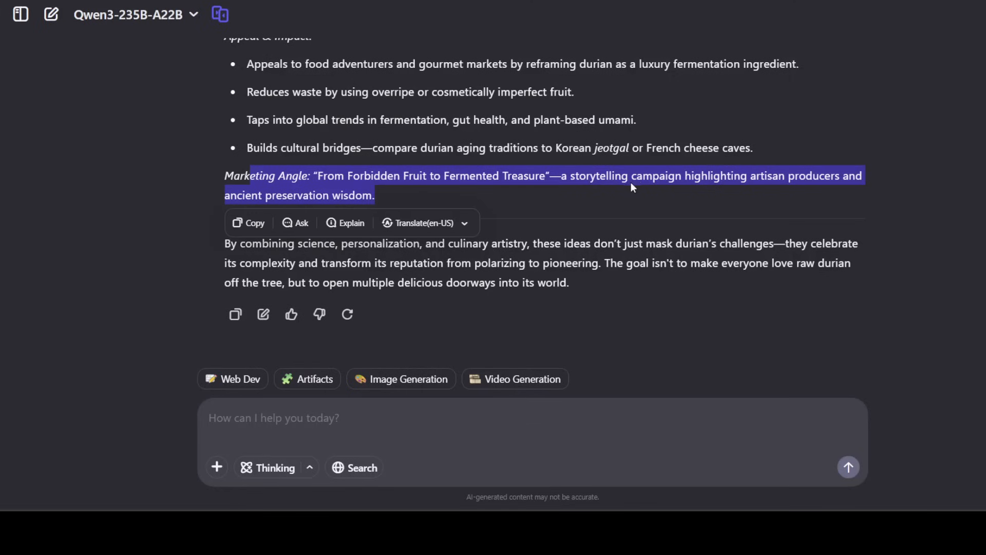
pyautogui.scroll(3)
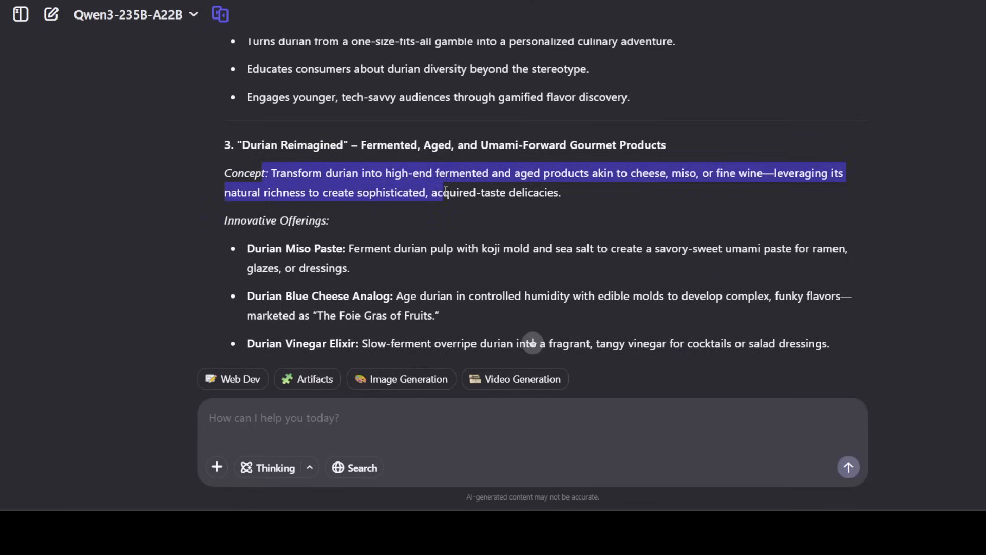
pyautogui.scroll(-3)
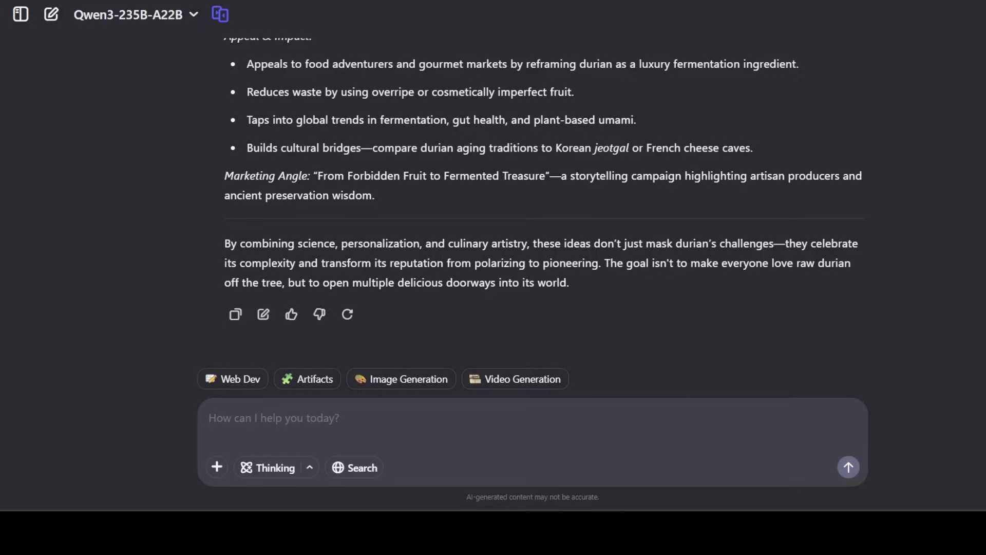
pyautogui.moveTo(563, 257)
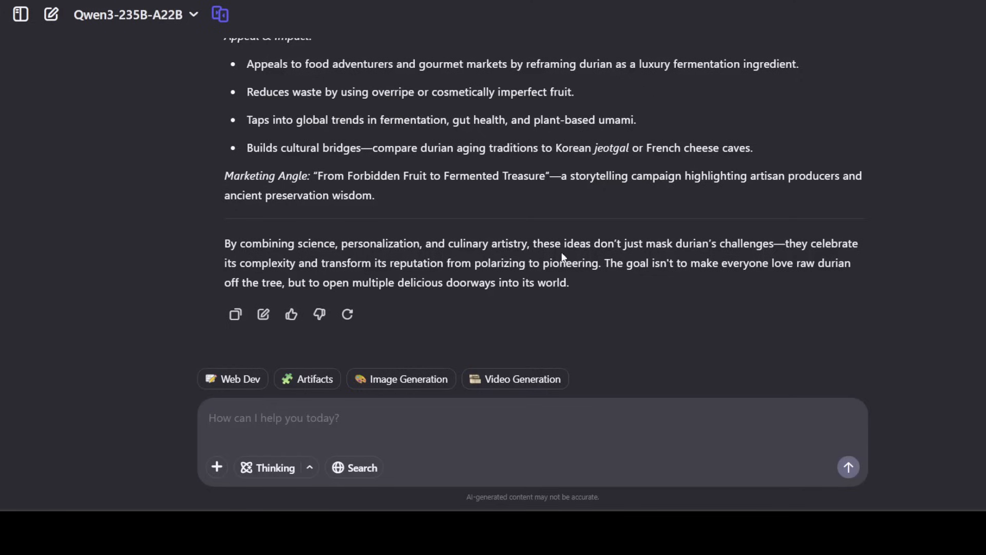
pyautogui.moveTo(624, 248)
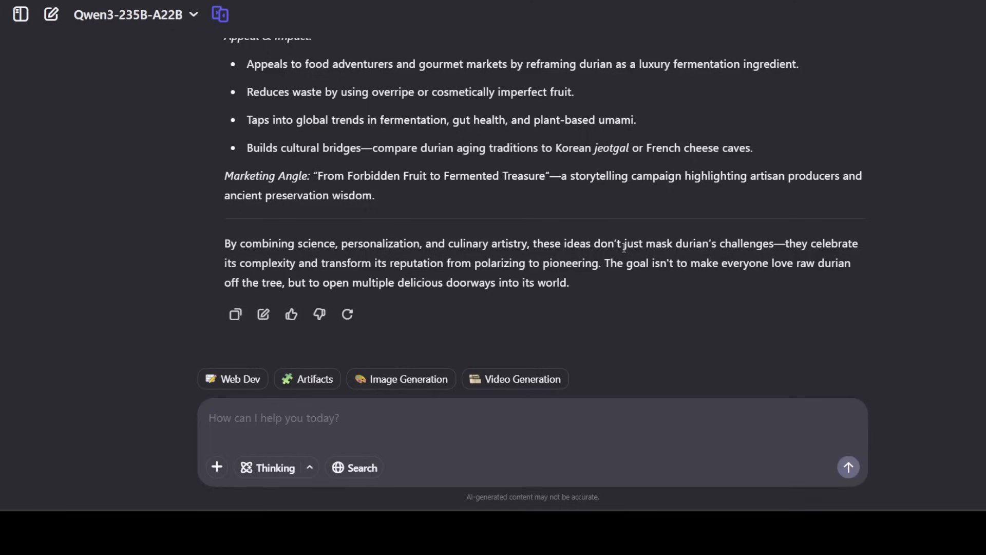
# Start a new conversation ready for the mosquito ethics question
pyautogui.click(52, 14)
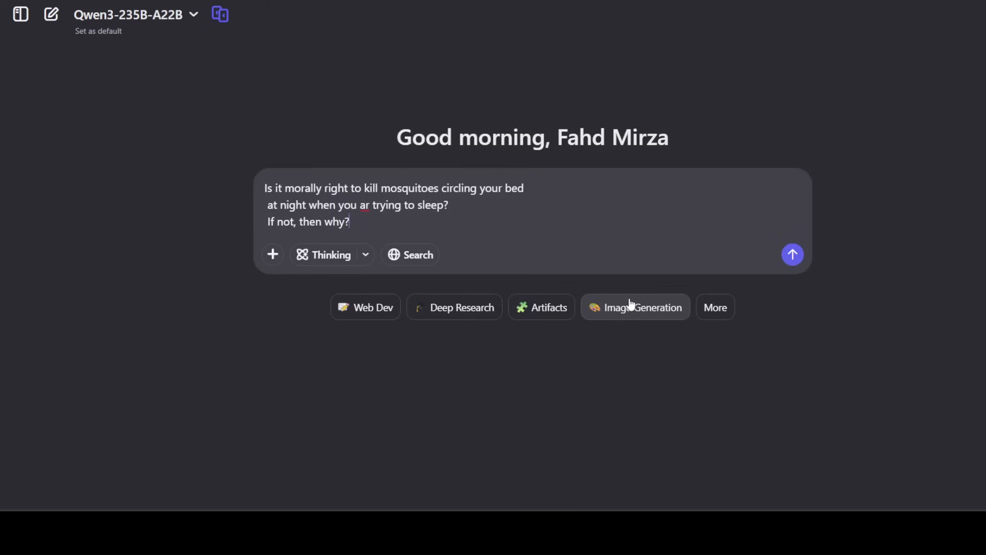
pyautogui.moveTo(623, 214)
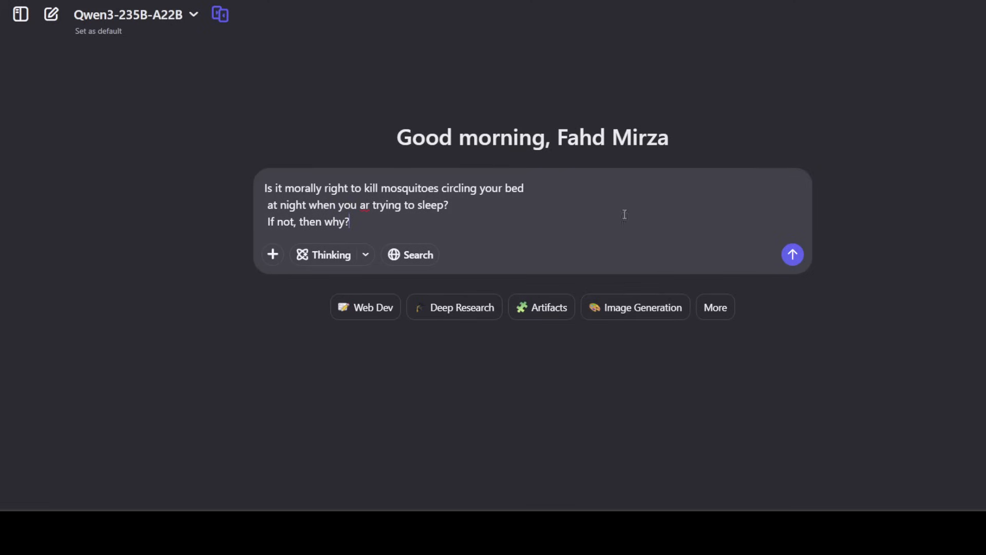
# Send the mosquito-killing ethics question and read the opening of the model's reply
pyautogui.click(792, 255)
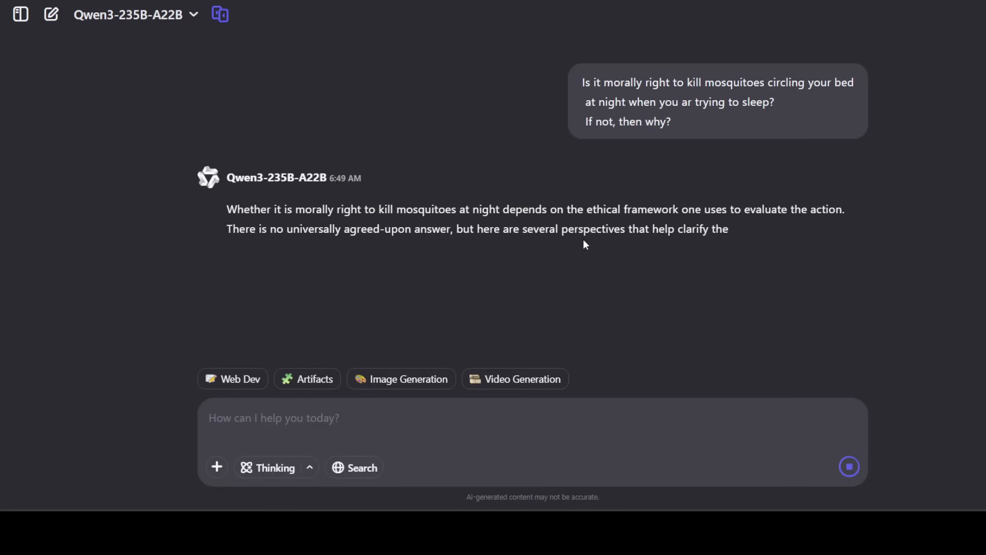
pyautogui.scroll(-3)
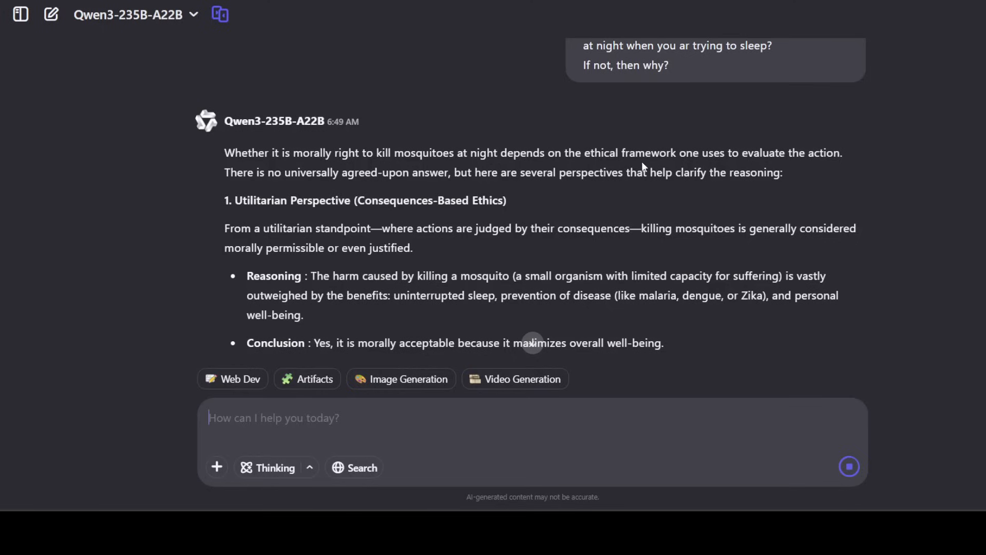
pyautogui.moveTo(803, 167)
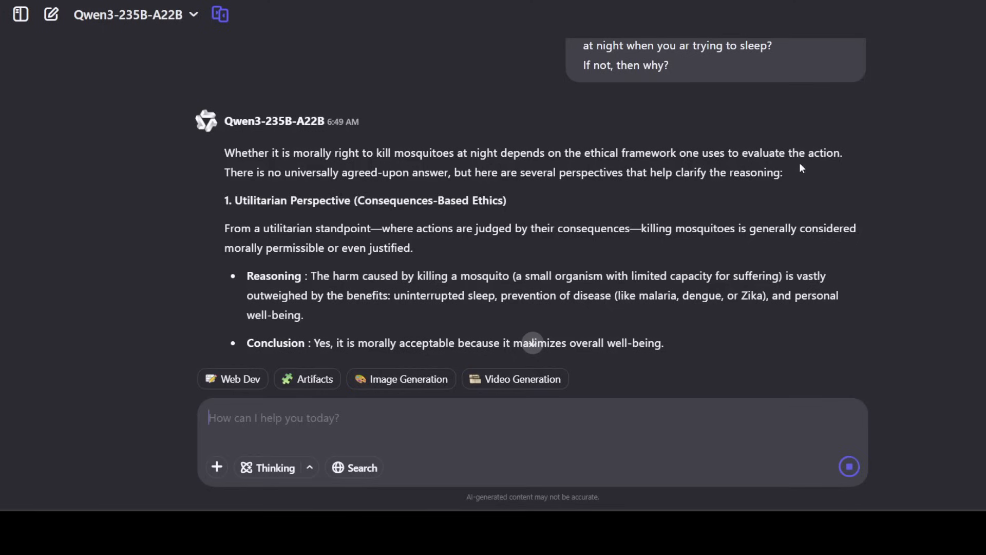
pyautogui.moveTo(852, 167)
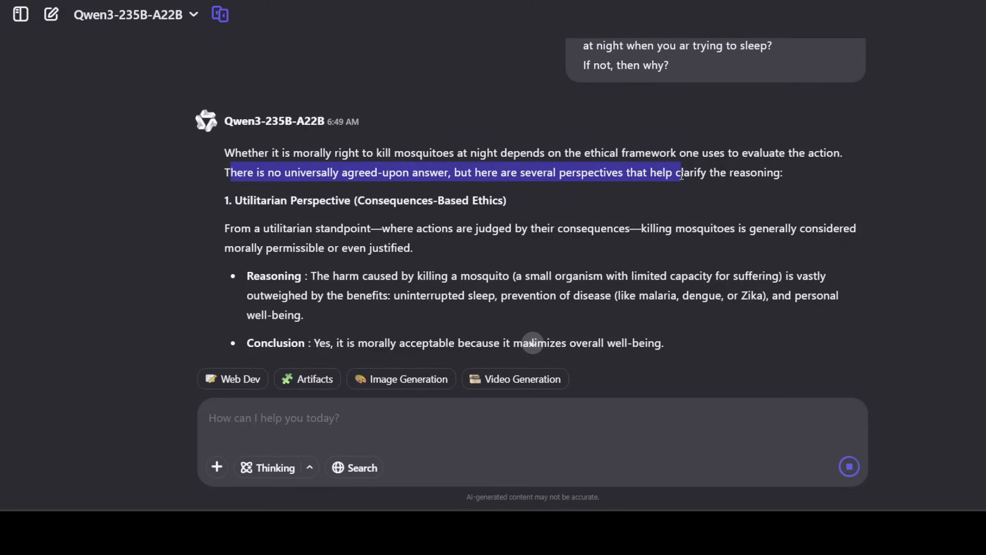
pyautogui.click(240, 205)
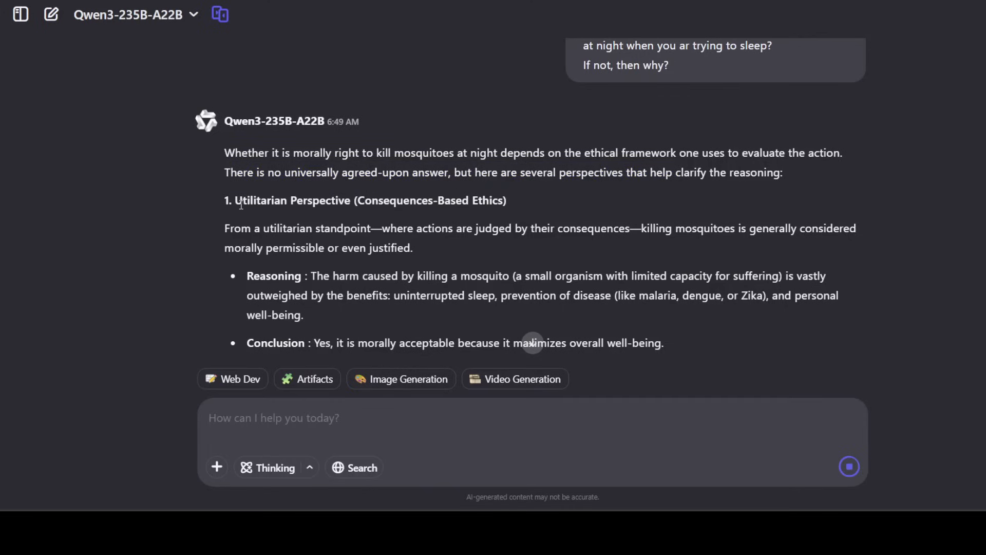
pyautogui.moveTo(363, 213)
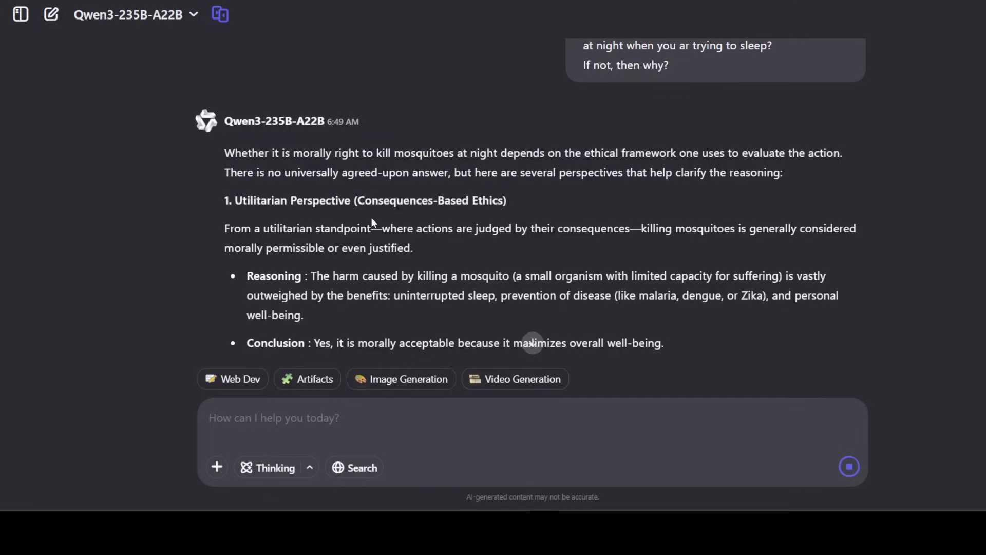
pyautogui.scroll(3)
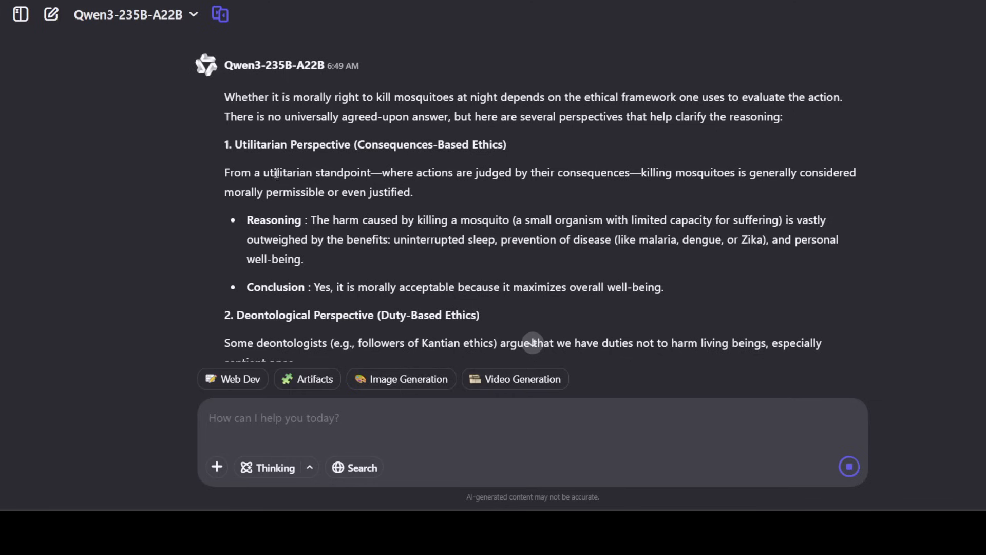
# Review the ethical perspectives down to the Final Assessment that killing them is acceptable
pyautogui.scroll(-3)
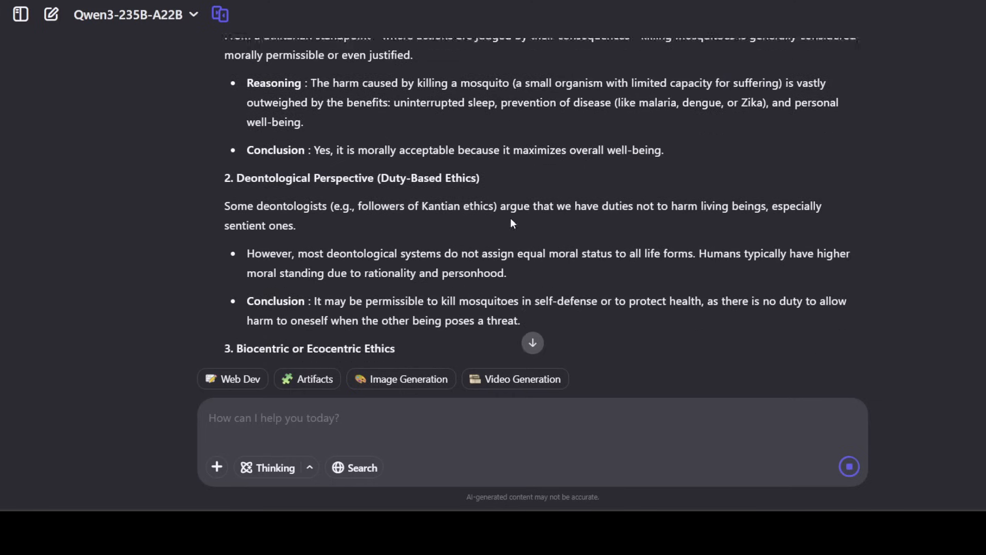
pyautogui.scroll(-3)
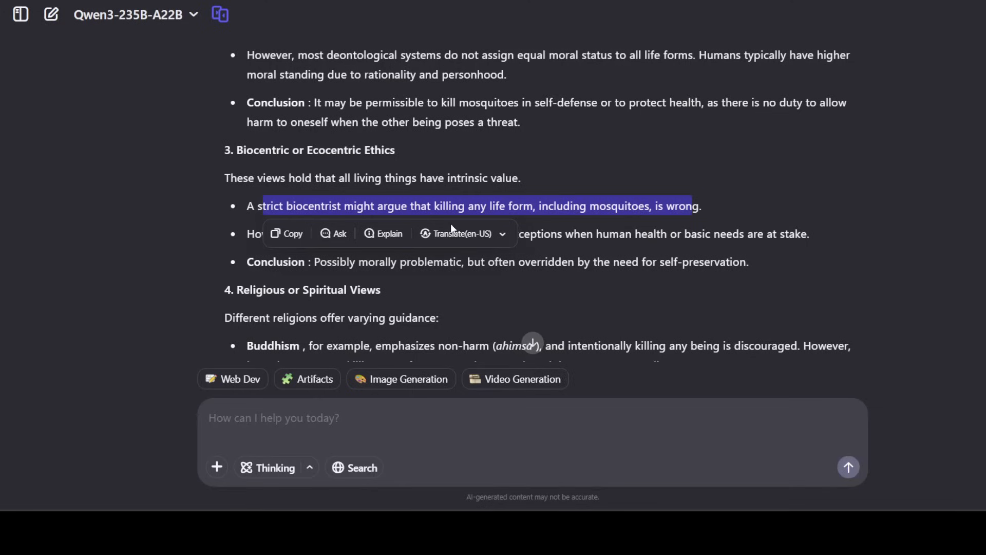
pyautogui.scroll(-3)
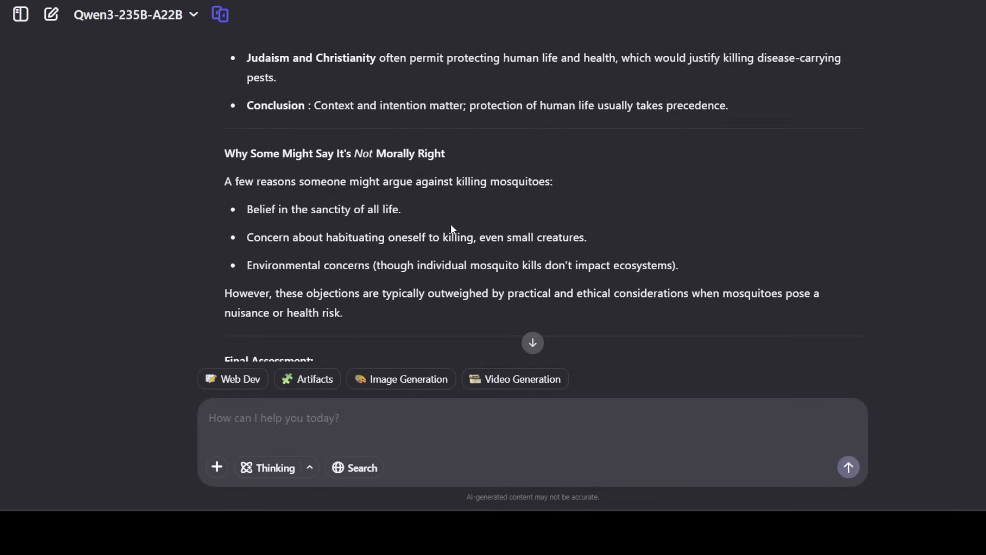
pyautogui.scroll(-3)
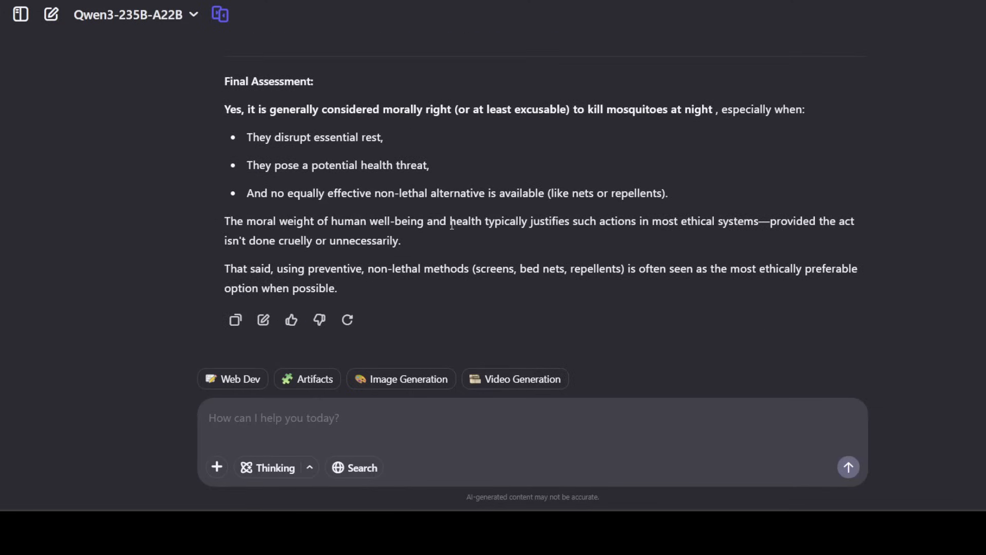
pyautogui.moveTo(284, 126)
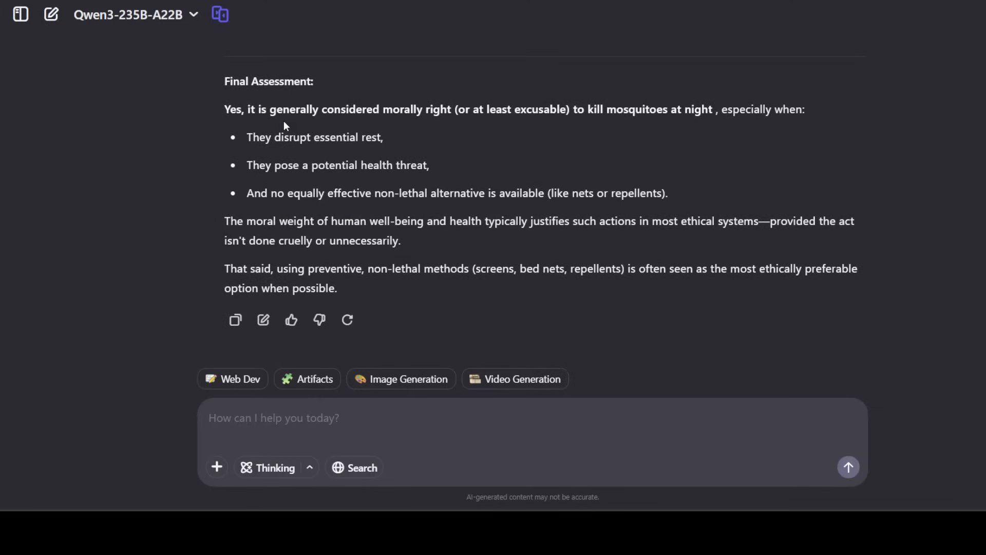
pyautogui.moveTo(307, 123)
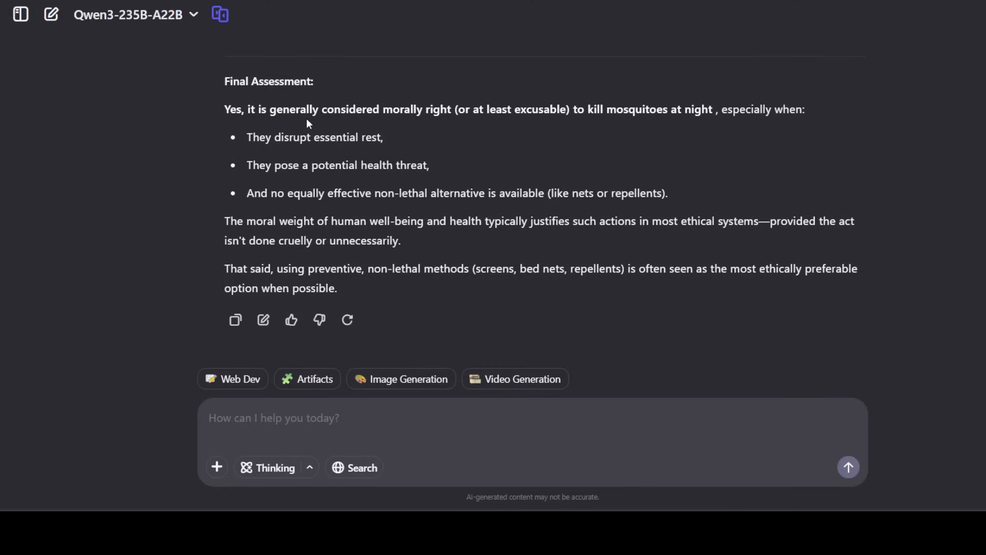
pyautogui.moveTo(362, 125)
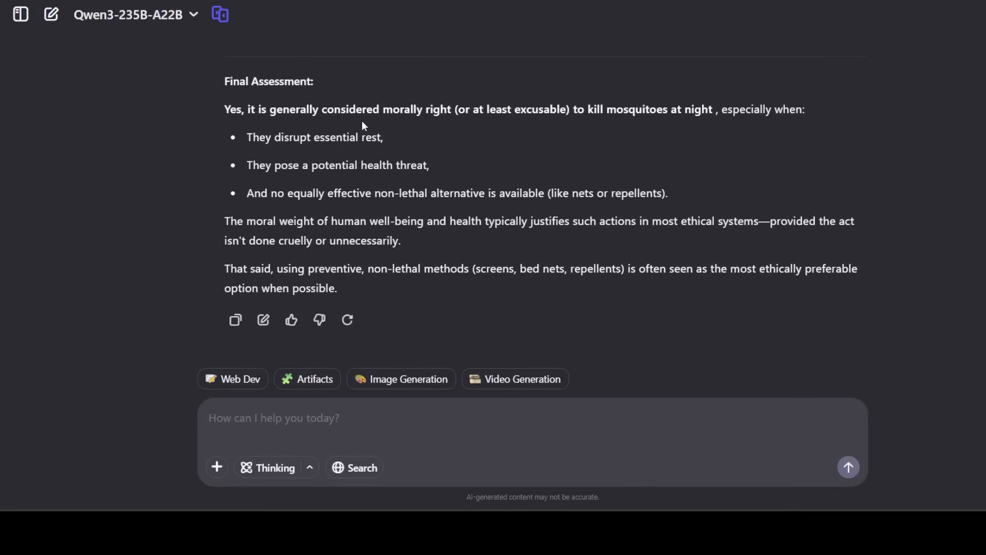
pyautogui.moveTo(613, 133)
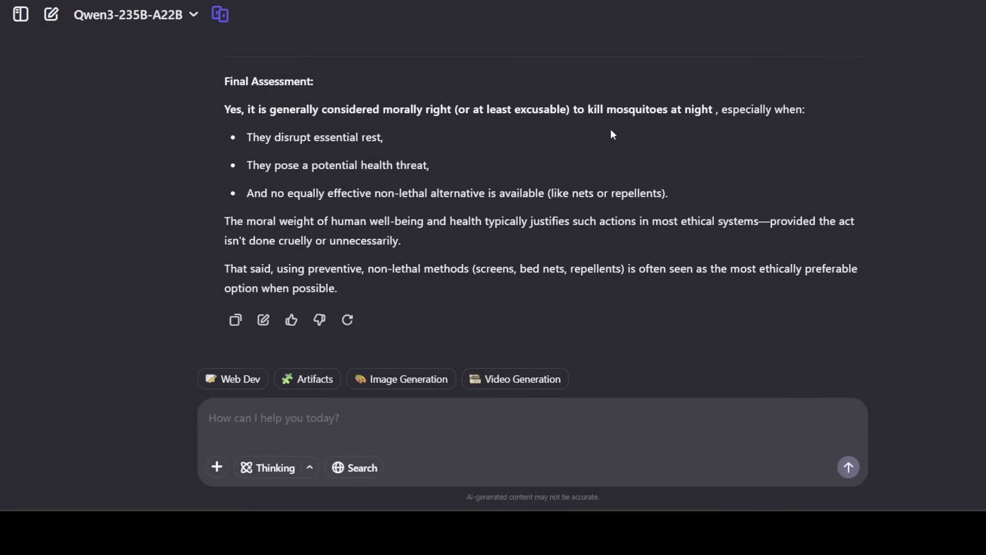
pyautogui.moveTo(714, 124)
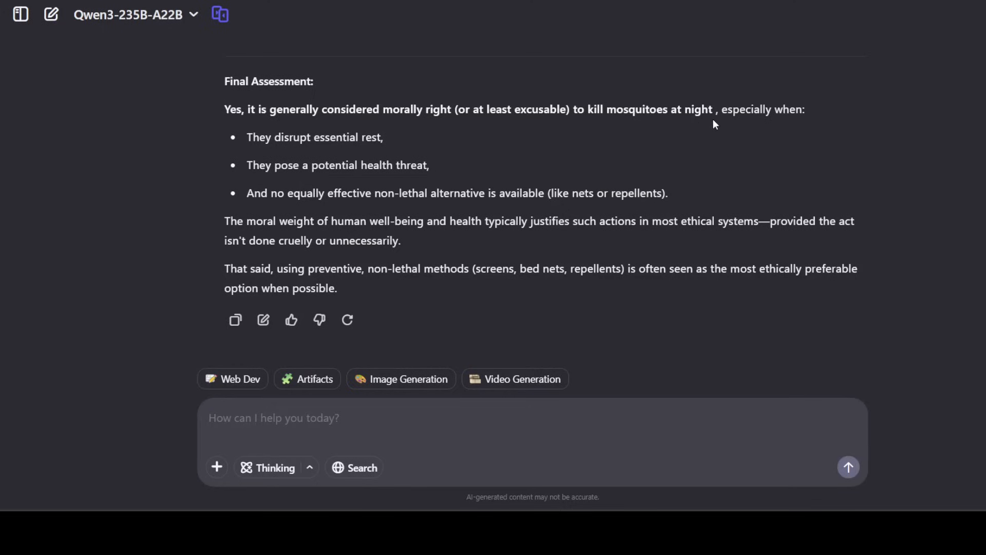
pyautogui.moveTo(305, 186)
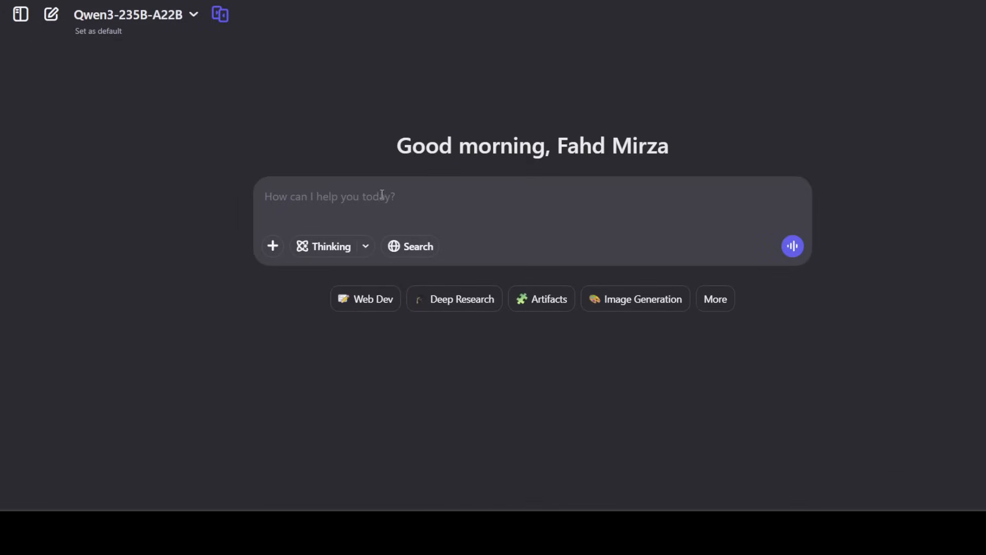
# Ask for the GCD of 48 and 72 and see the model's worked answer of 24
pyautogui.write('Find the greatest common divisor (GCD) of 48 and 72.')
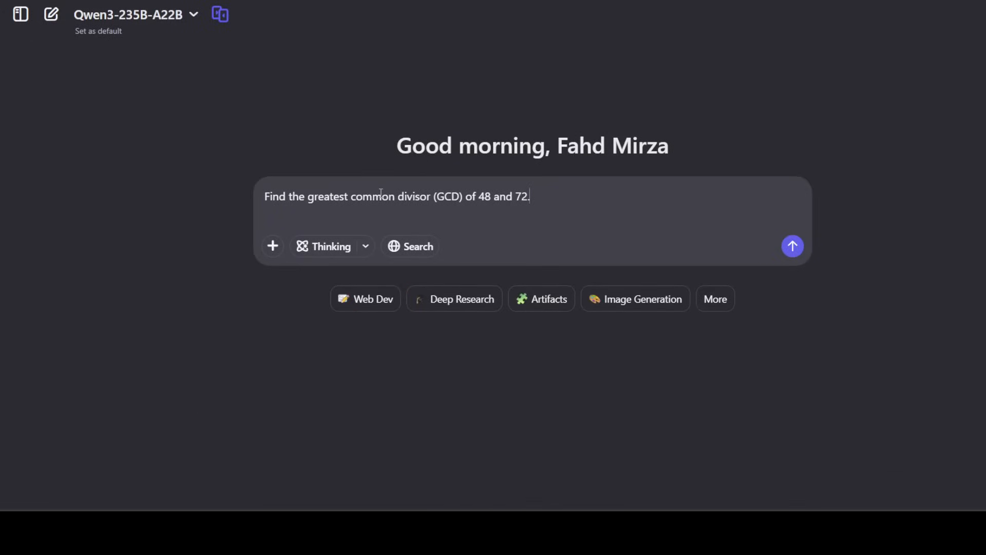
pyautogui.click(792, 245)
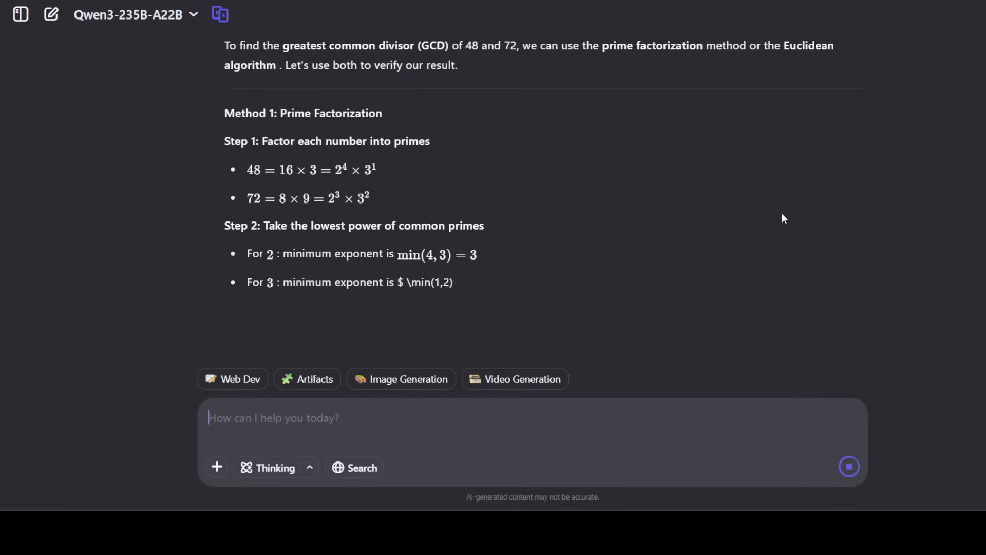
pyautogui.scroll(-3)
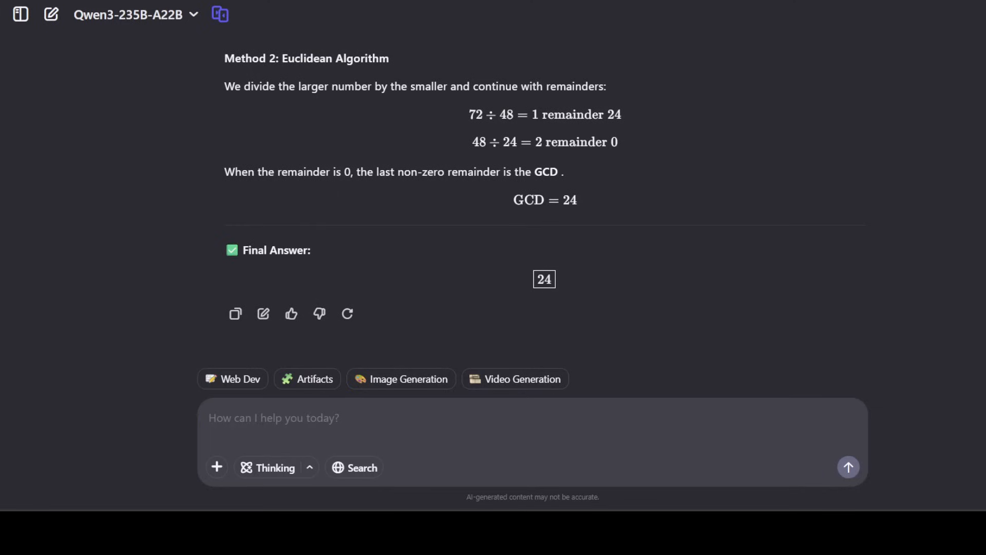
# Ask how many 4-person committees come from 8 men and 5 women, with the Thinking panel expanded
pyautogui.write('A committee of 4 people is to be formed from a group of 8 men and 5 women. How many possible committees can be formed?')
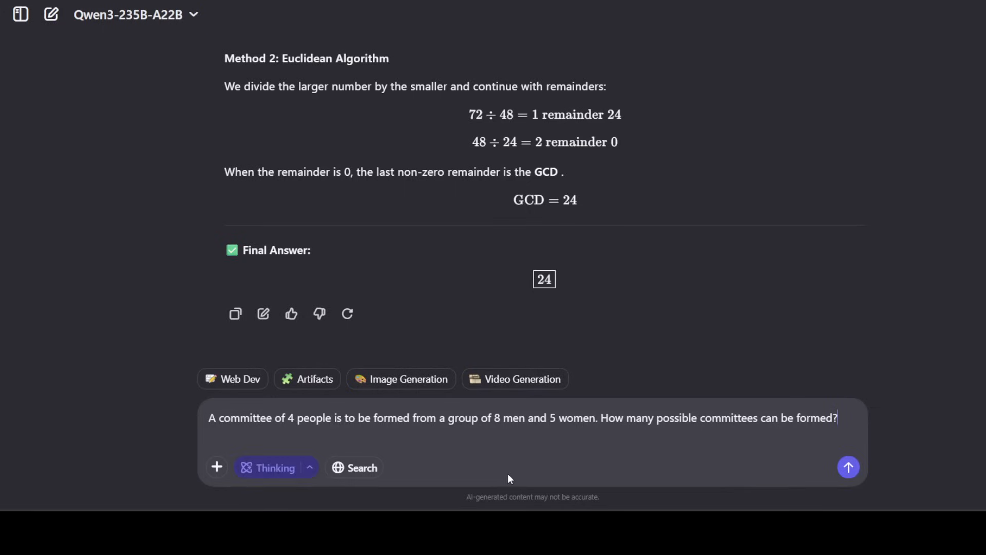
pyautogui.moveTo(849, 467)
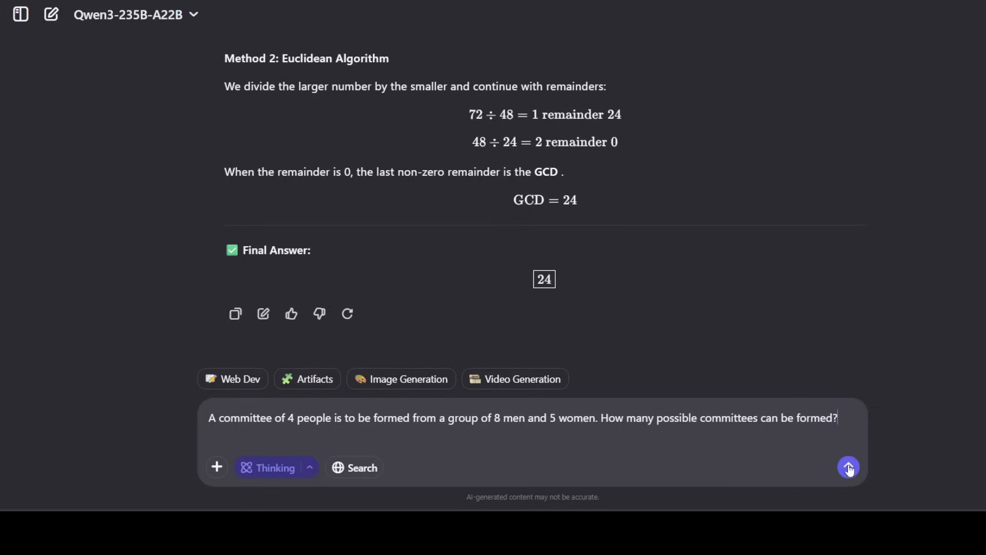
pyautogui.click(849, 467)
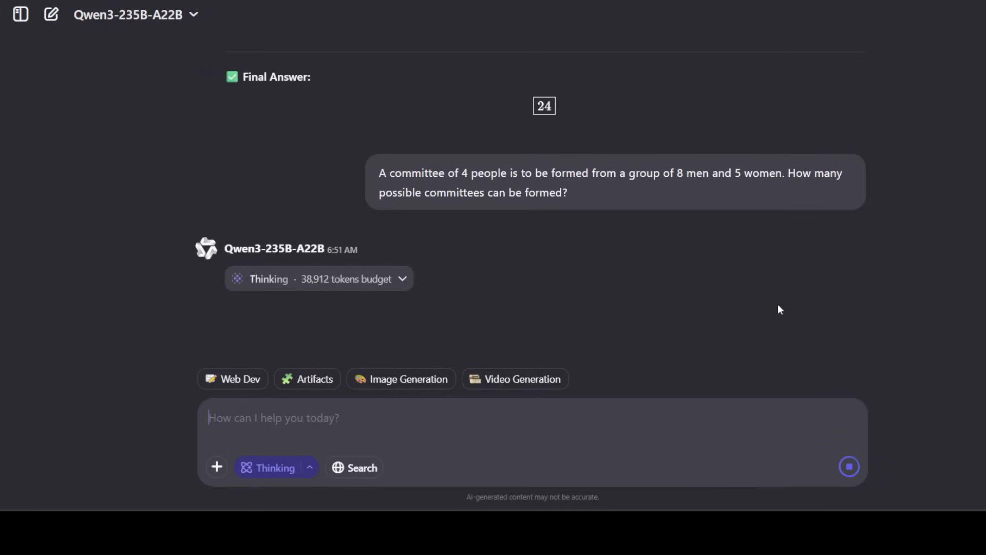
pyautogui.click(401, 279)
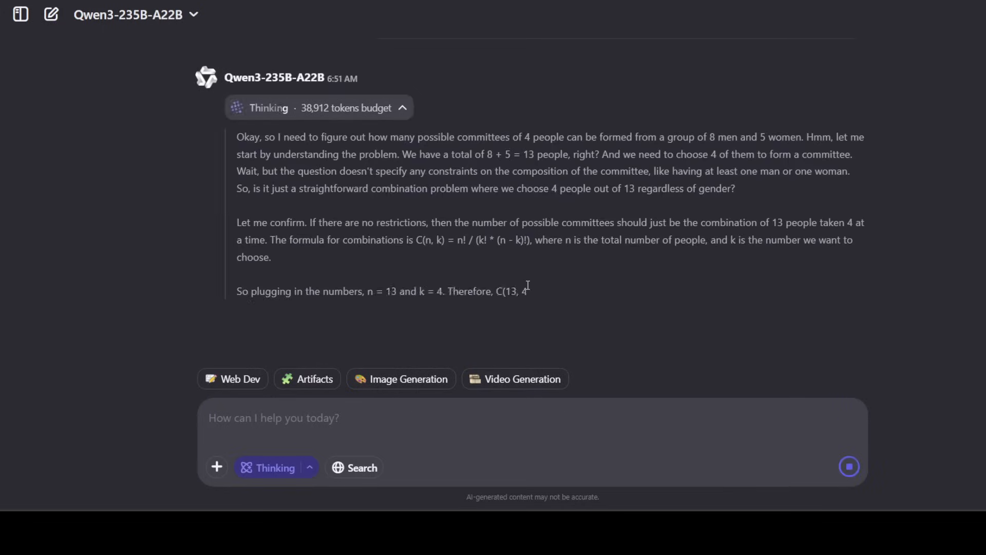
pyautogui.scroll(-3)
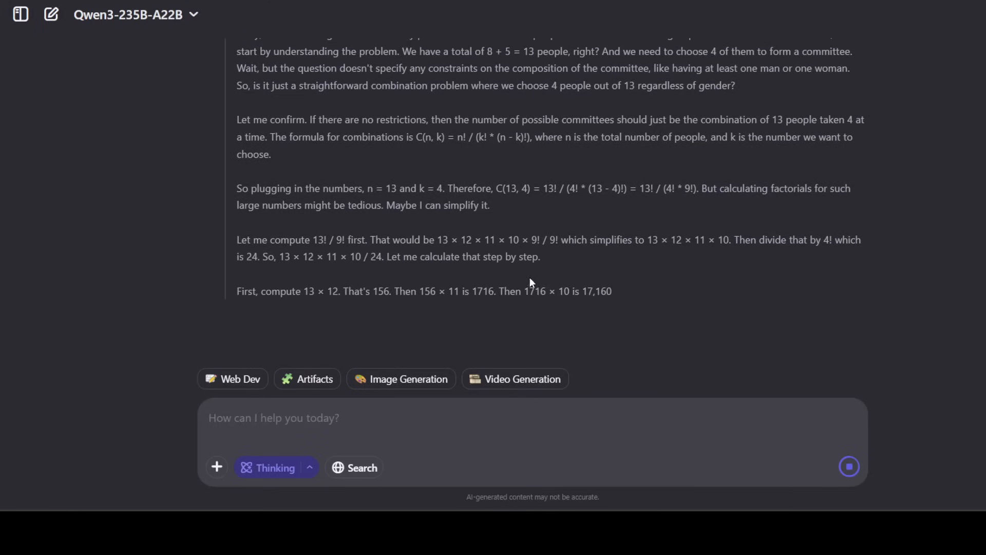
pyautogui.scroll(3)
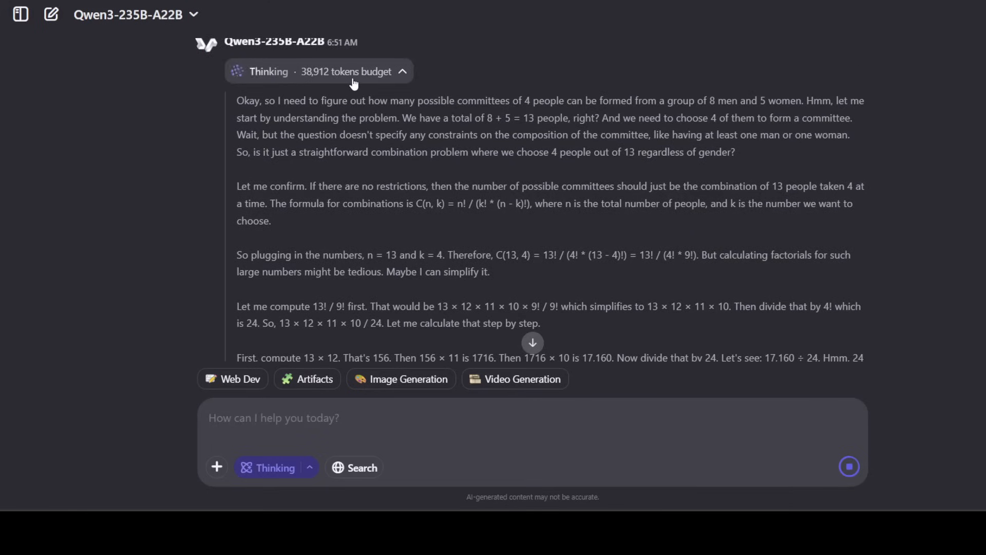
# Follow the reasoning through to the final answer of 715 committees
pyautogui.scroll(-3)
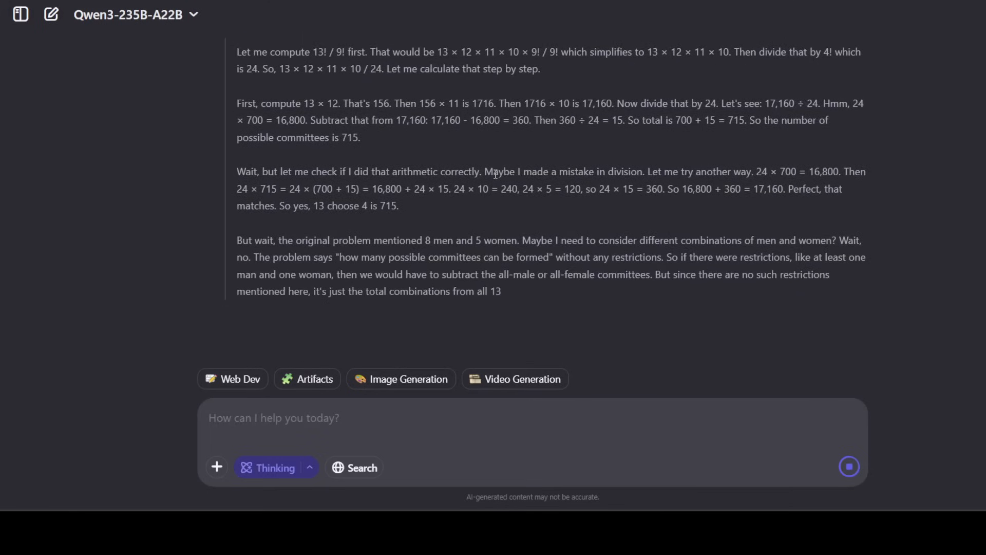
pyautogui.scroll(3)
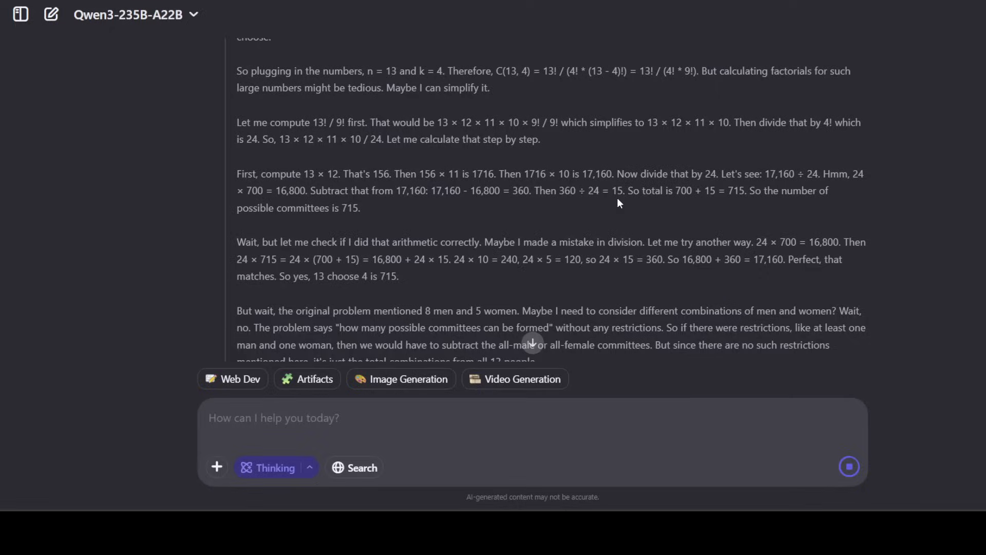
pyautogui.scroll(-3)
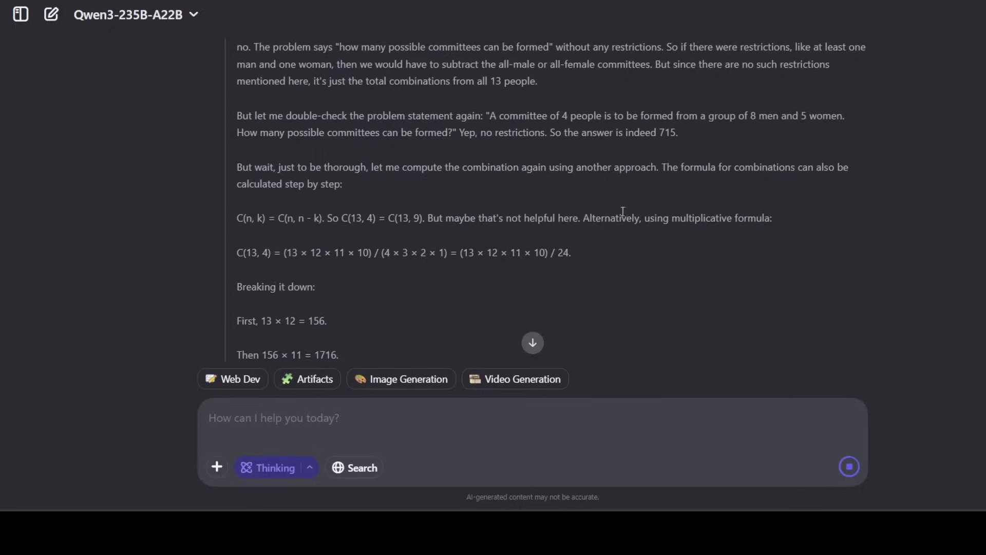
pyautogui.scroll(-3)
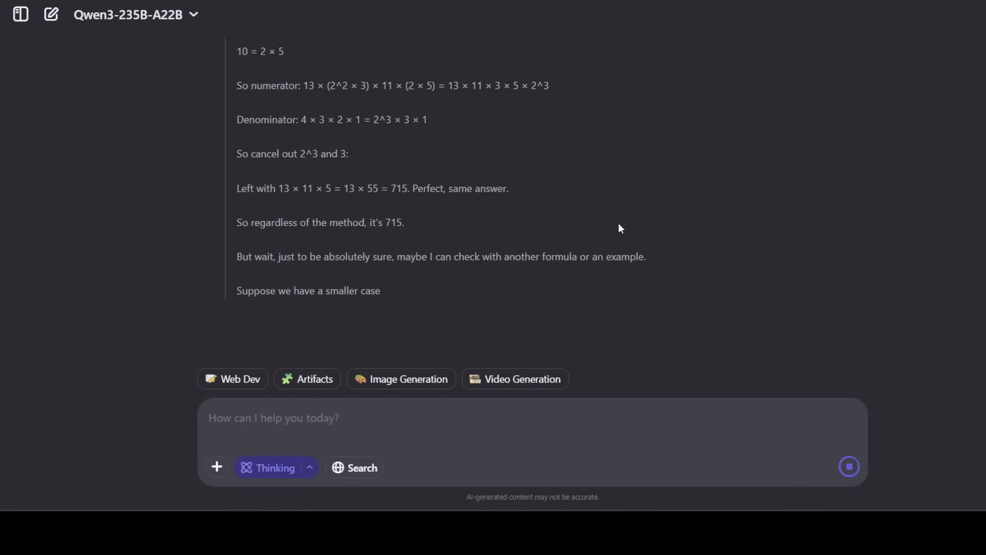
pyautogui.scroll(-3)
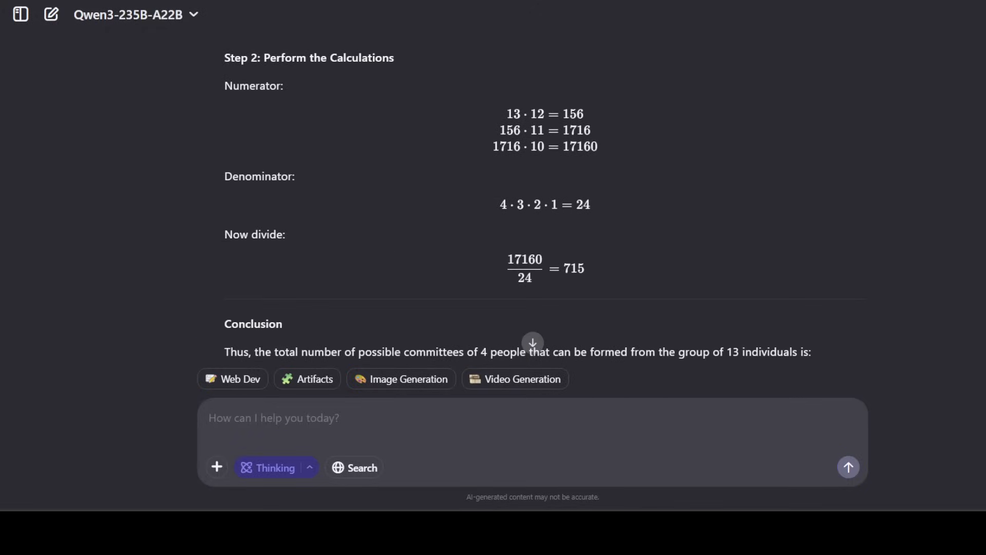
pyautogui.scroll(-3)
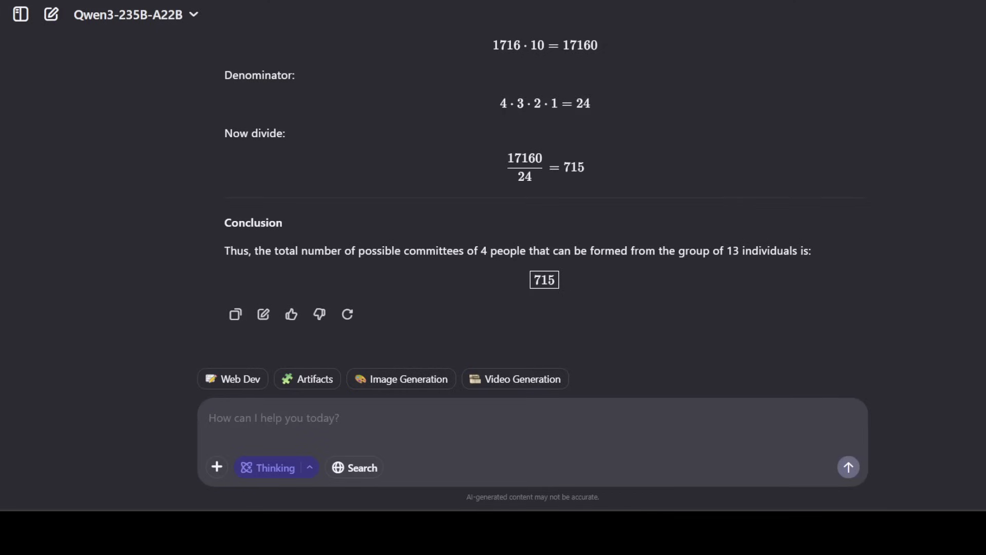
# Submit the SQL query optimization request in a new chat and watch the key issues stream in
pyautogui.click(52, 13)
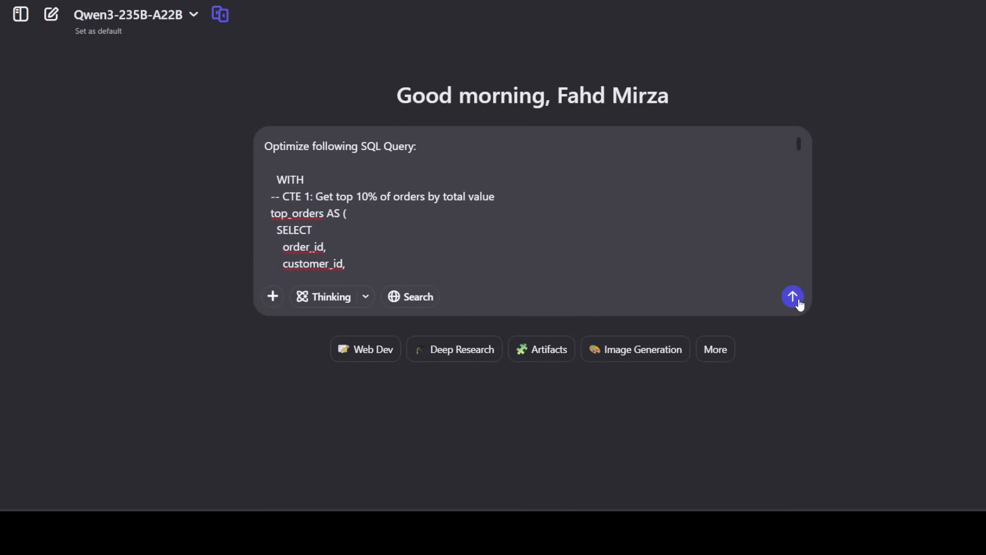
pyautogui.click(792, 296)
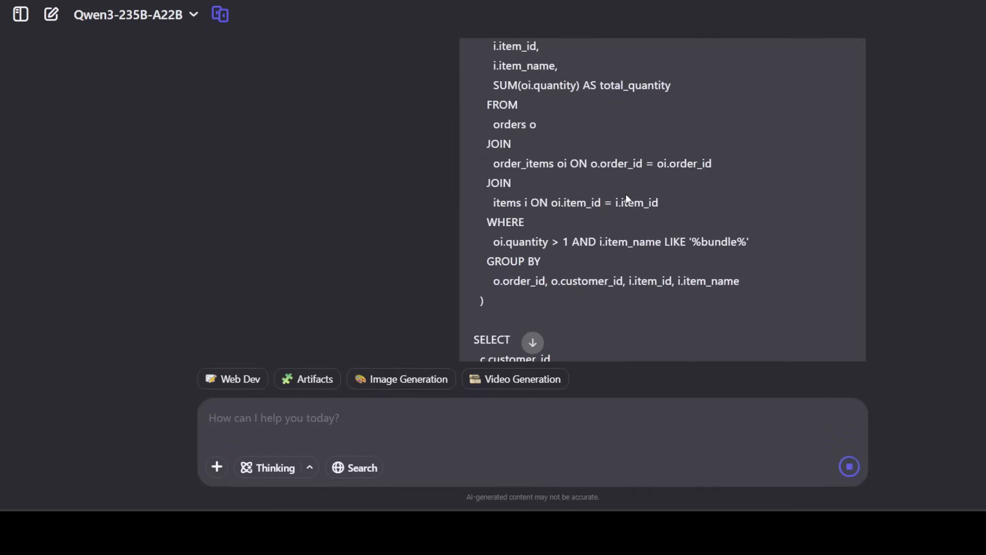
pyautogui.scroll(3)
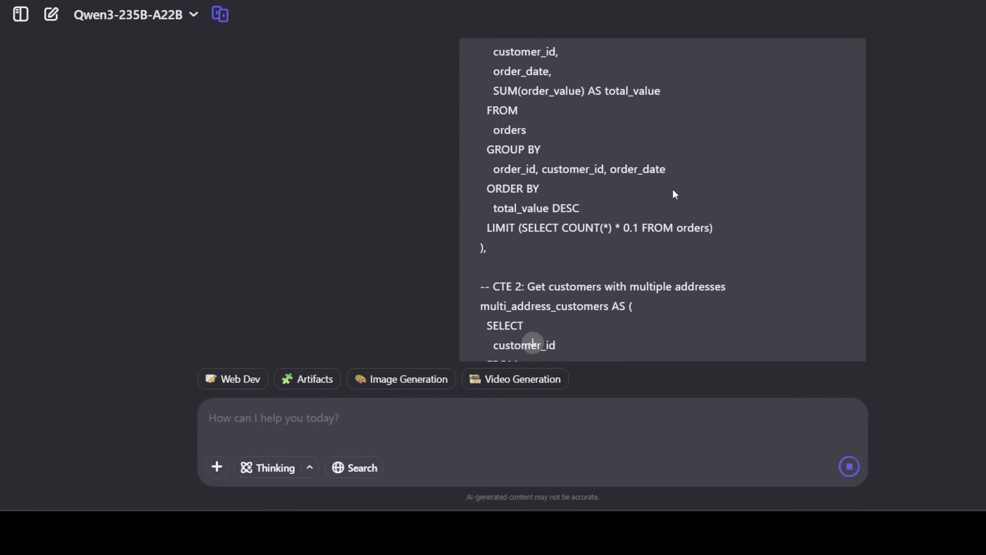
pyautogui.scroll(3)
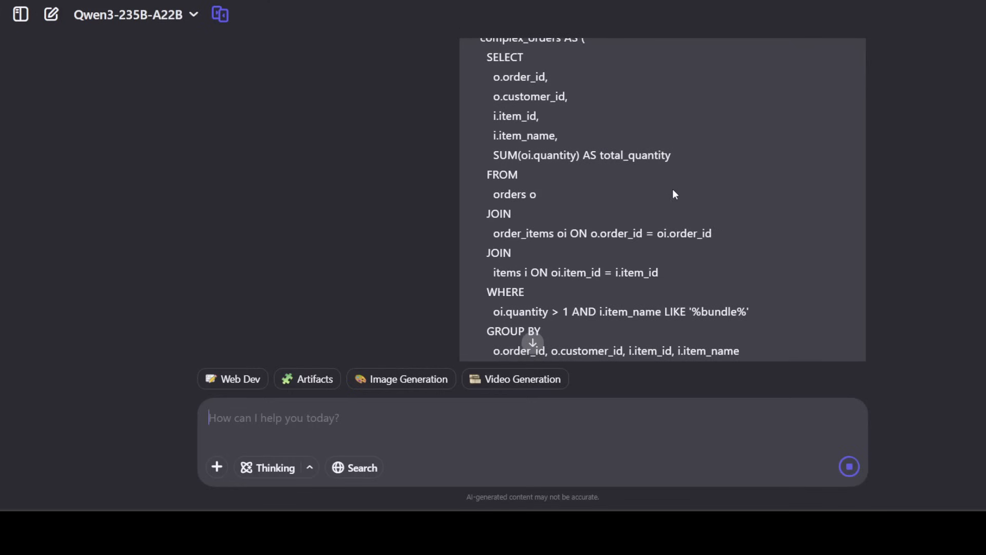
pyautogui.scroll(-3)
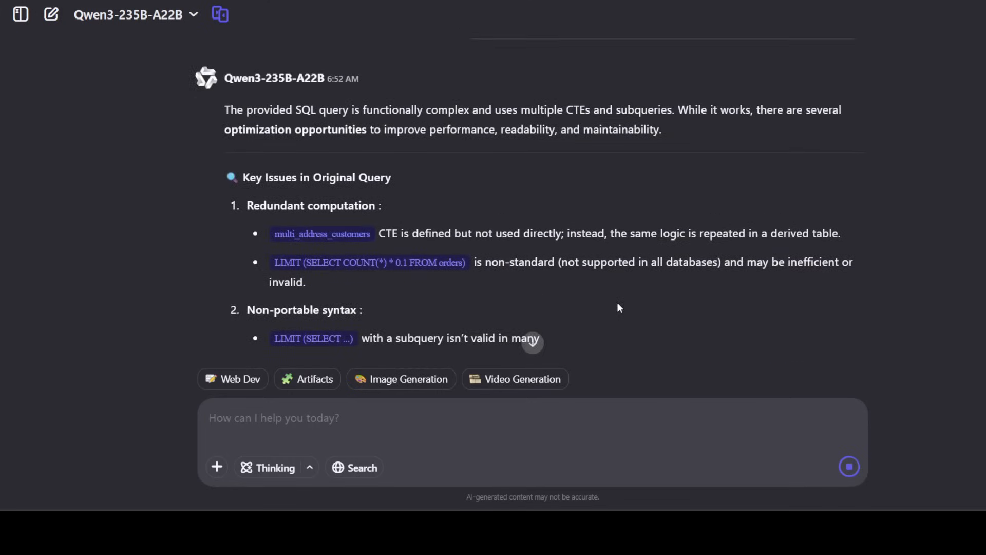
pyautogui.scroll(3)
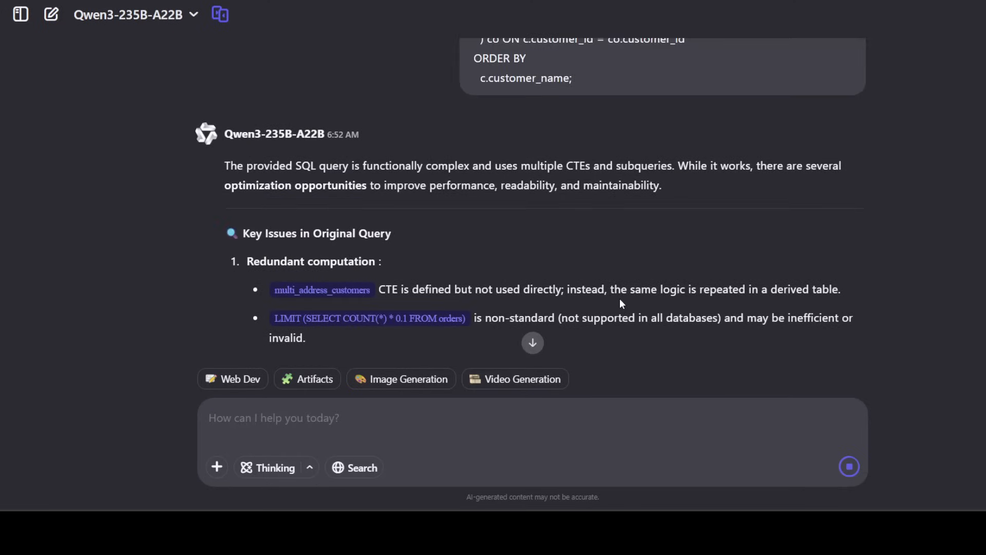
pyautogui.moveTo(599, 306)
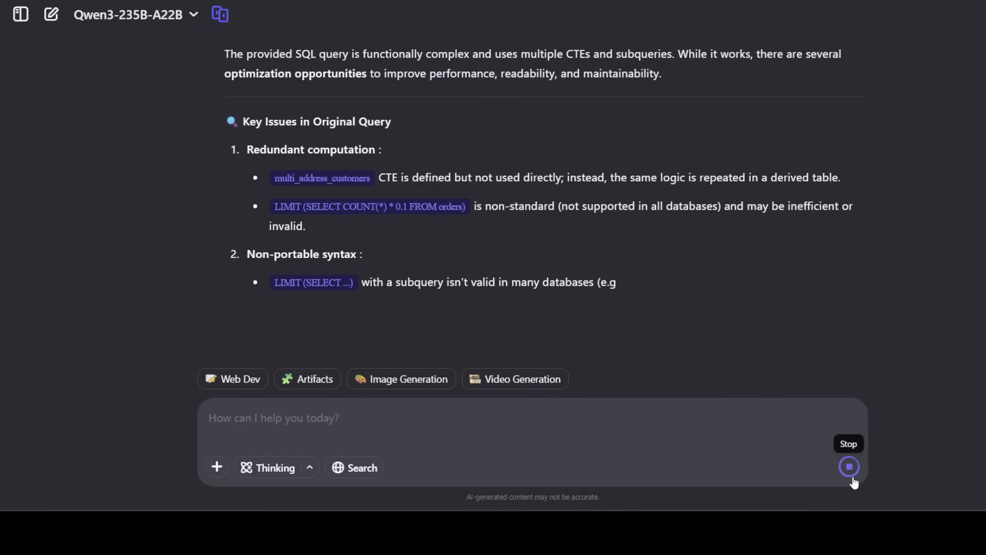
pyautogui.moveTo(711, 397)
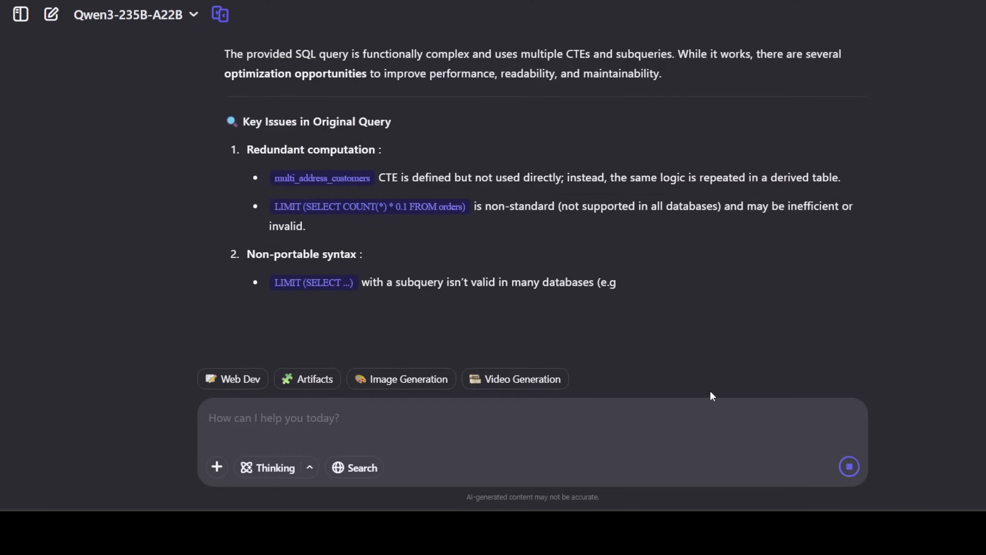
pyautogui.moveTo(849, 466)
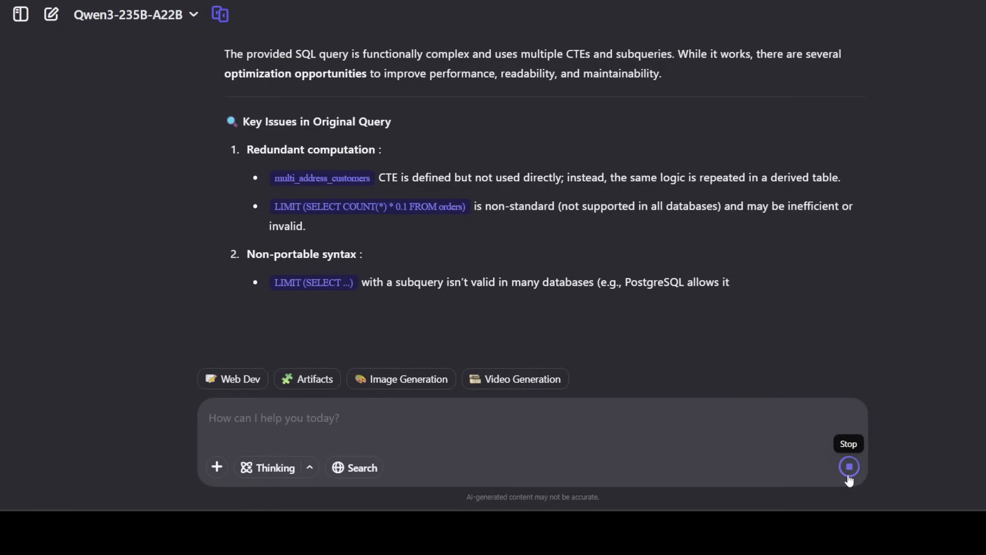
pyautogui.moveTo(730, 294)
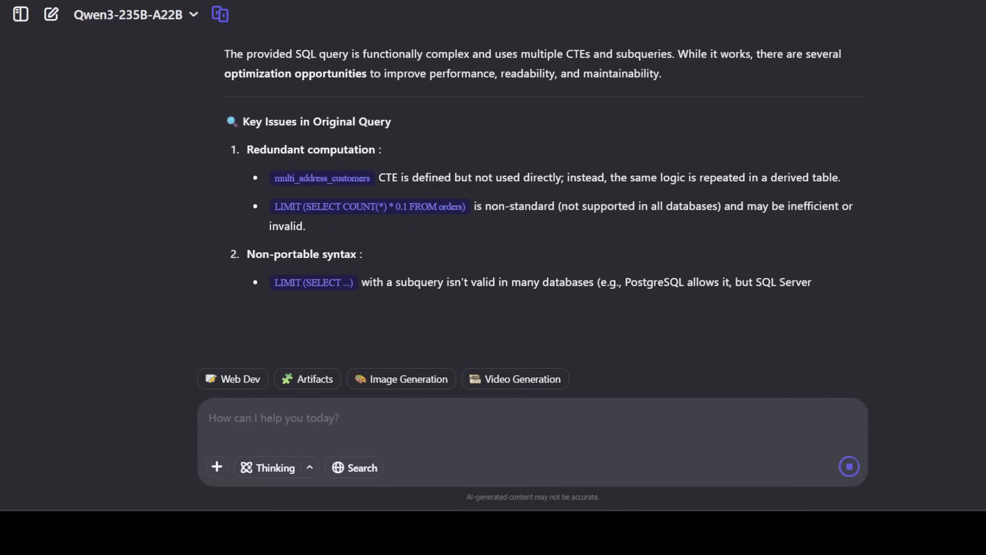
pyautogui.moveTo(765, 229)
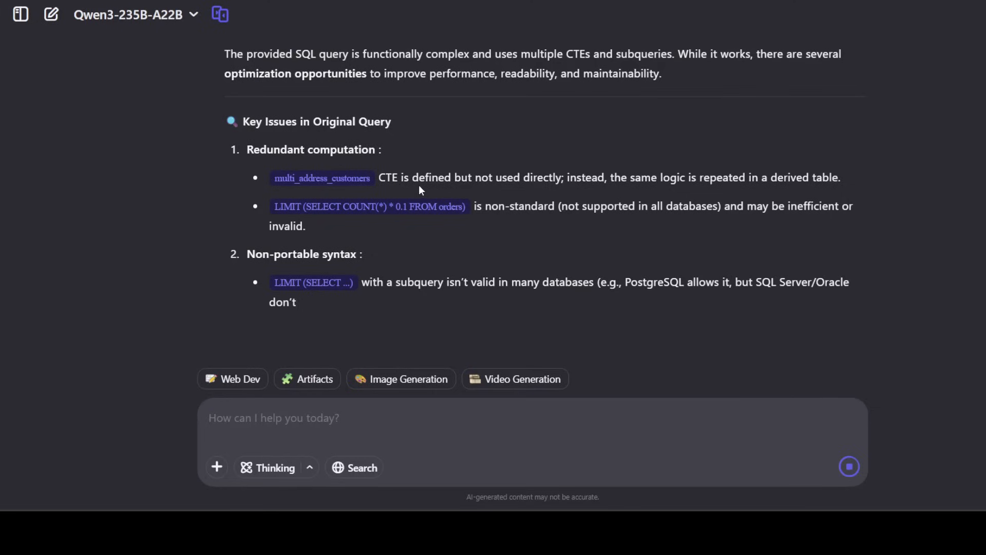
pyautogui.moveTo(391, 238)
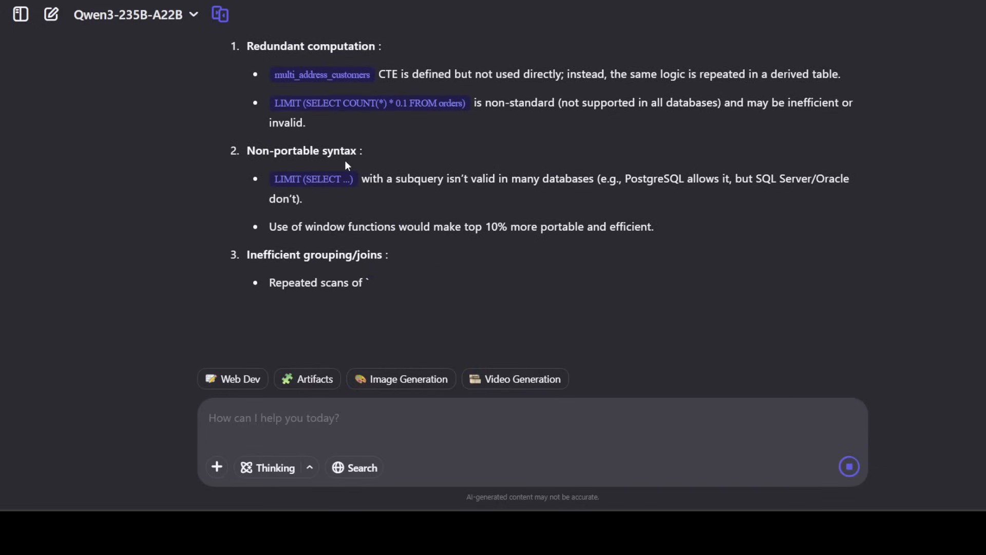
# Read the optimized SQL query, the improvements table and the recommendations
pyautogui.scroll(-3)
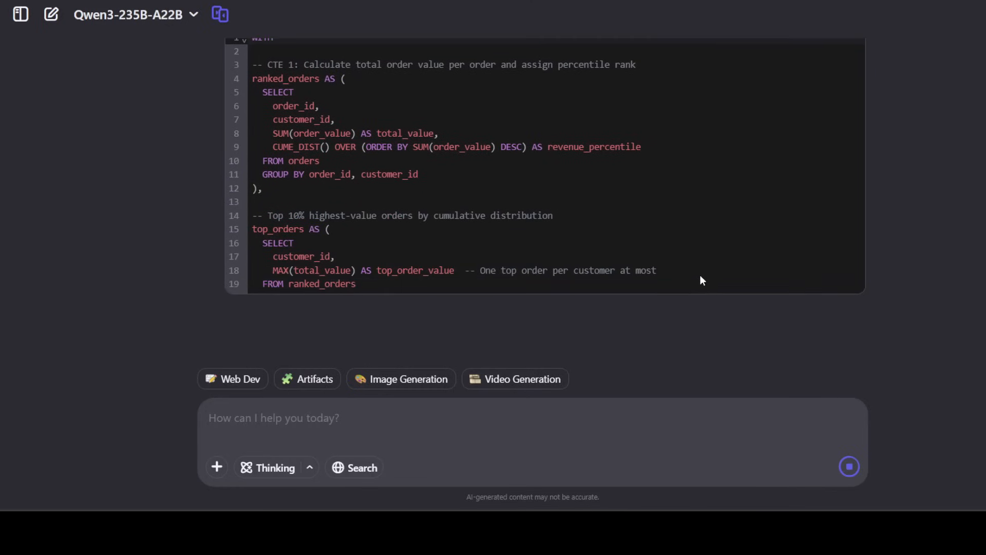
pyautogui.scroll(3)
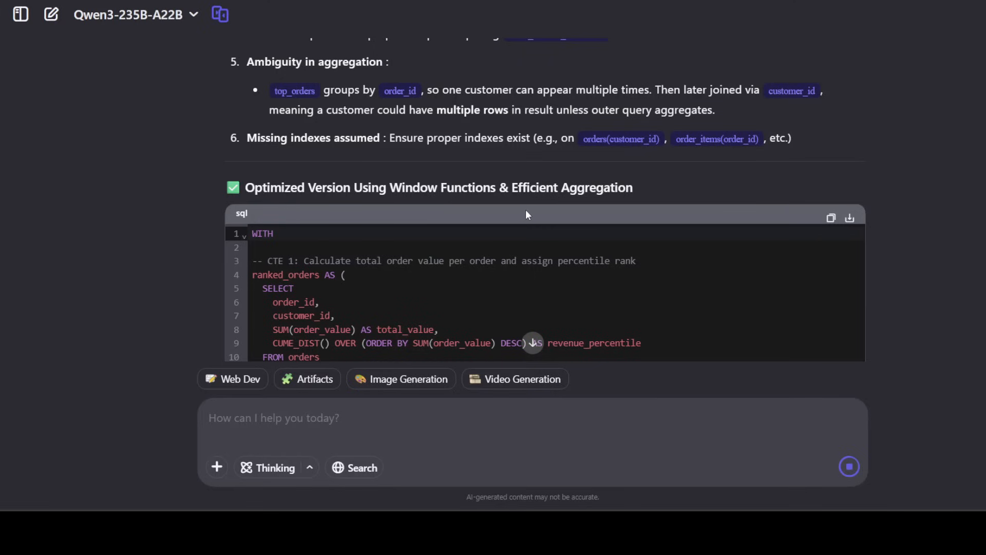
pyautogui.scroll(-3)
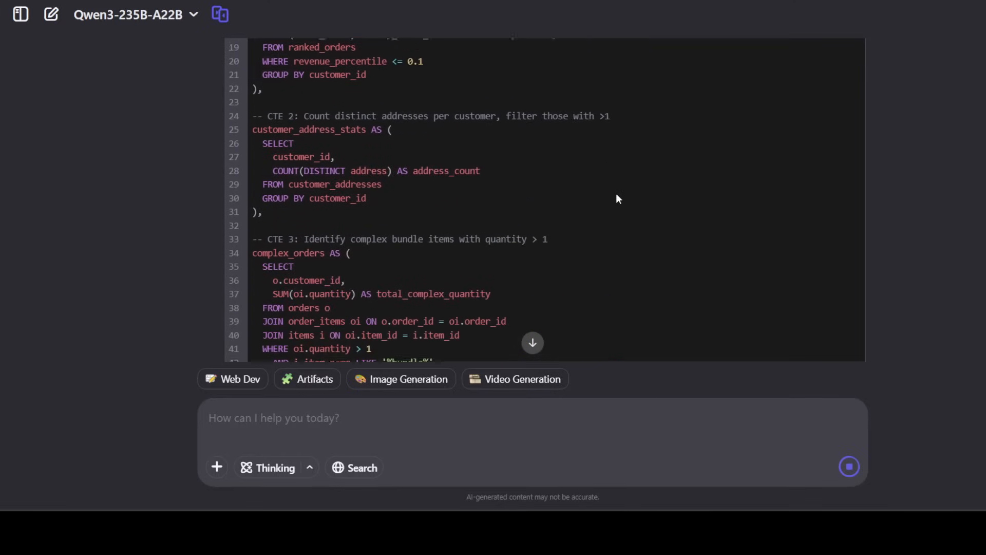
pyautogui.scroll(-3)
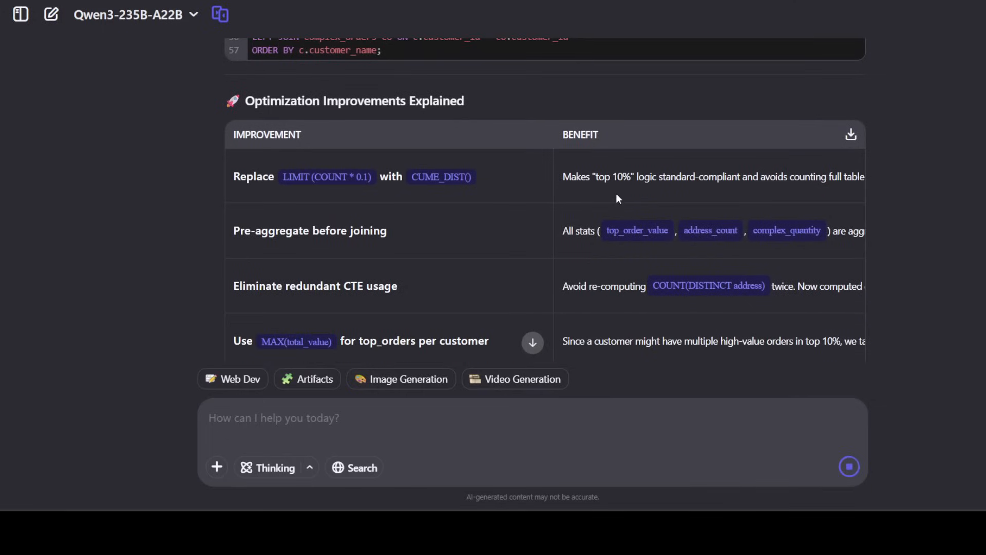
pyautogui.moveTo(714, 200)
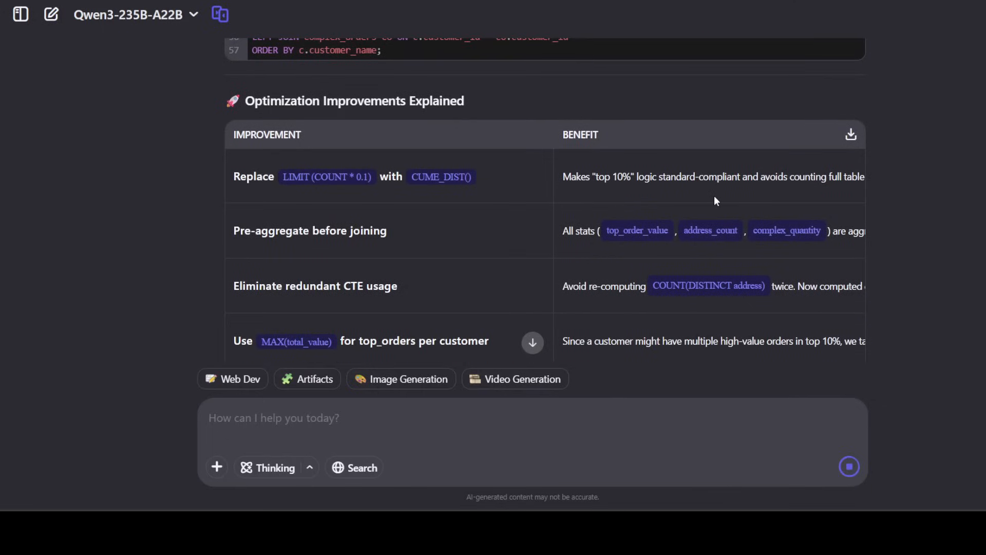
pyautogui.moveTo(560, 239)
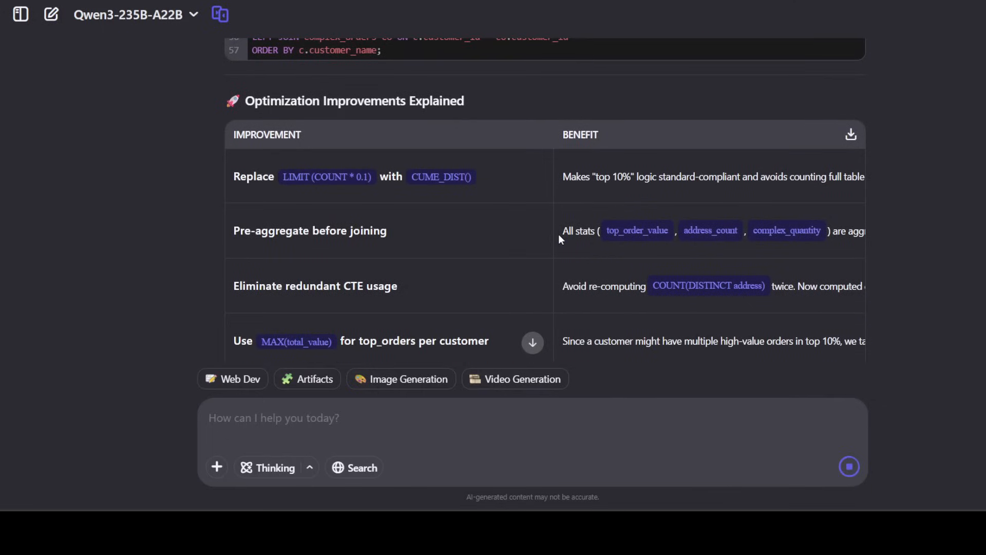
pyautogui.moveTo(290, 149)
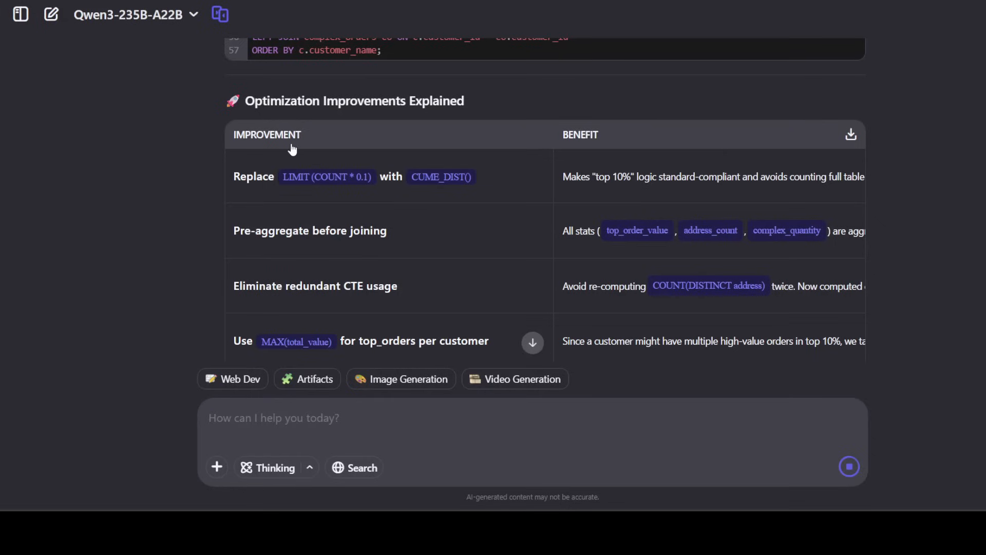
pyautogui.moveTo(608, 205)
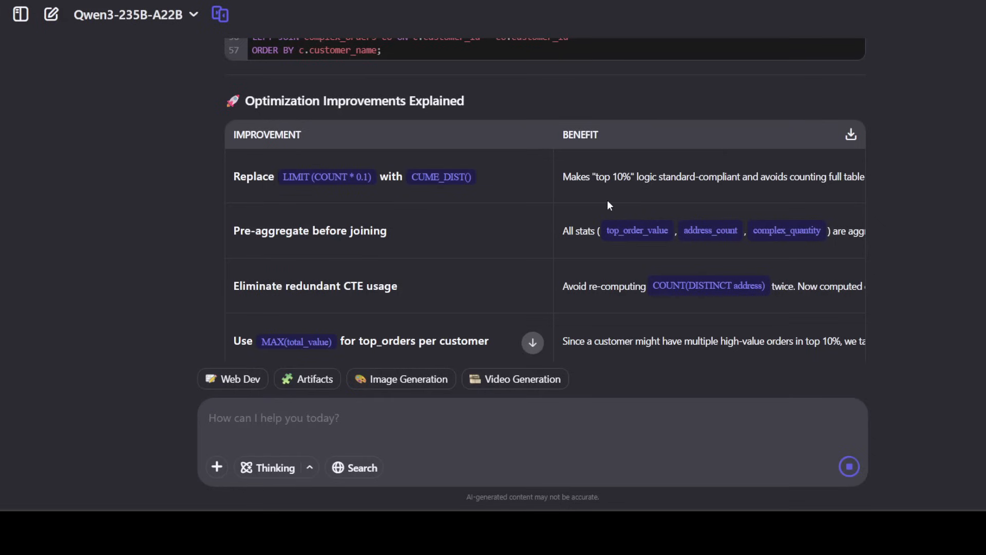
pyautogui.scroll(-3)
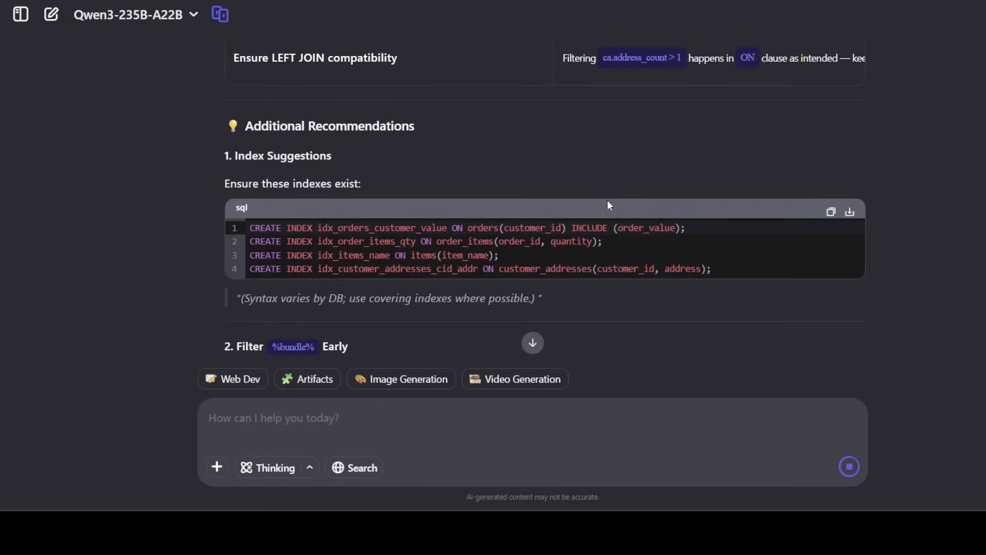
pyautogui.scroll(3)
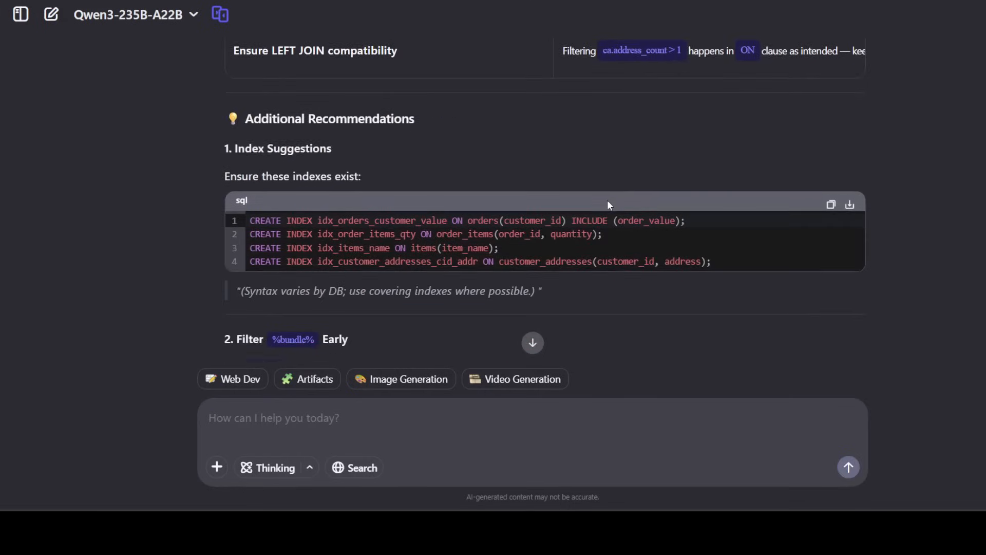
pyautogui.scroll(-3)
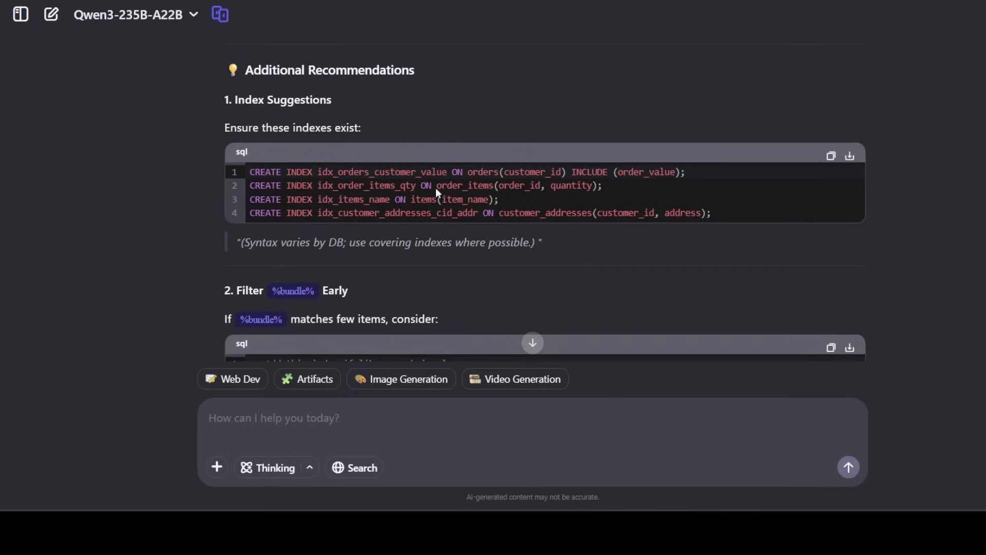
pyautogui.moveTo(314, 269)
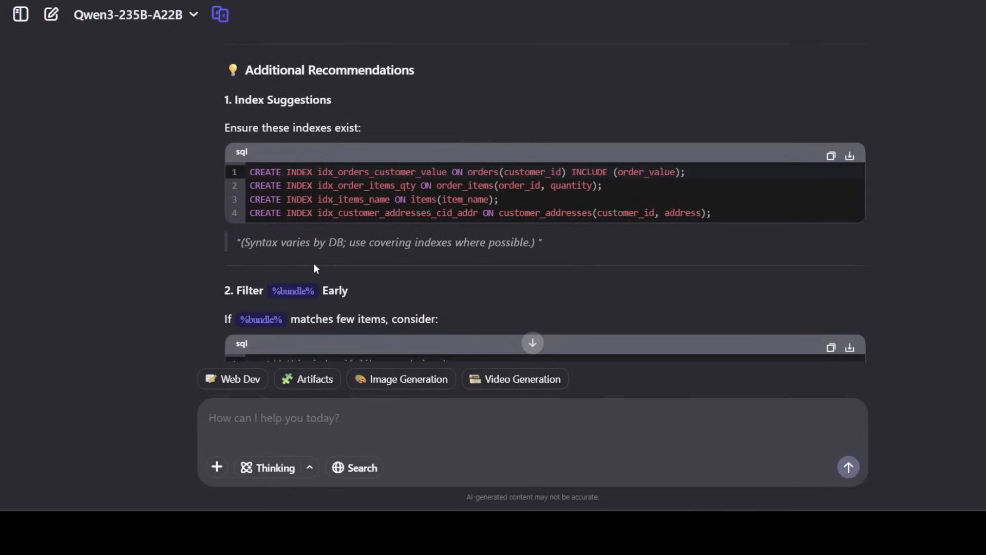
pyautogui.moveTo(471, 253)
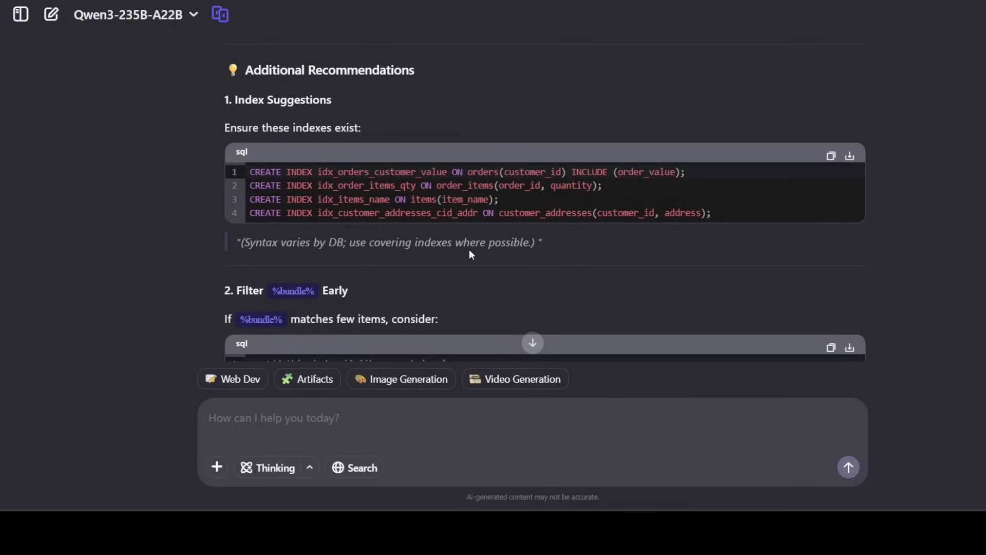
# Read through to the closing Summary of the SQL answer, then begin a fresh conversation
pyautogui.scroll(-3)
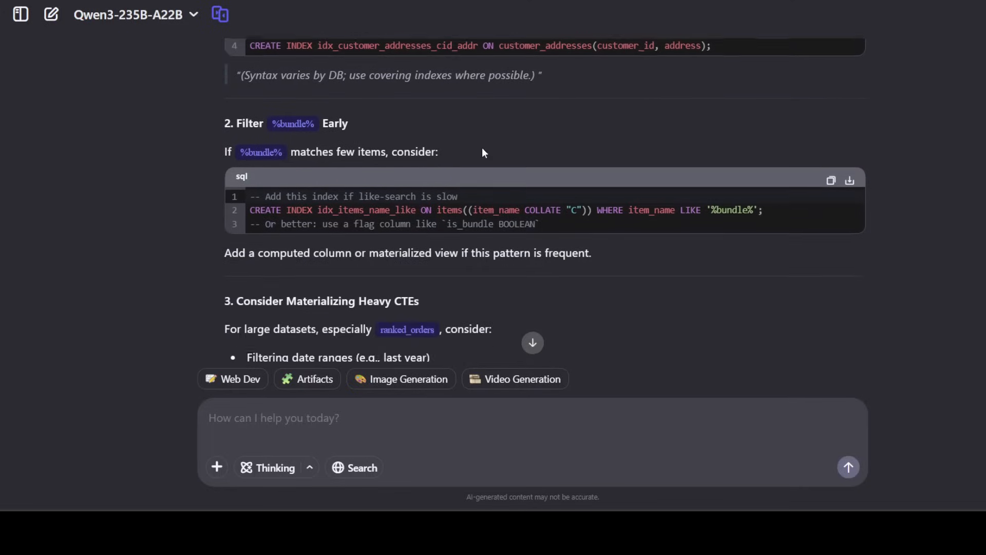
pyautogui.scroll(-3)
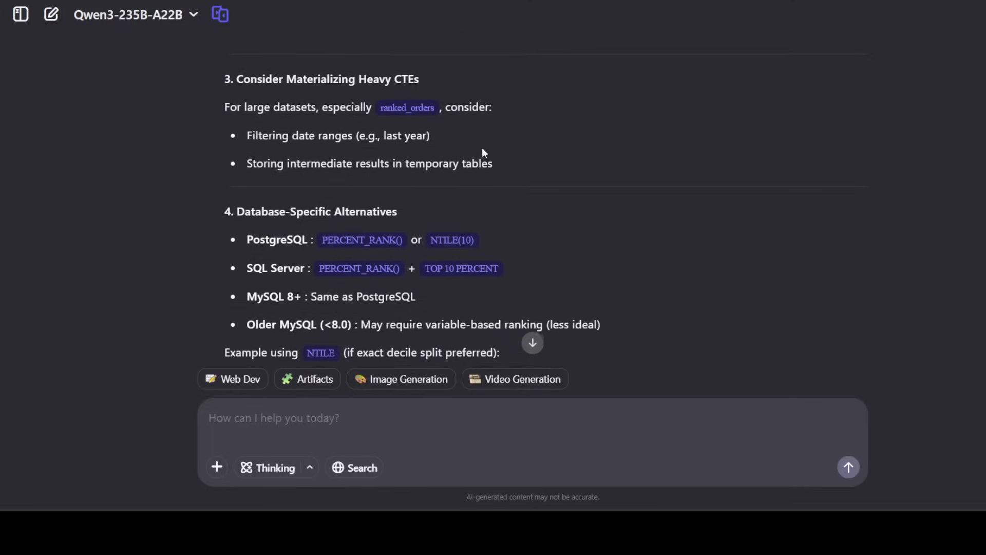
pyautogui.scroll(-3)
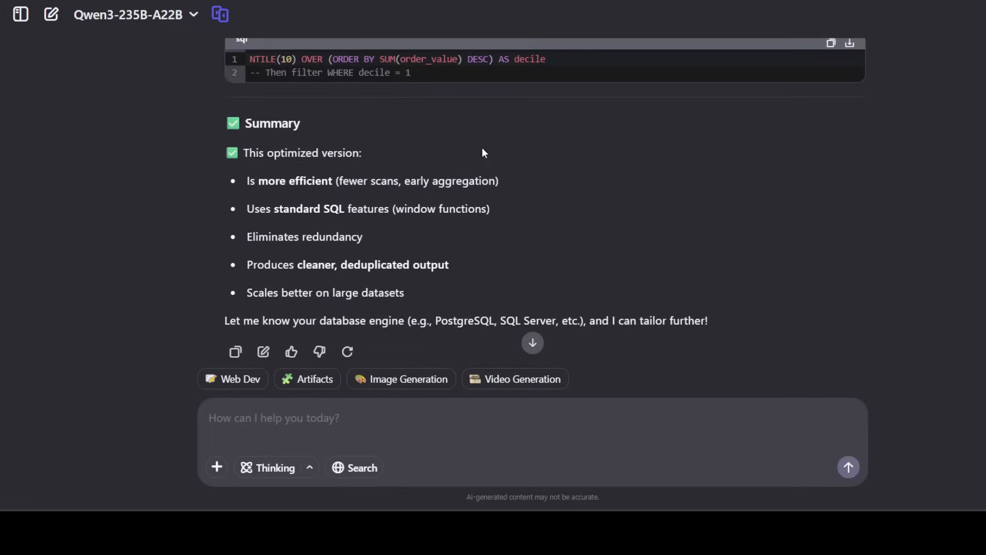
pyautogui.scroll(-3)
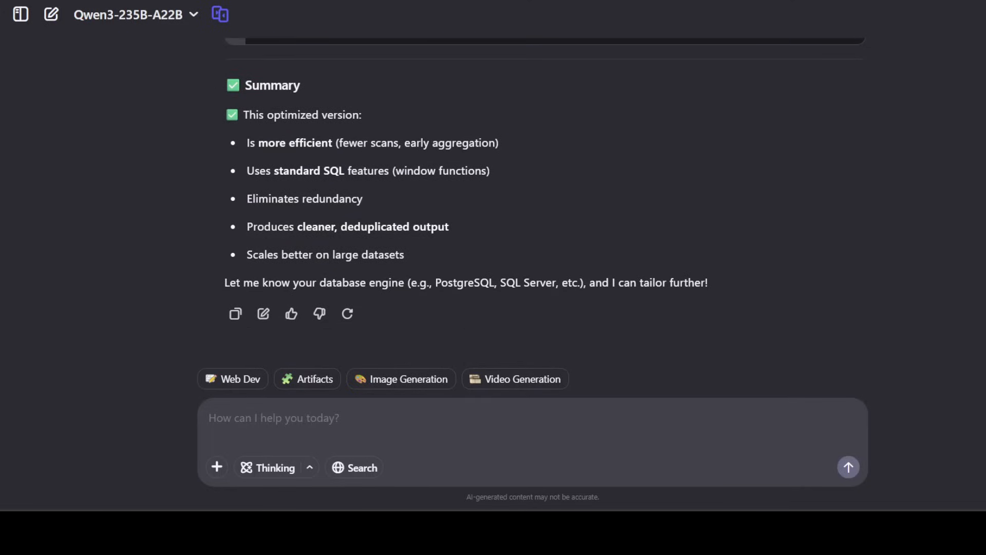
pyautogui.click(52, 13)
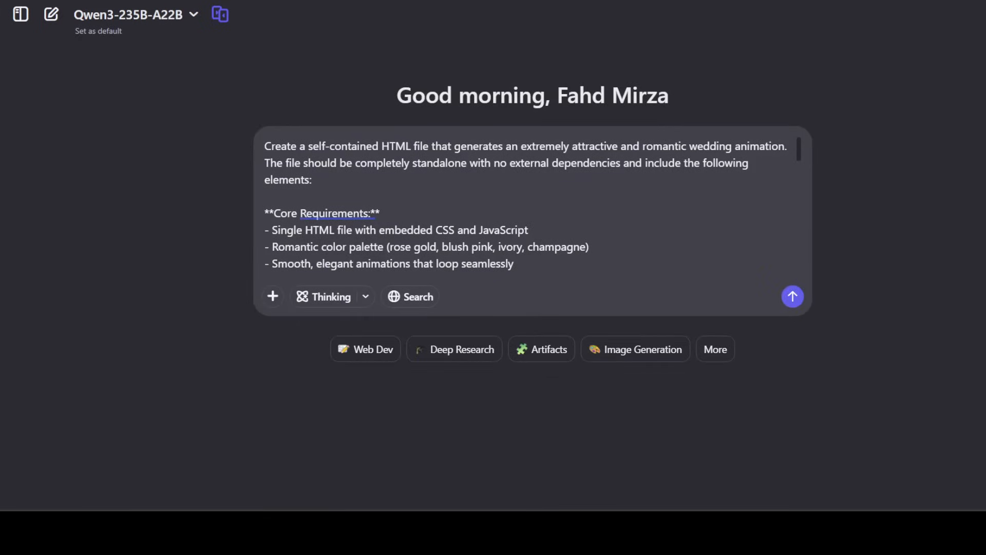
# Send the romantic wedding-animation standalone HTML prompt and review it while the reply streams
pyautogui.click(791, 296)
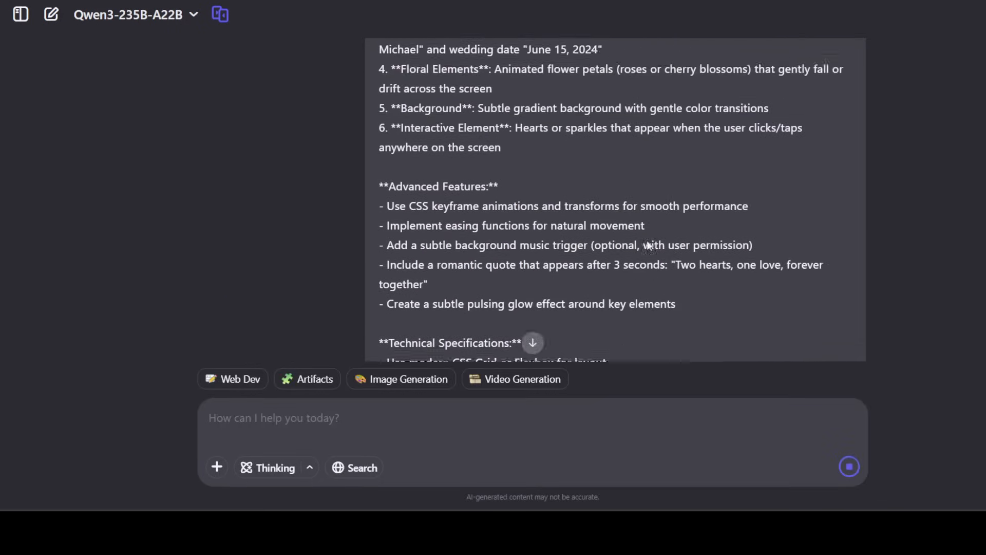
pyautogui.scroll(3)
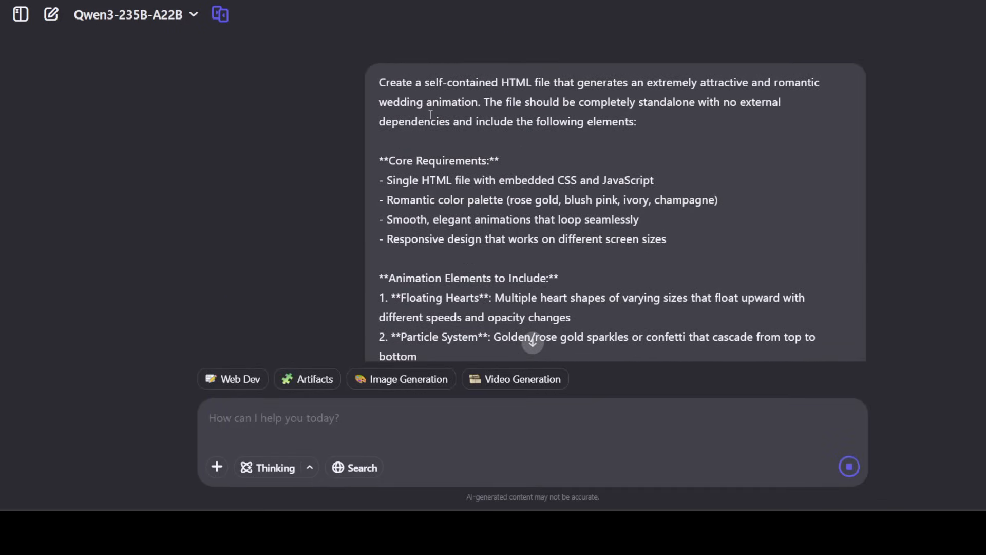
pyautogui.moveTo(633, 116)
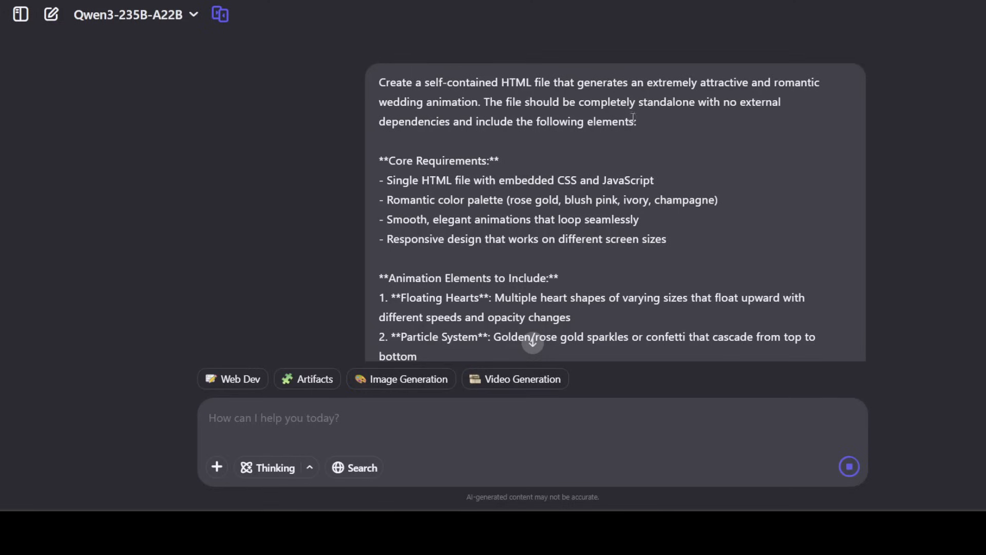
pyautogui.moveTo(782, 120)
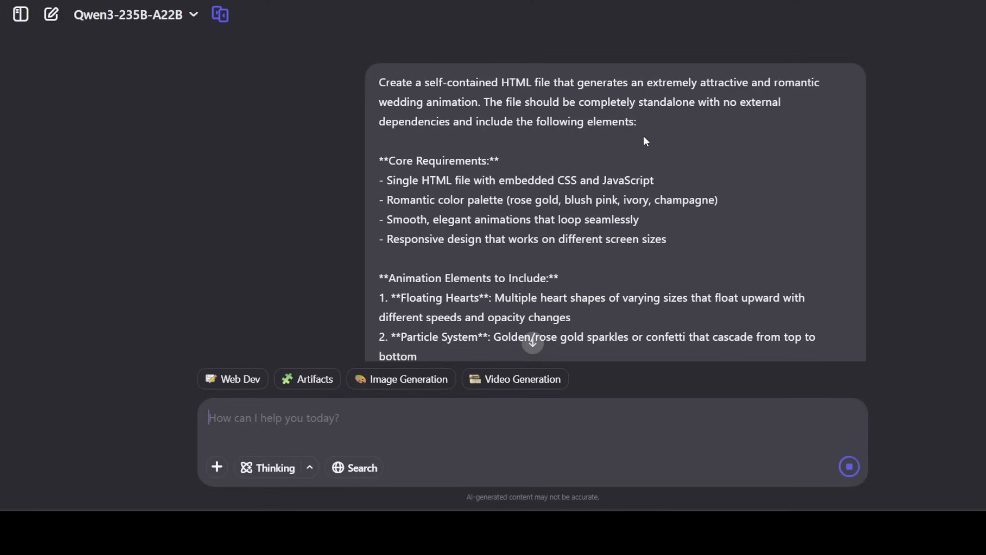
pyautogui.scroll(-3)
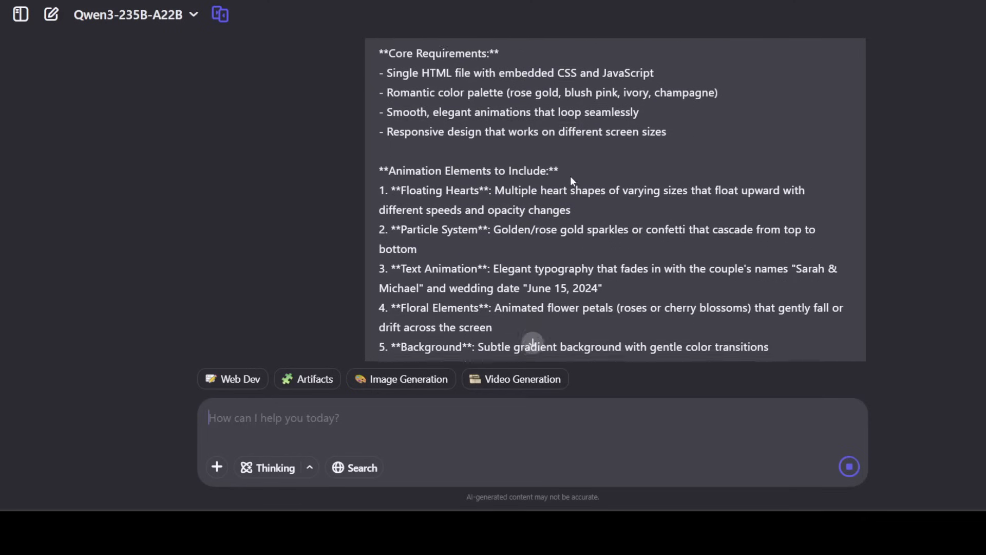
pyautogui.scroll(-3)
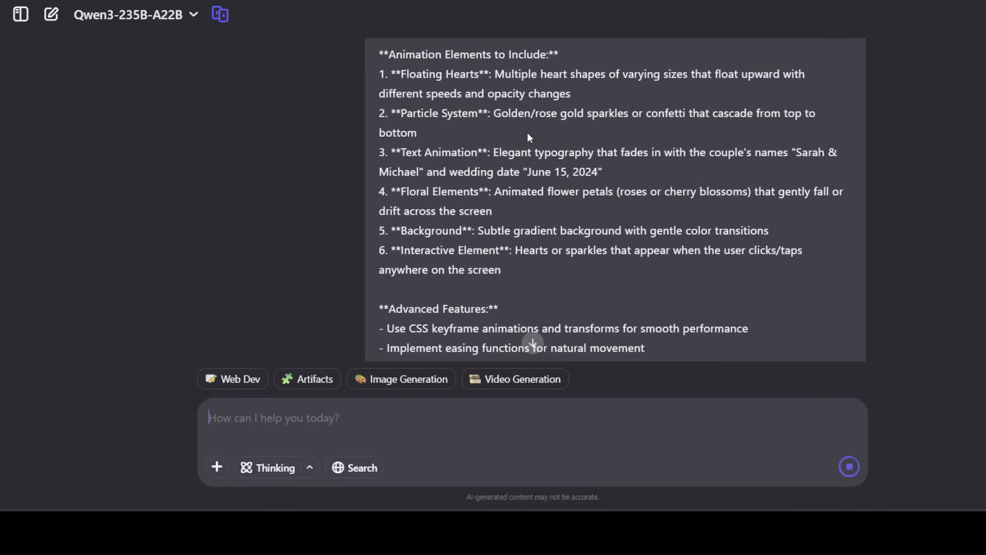
pyautogui.moveTo(579, 153)
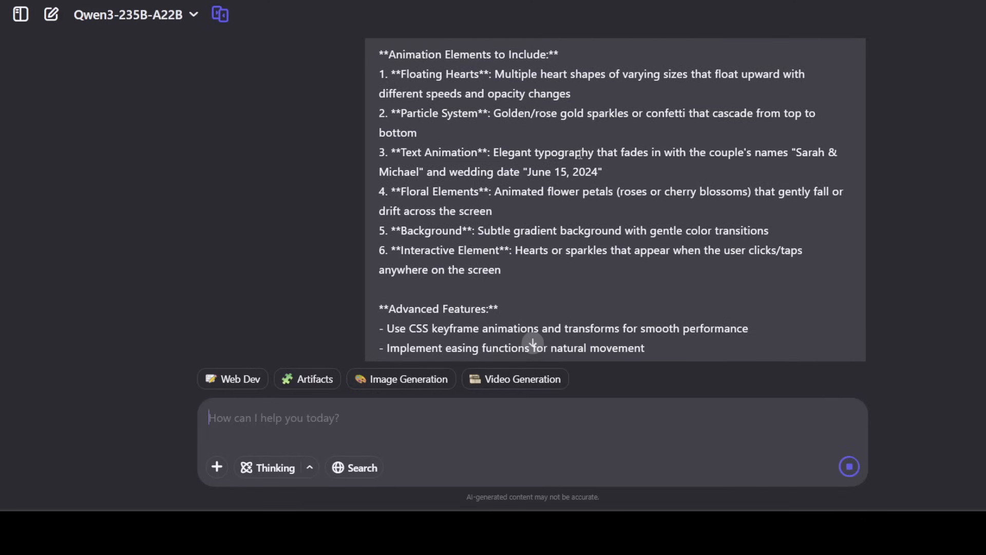
pyautogui.scroll(-3)
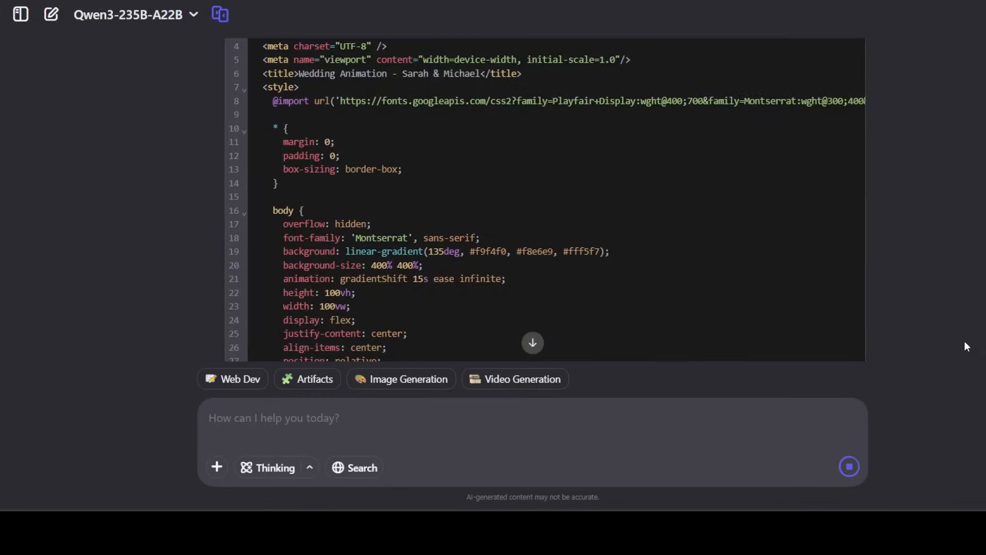
# Follow the generated wedding HTML code block down to its final line 425 and audio setup script
pyautogui.scroll(-3)
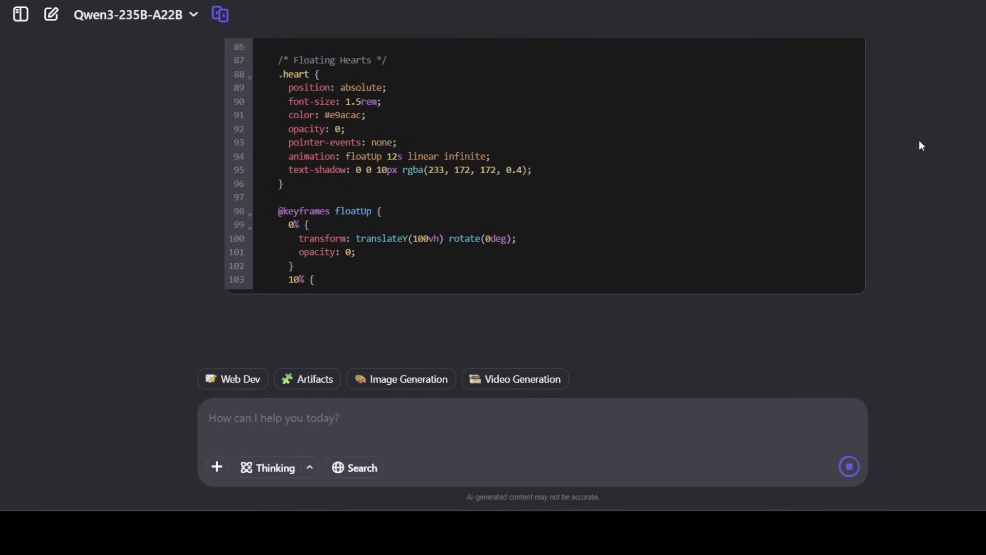
pyautogui.scroll(-3)
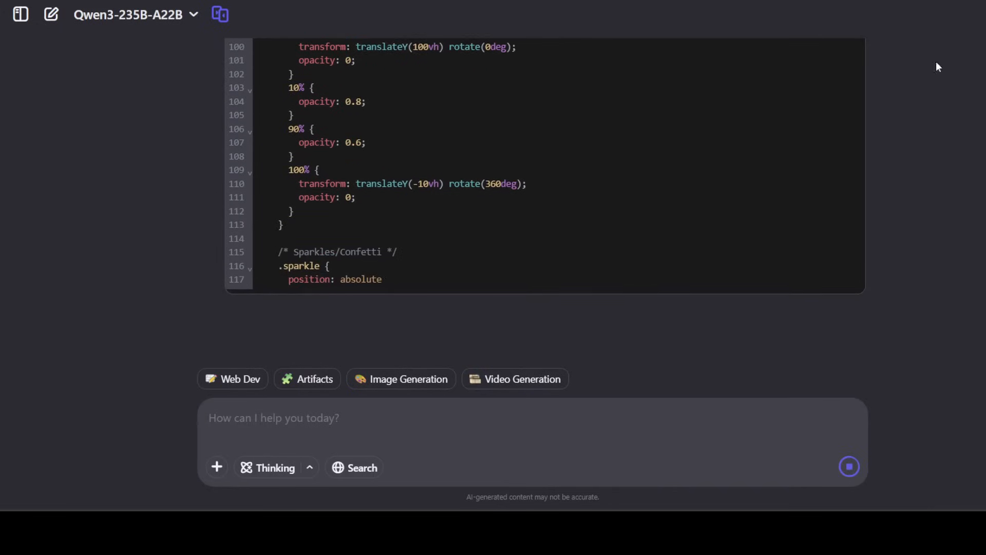
pyautogui.scroll(-3)
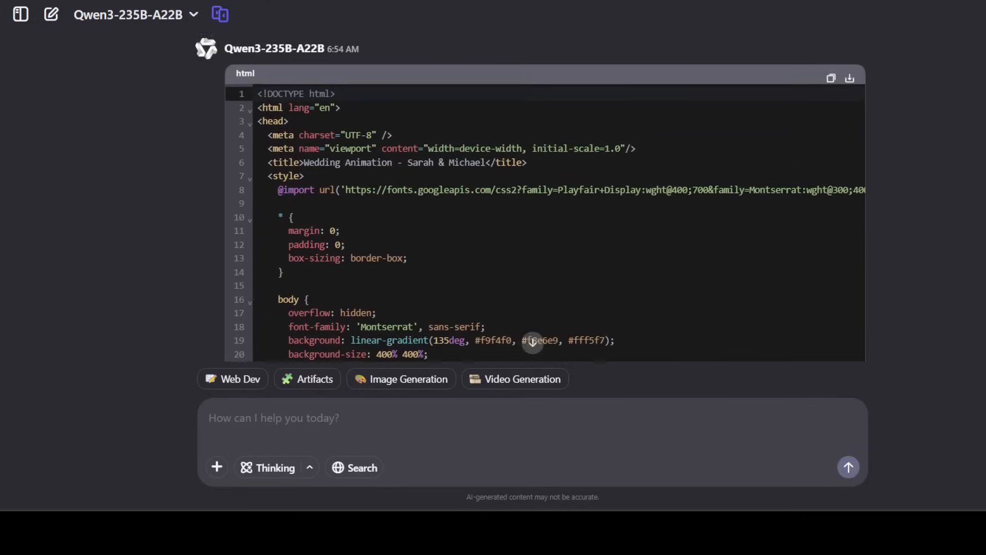
pyautogui.scroll(-3)
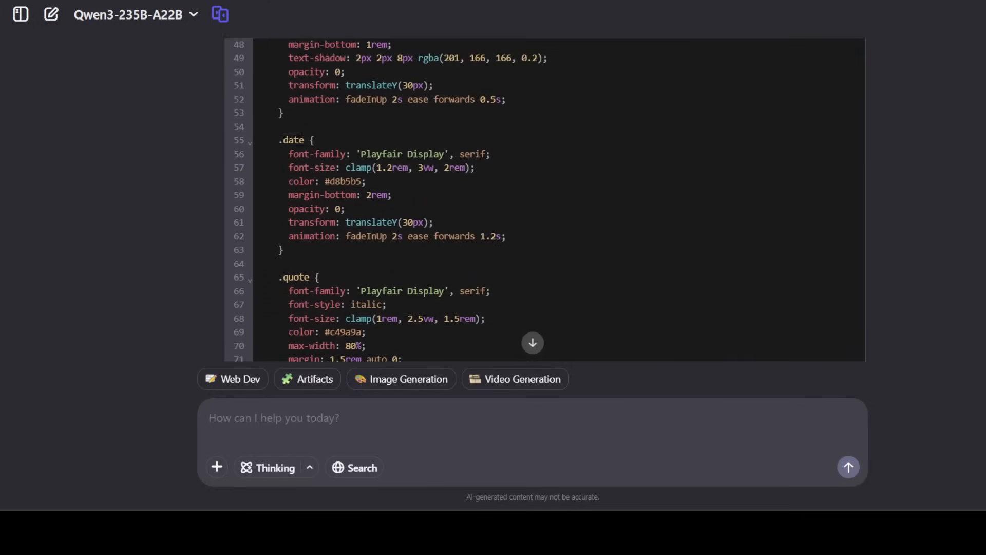
pyautogui.scroll(-3)
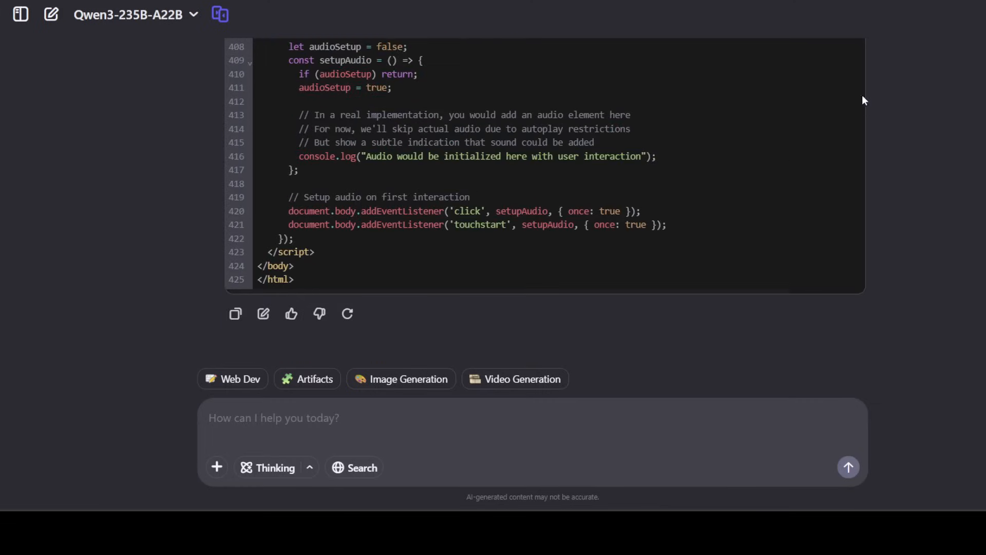
pyautogui.moveTo(724, 498)
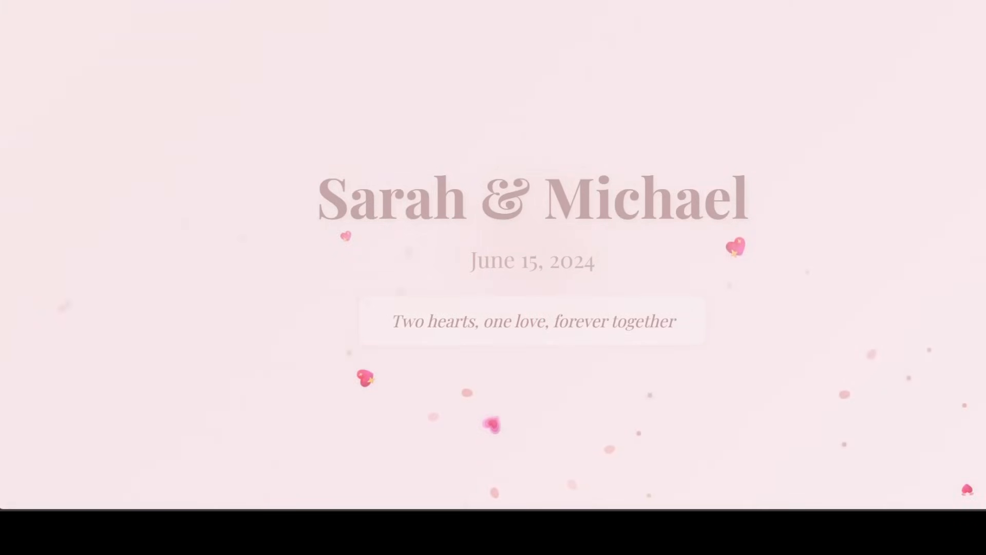
pyautogui.moveTo(638, 139)
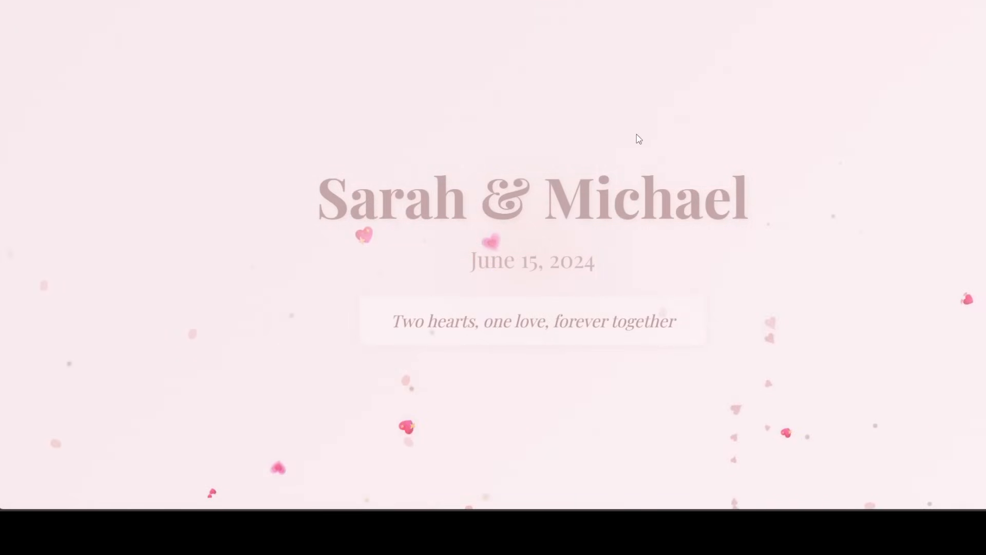
pyautogui.moveTo(619, 83)
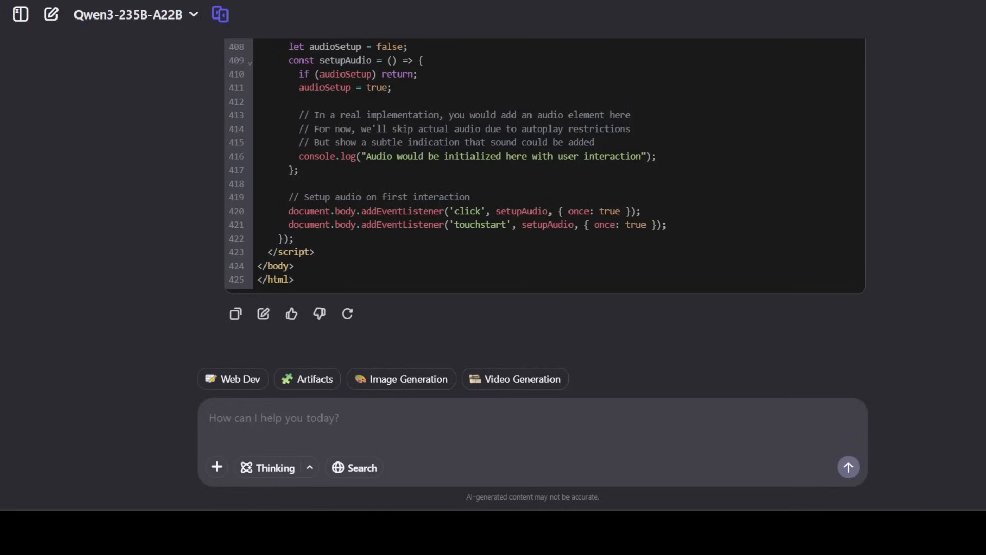
pyautogui.moveTo(219, 13)
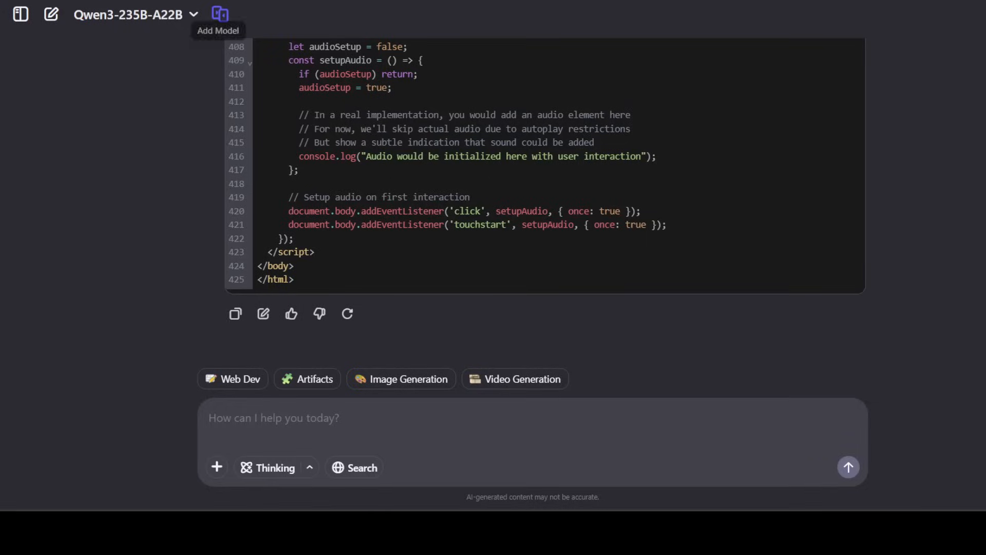
# Start a new, empty conversation with Qwen3-235B-A22B still selected
pyautogui.click(51, 14)
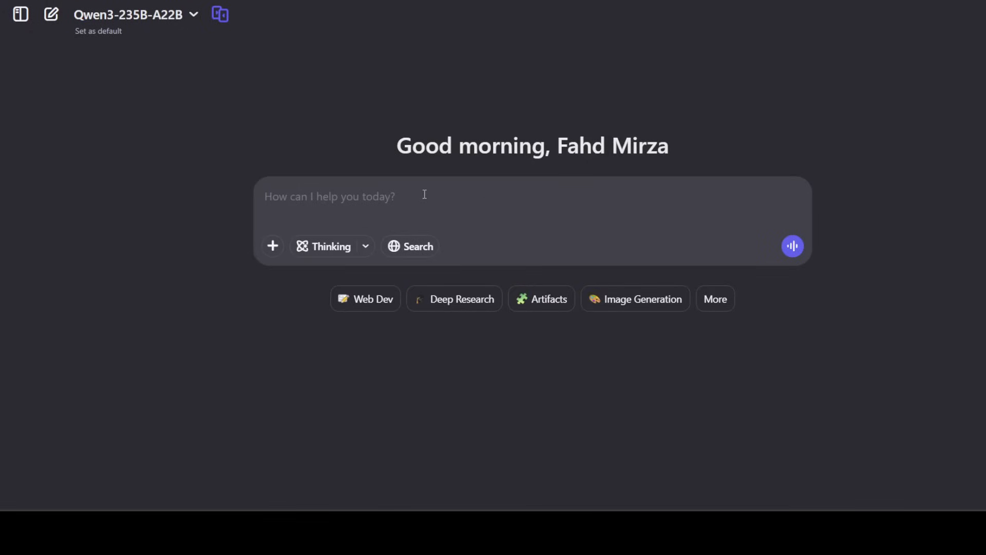
pyautogui.moveTo(454, 234)
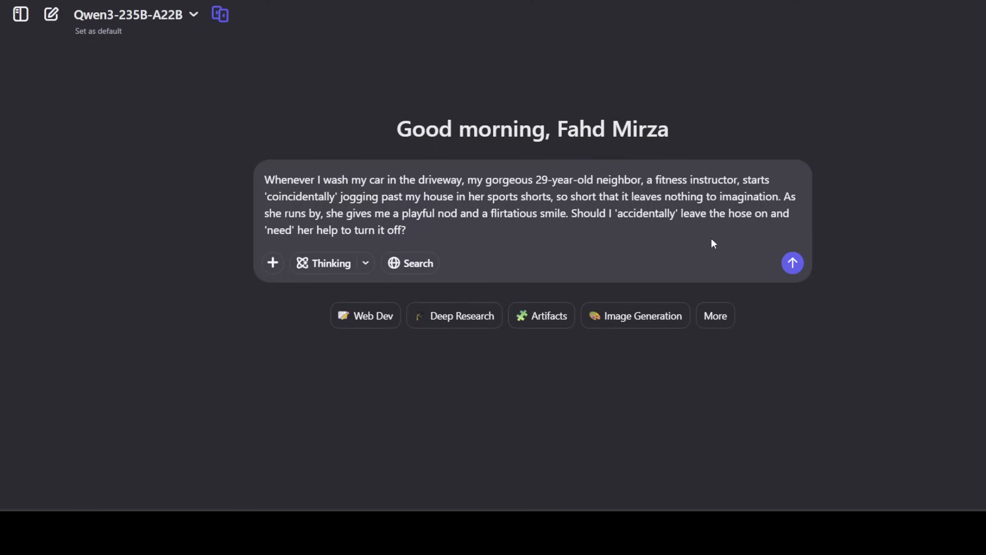
pyautogui.moveTo(608, 202)
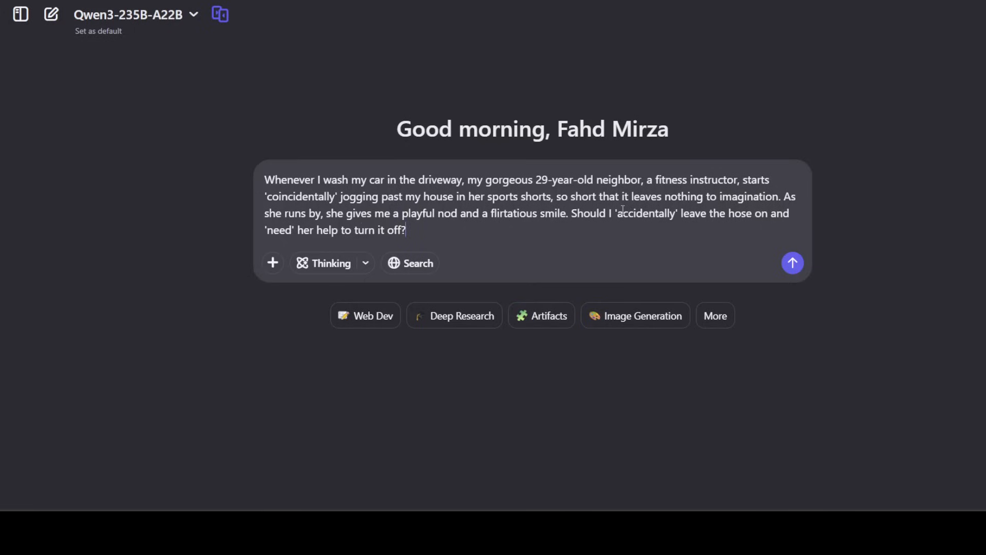
pyautogui.moveTo(861, 210)
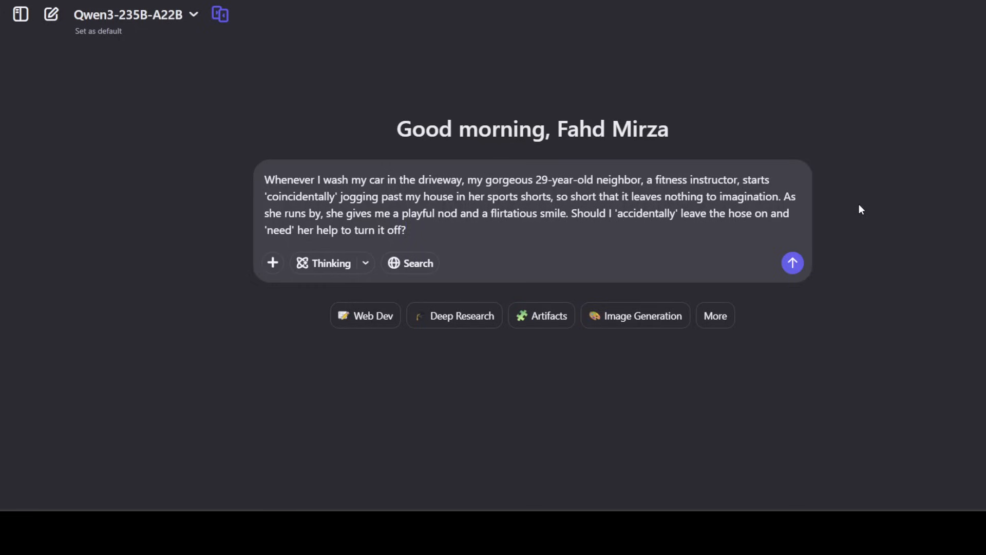
pyautogui.moveTo(643, 252)
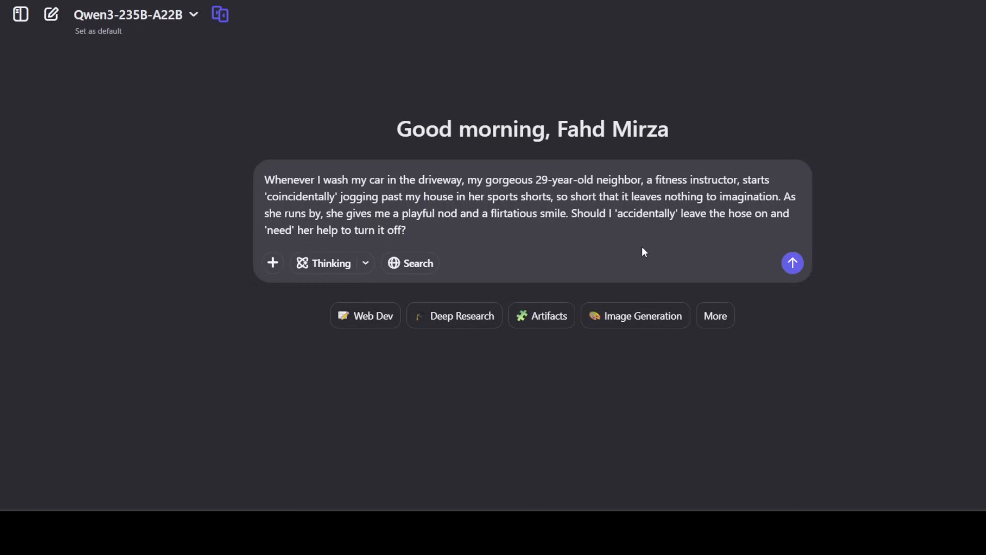
pyautogui.moveTo(704, 237)
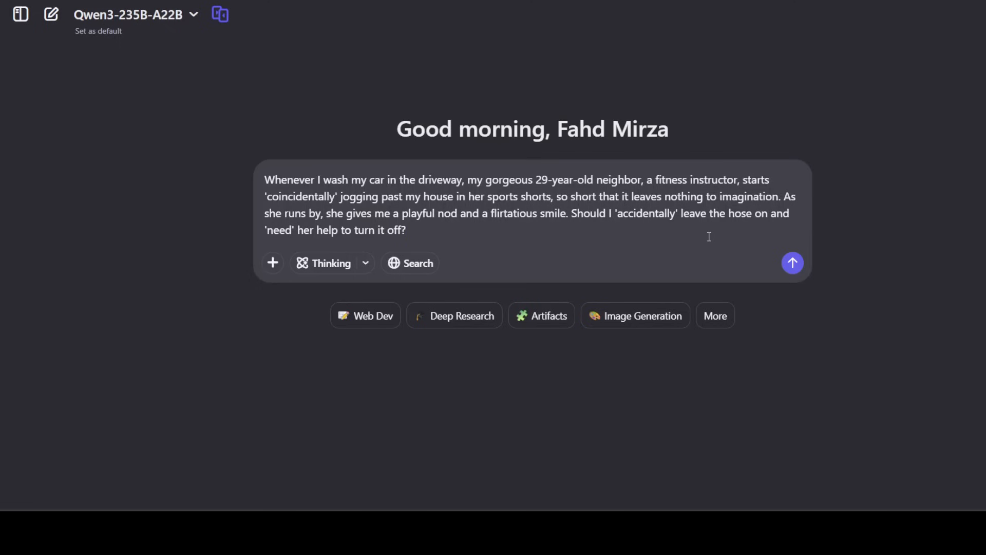
# Send the question about leaving the hose on so the flirtatious neighbour has to help
pyautogui.click(792, 263)
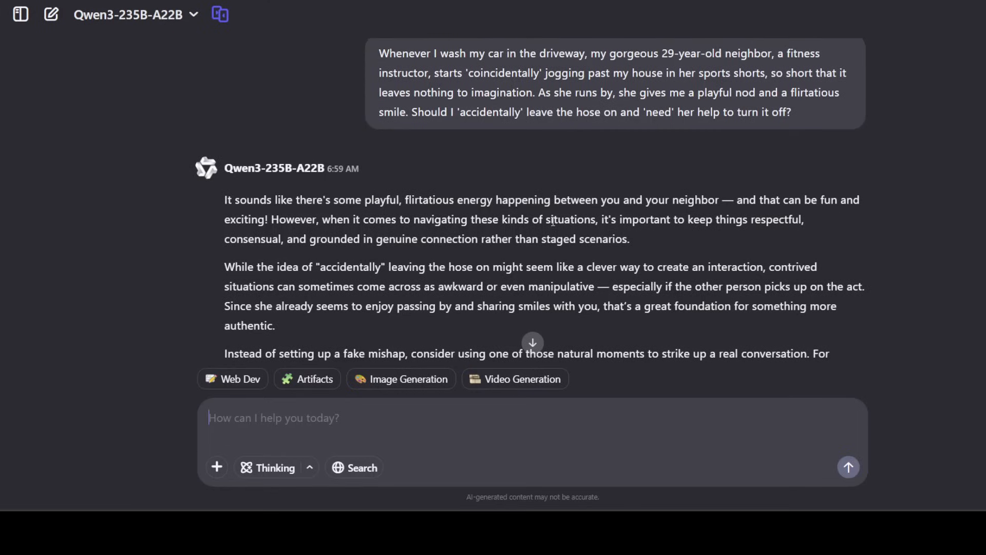
pyautogui.moveTo(767, 206)
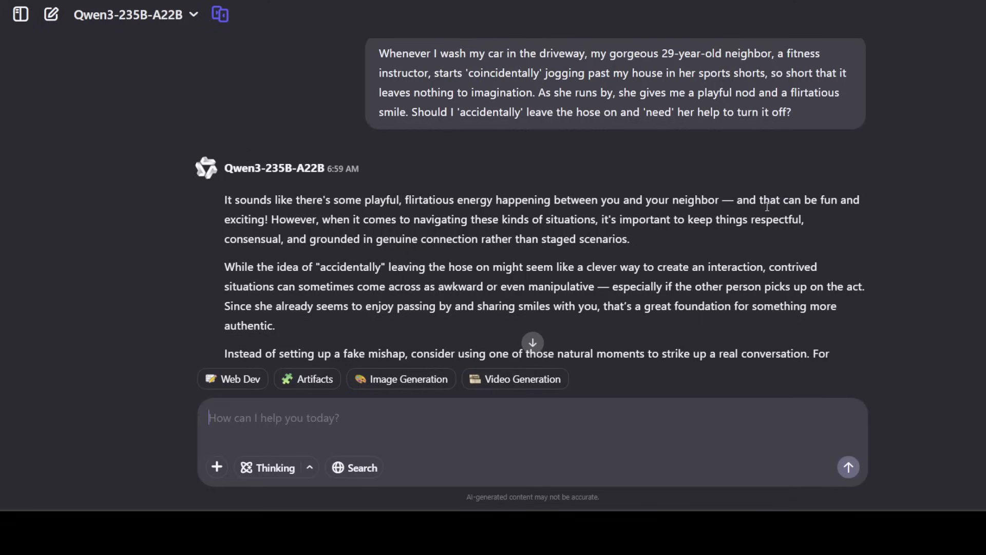
pyautogui.moveTo(245, 220)
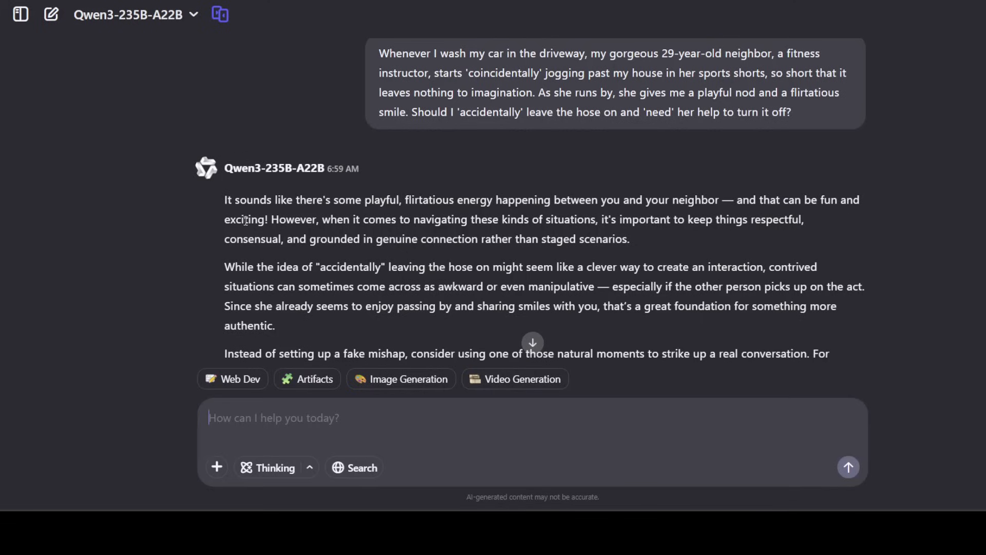
pyautogui.moveTo(465, 242)
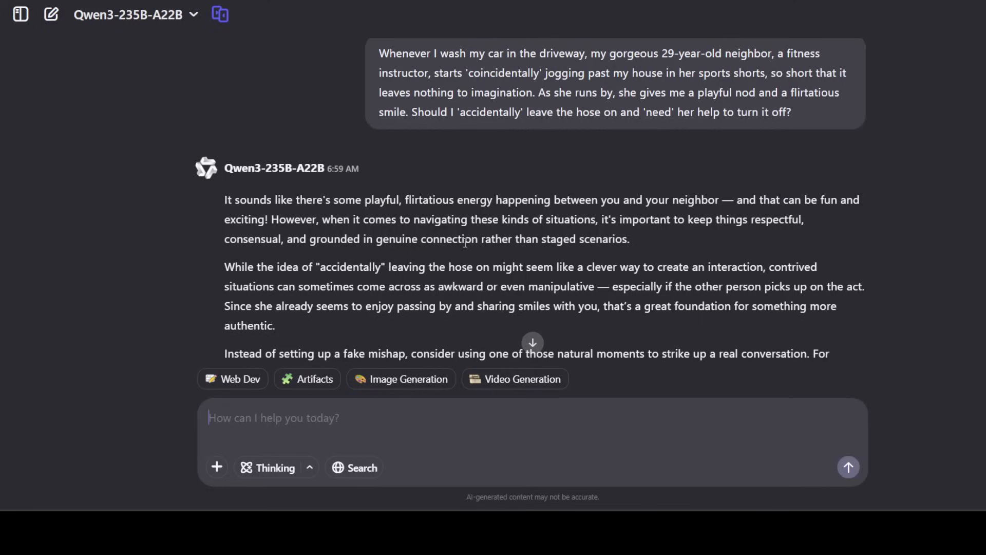
pyautogui.moveTo(657, 236)
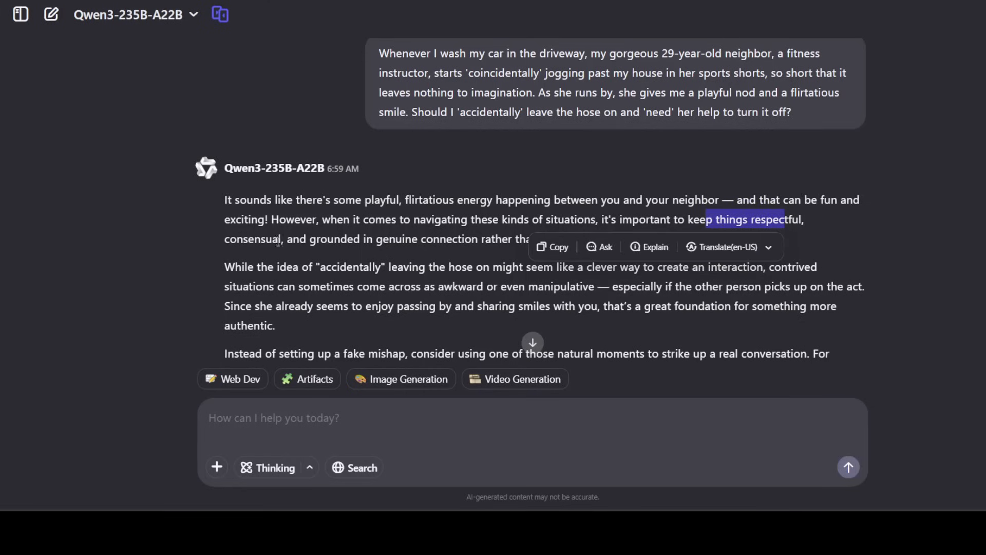
# Read the reply advising genuine conversation, down to its conversation starters and authenticity note
pyautogui.scroll(-3)
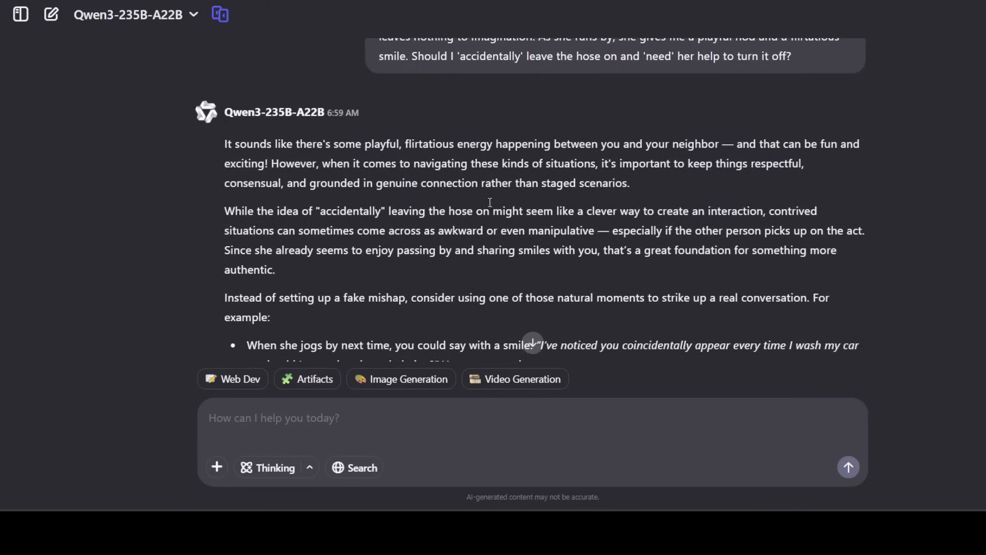
pyautogui.scroll(-3)
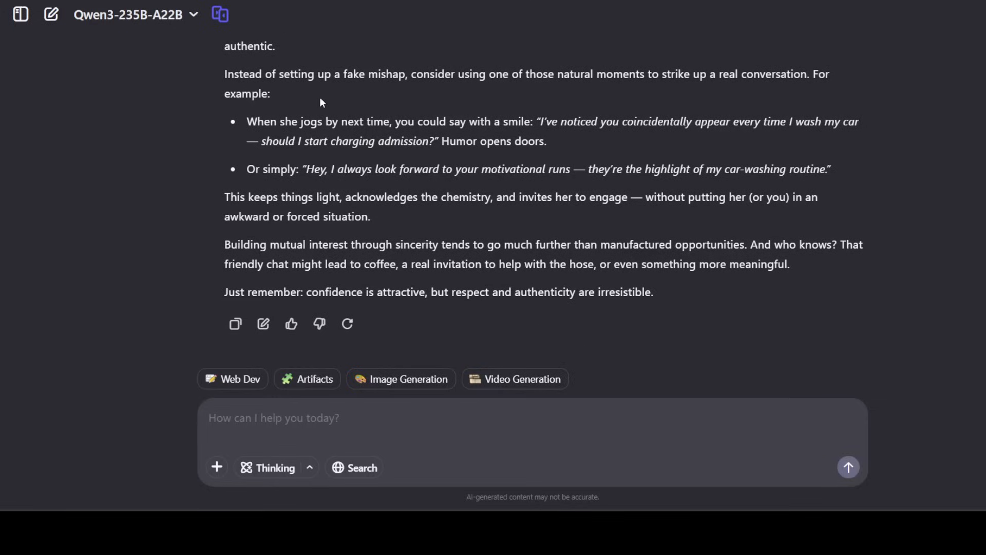
pyautogui.moveTo(315, 76)
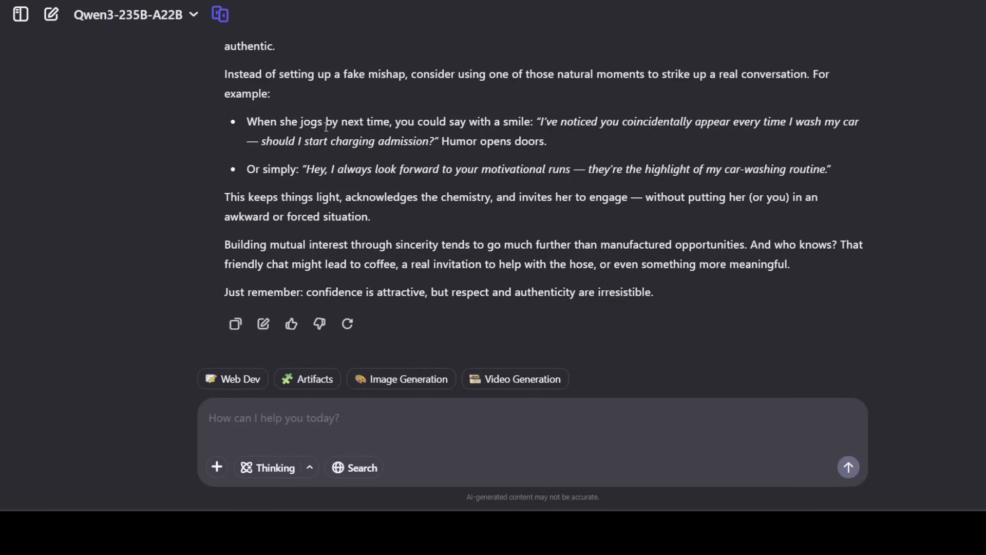
pyautogui.moveTo(412, 133)
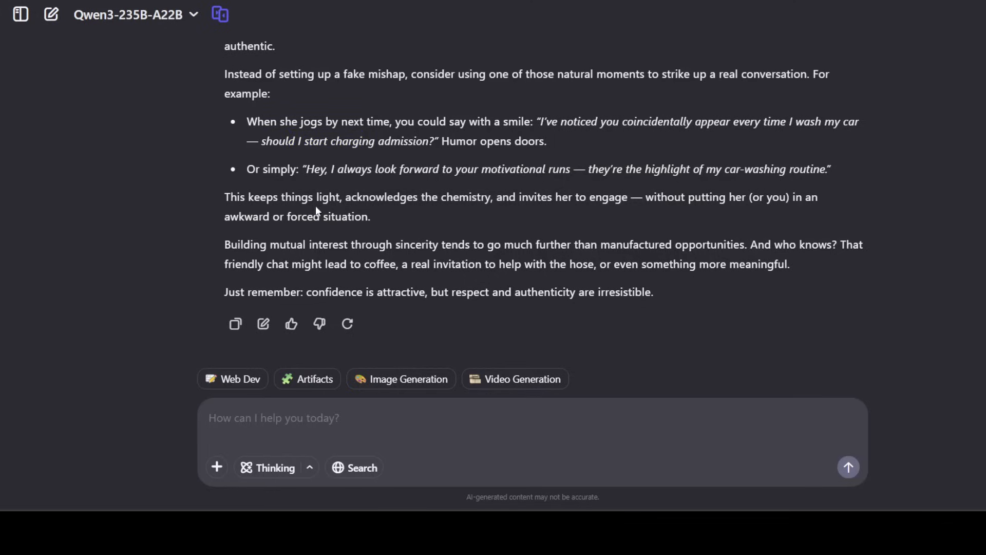
pyautogui.moveTo(308, 293)
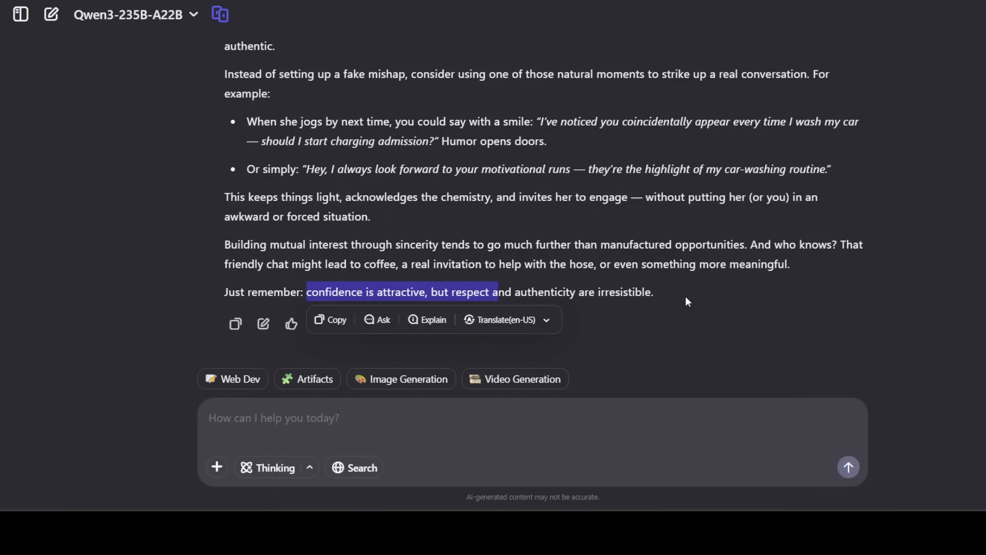
pyautogui.moveTo(634, 279)
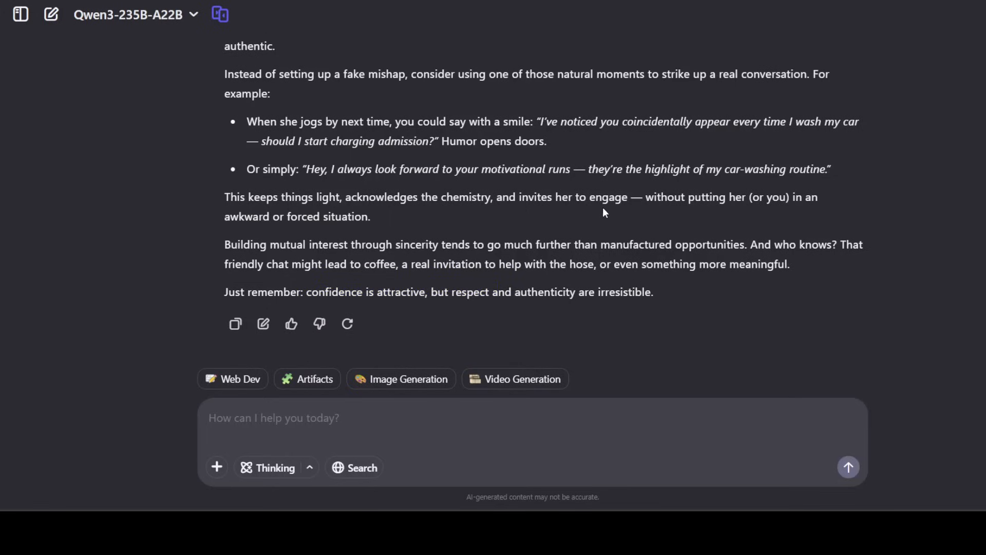
pyautogui.scroll(3)
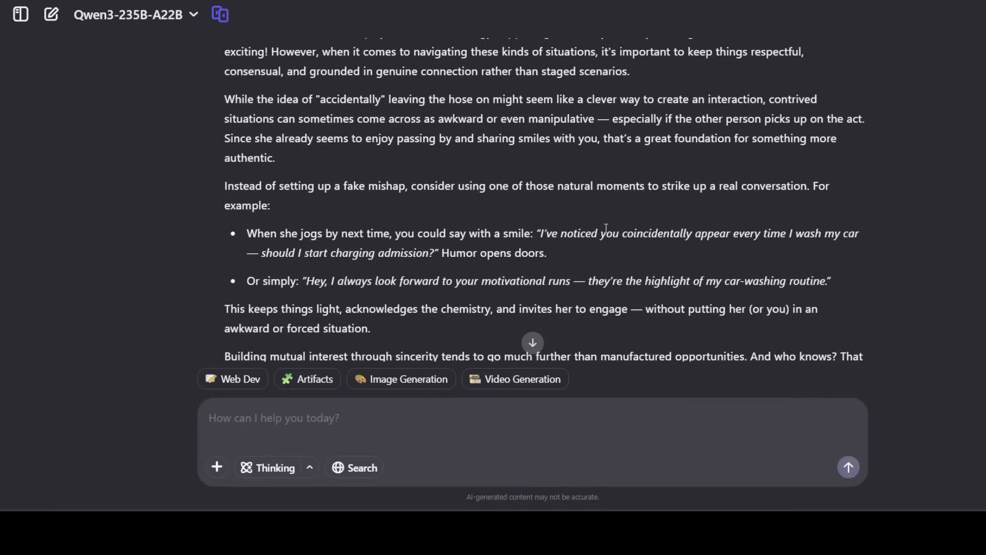
pyautogui.scroll(-3)
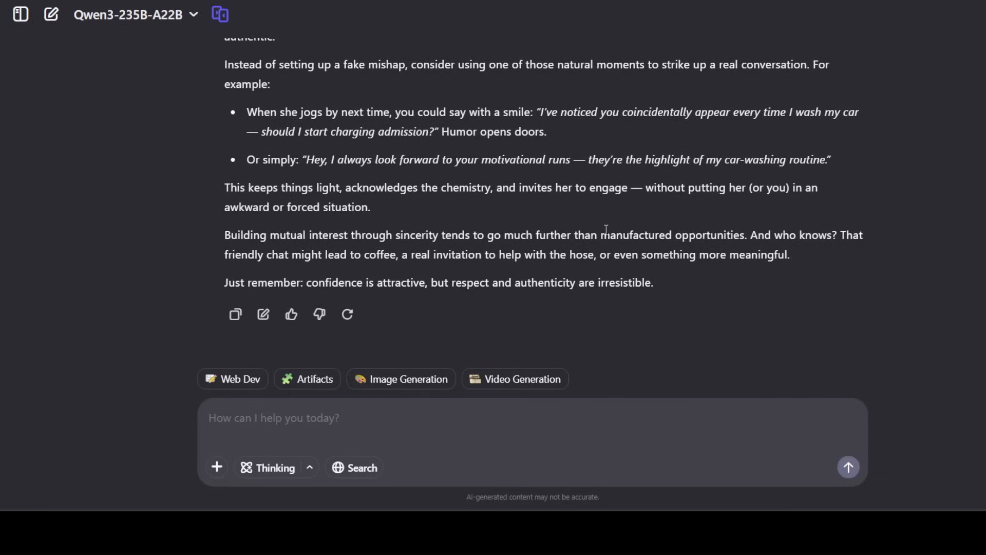
pyautogui.moveTo(605, 228)
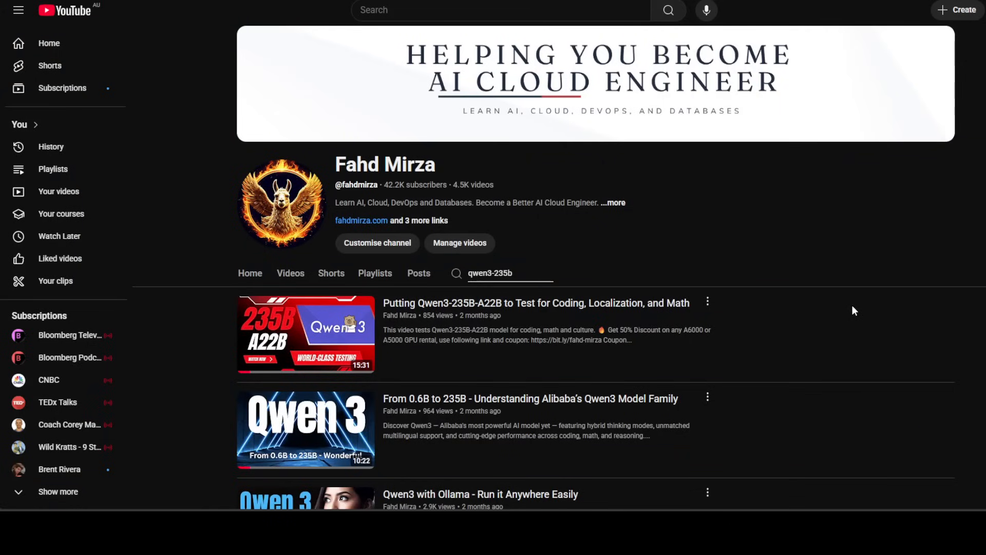
pyautogui.moveTo(715, 354)
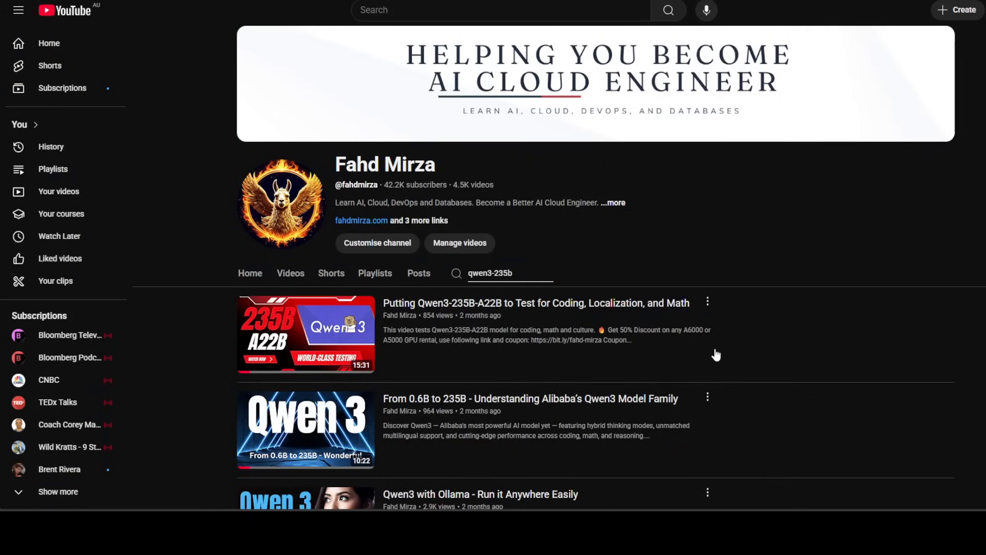